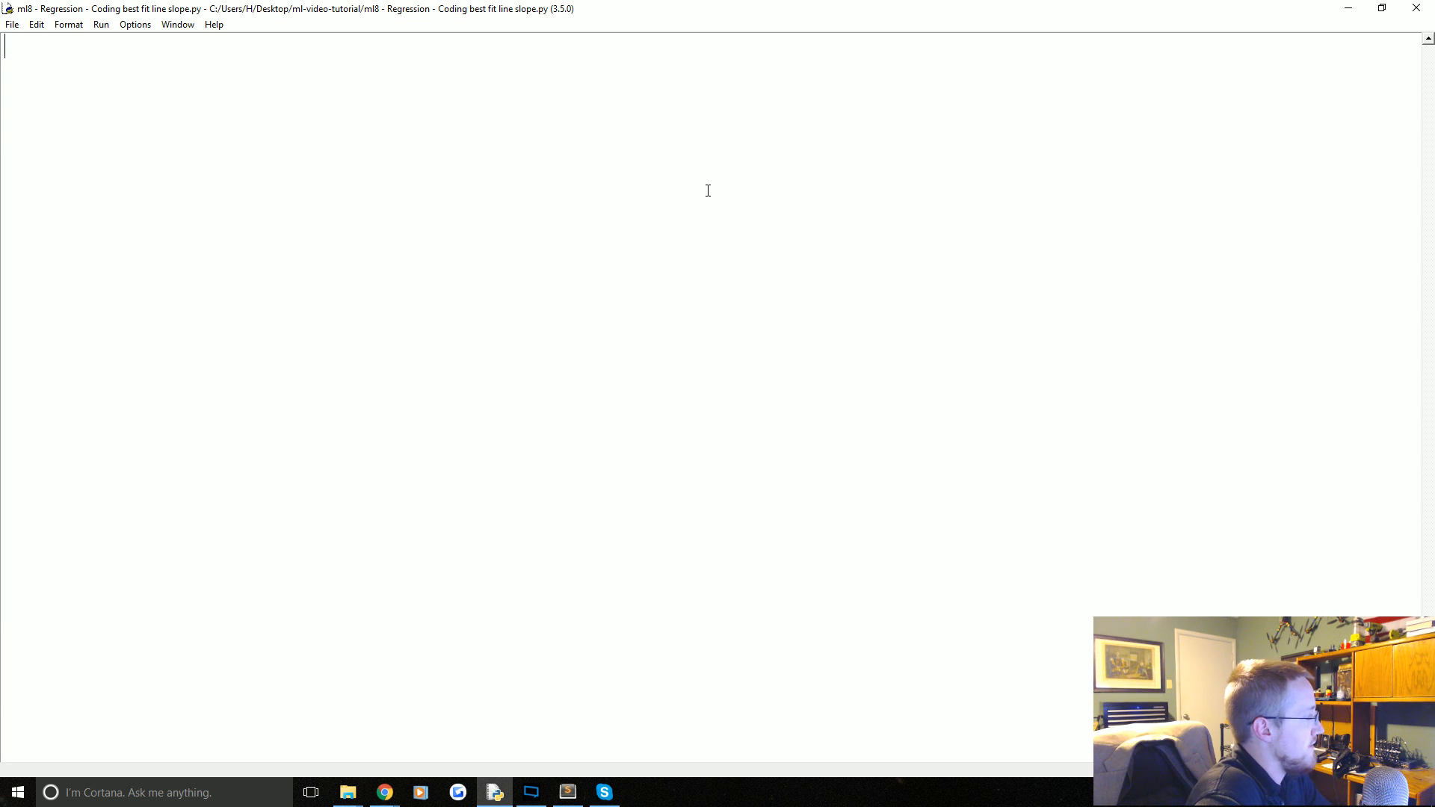
Add 'from statistics import mean' and 'import numpy as np', briefly viewing the regression plot image
text(fro)
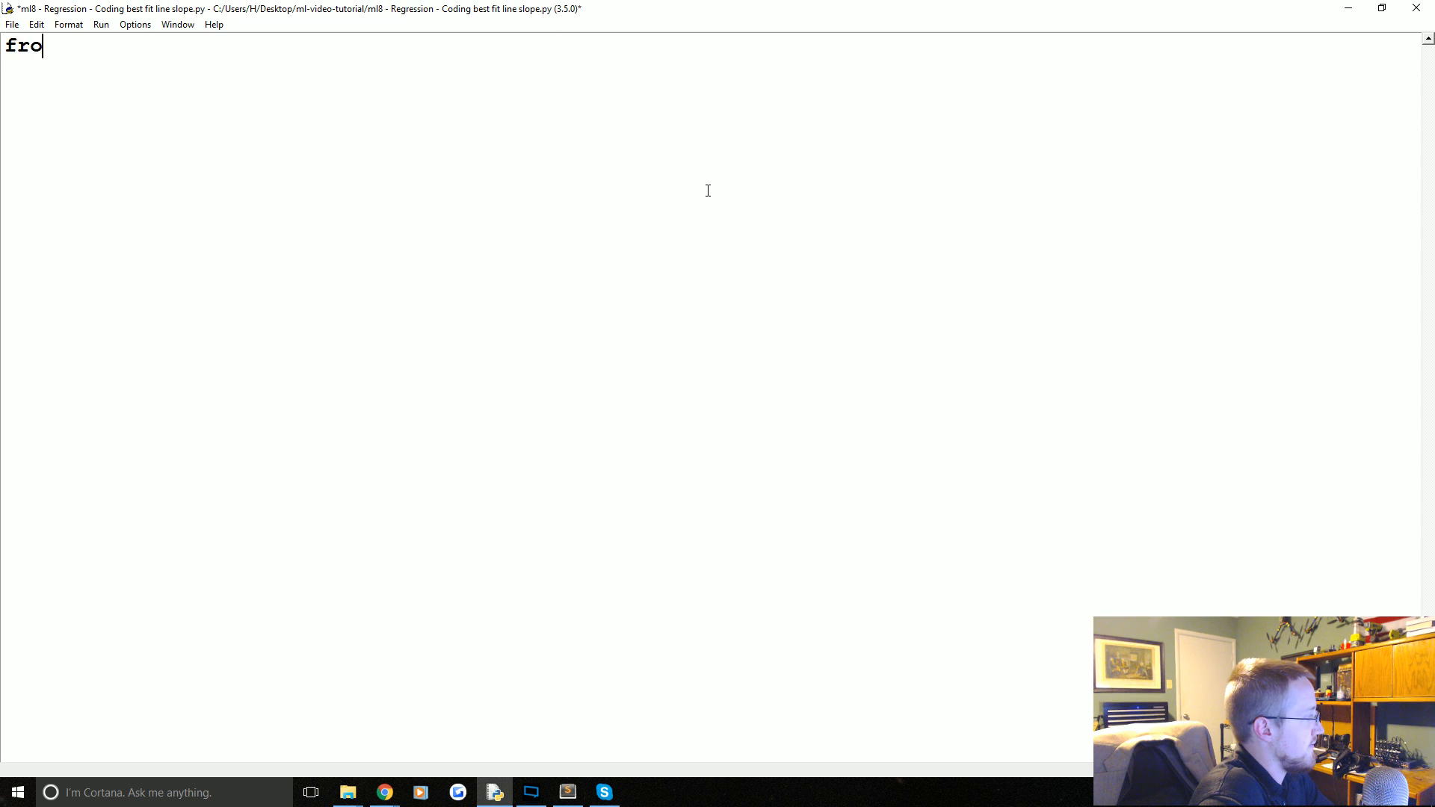
text(m statistics)
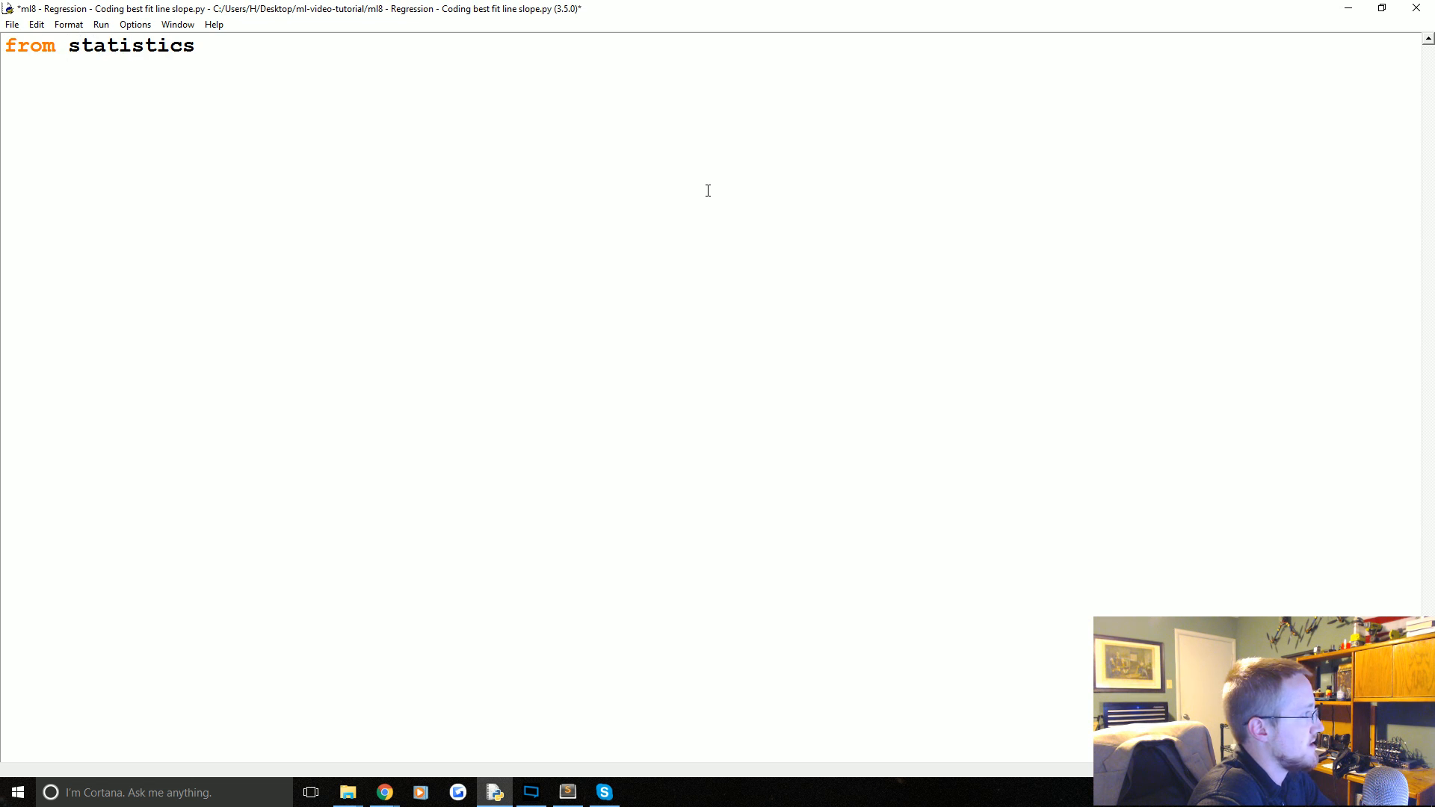
text(import mean)
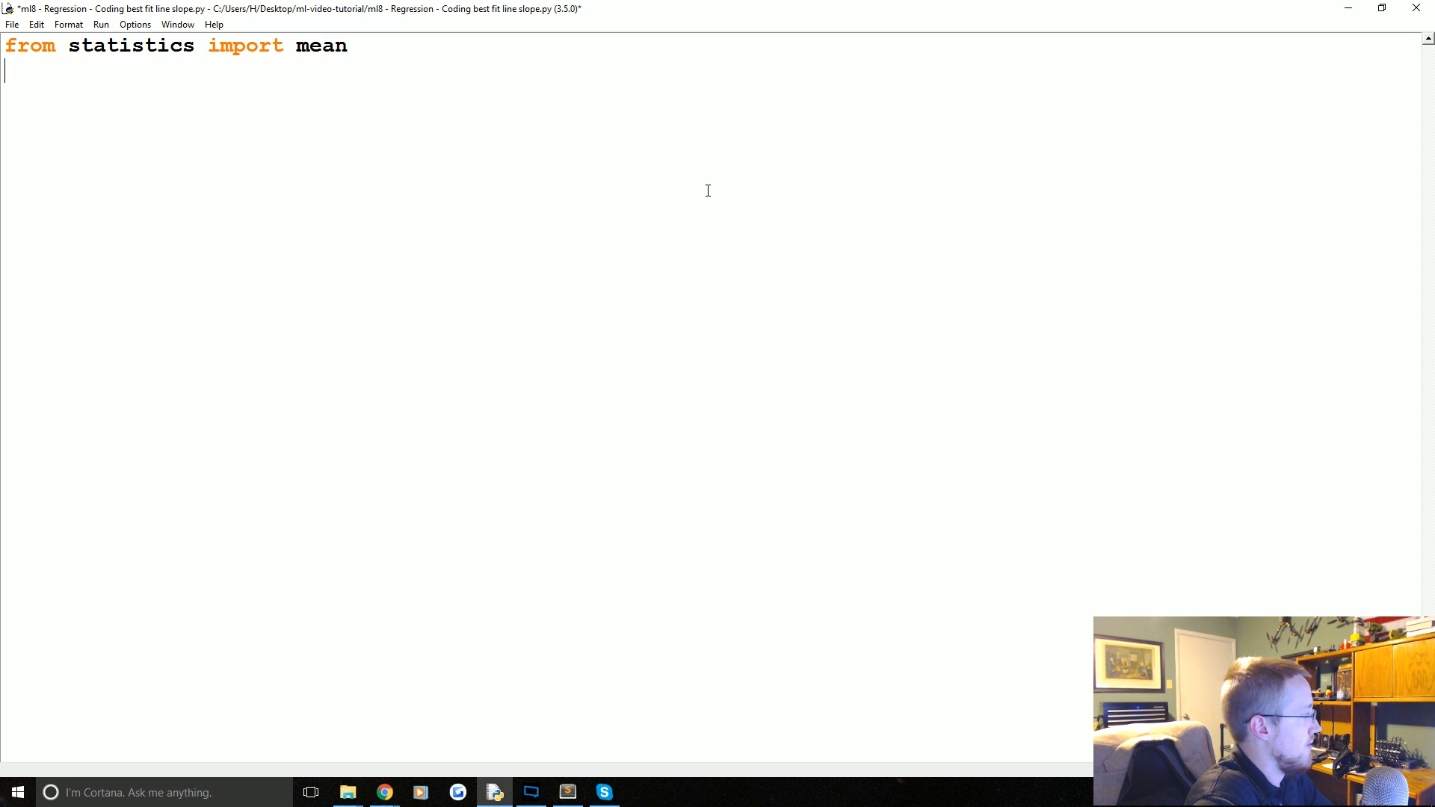
text(import)
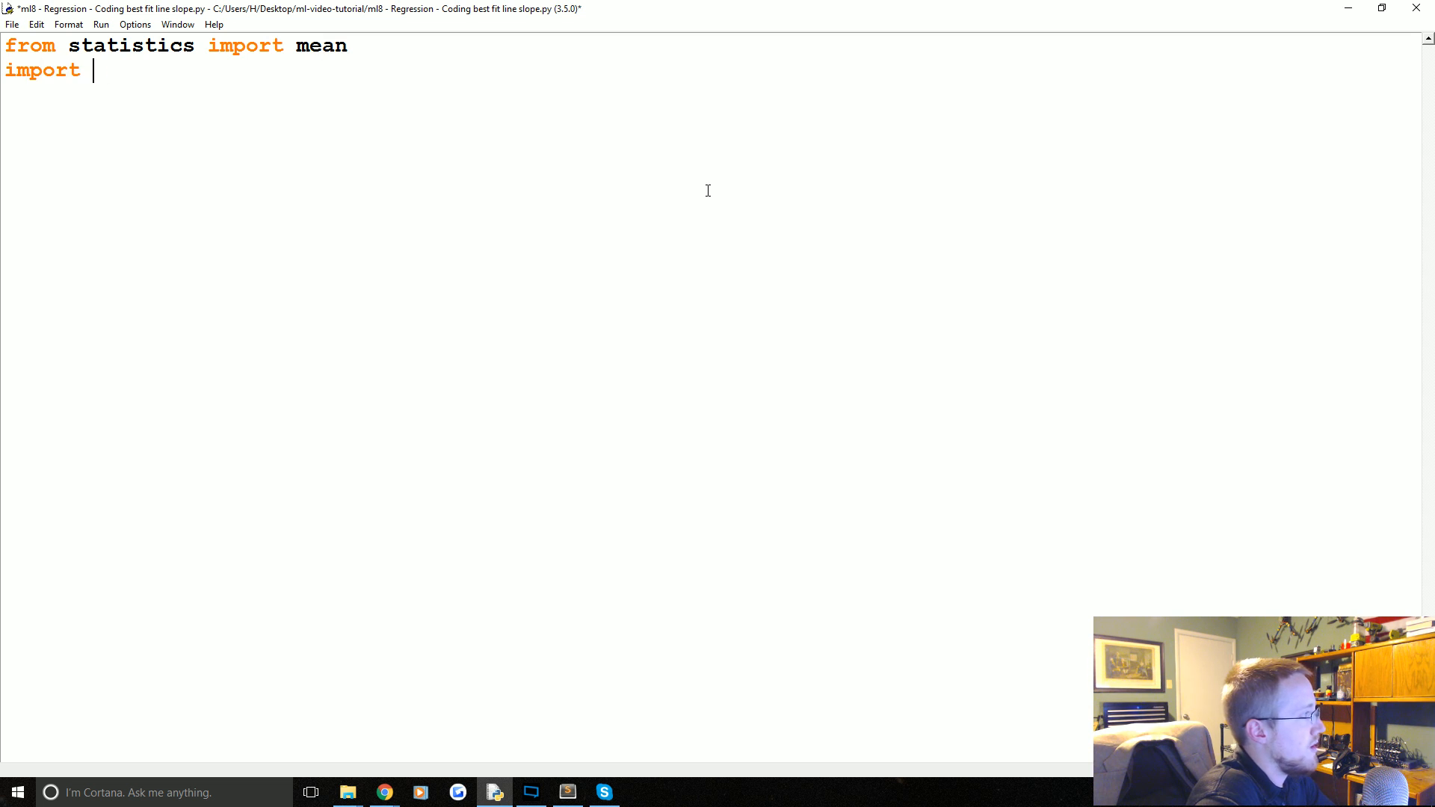
text(numpy as np)
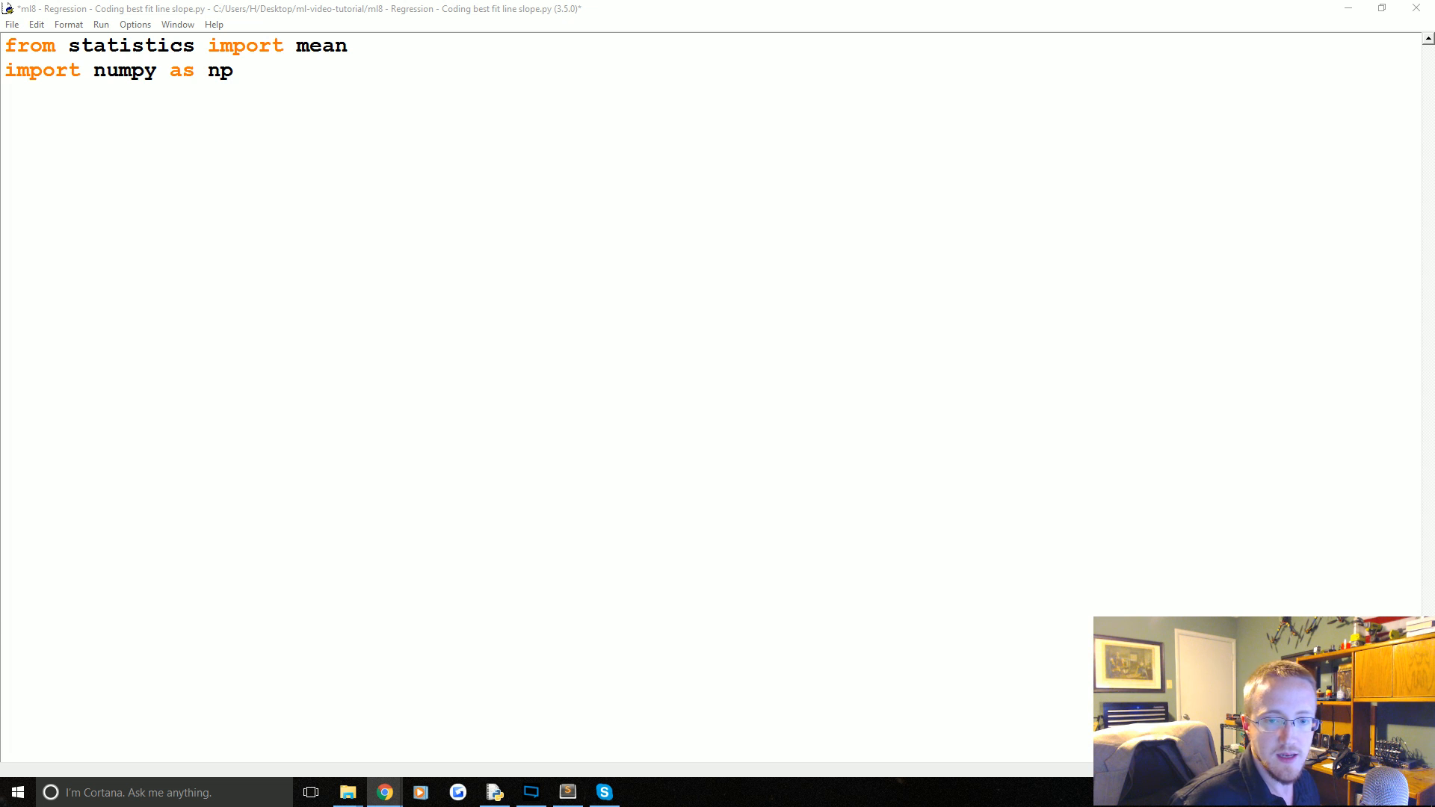
click(641, 792)
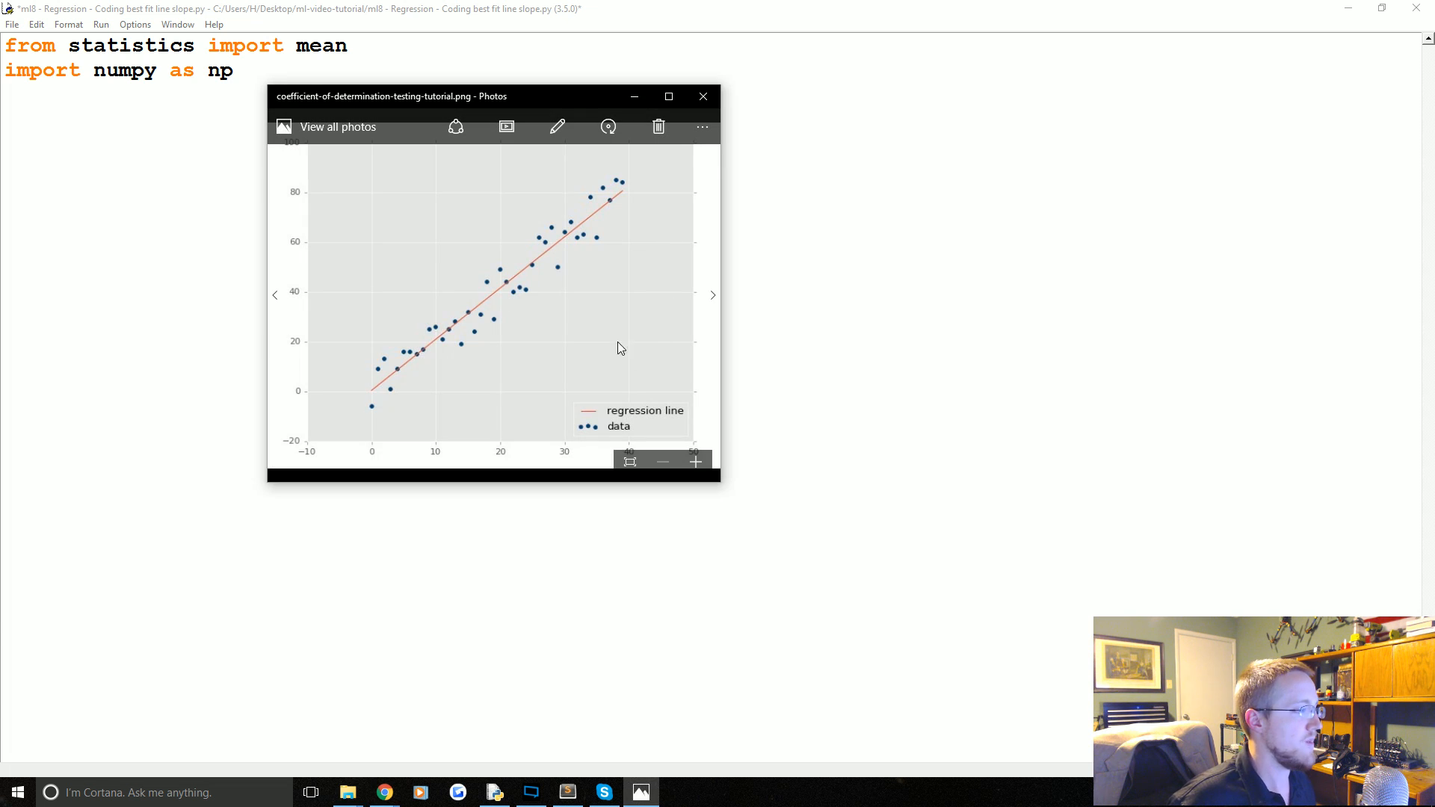
mouse_move(449, 360)
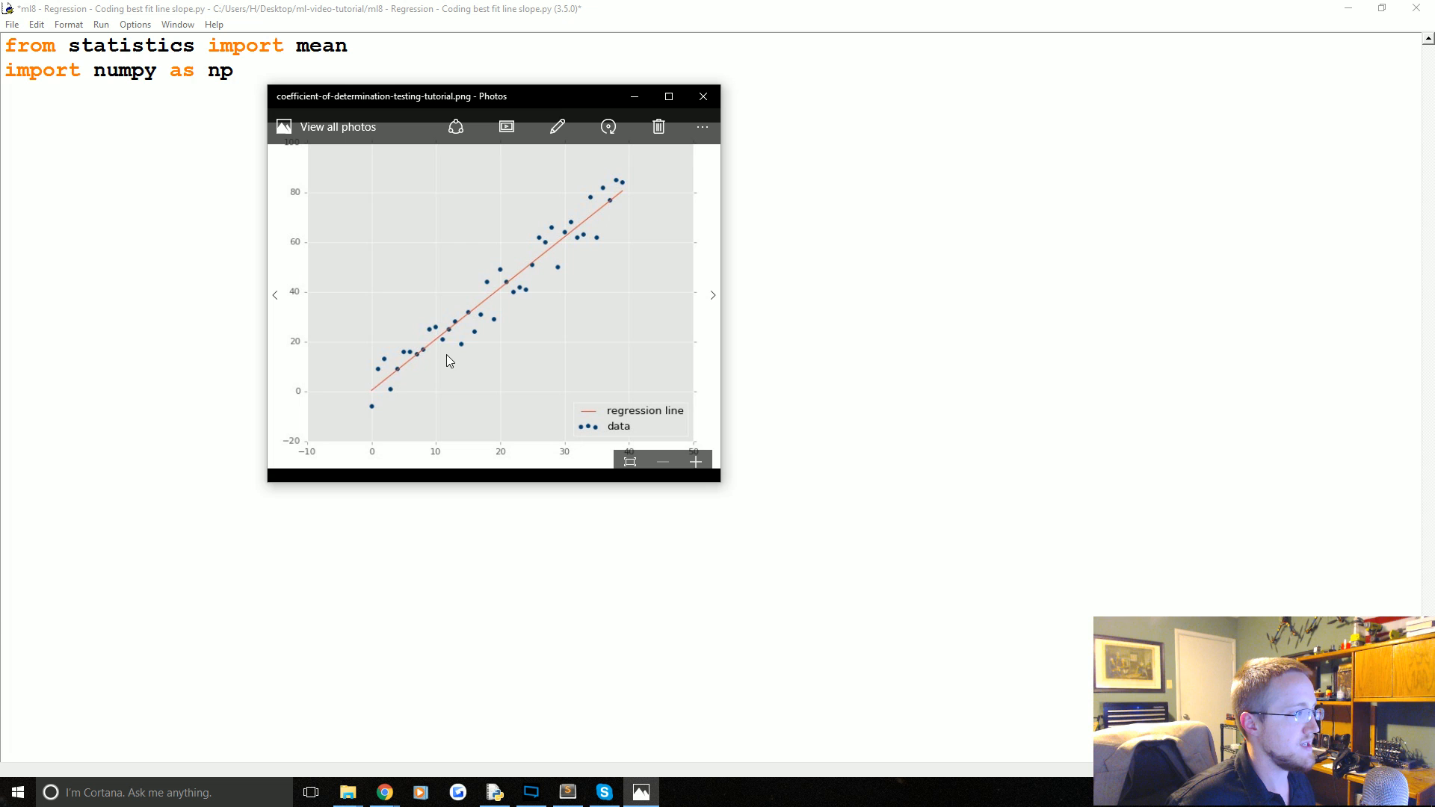
mouse_move(648, 193)
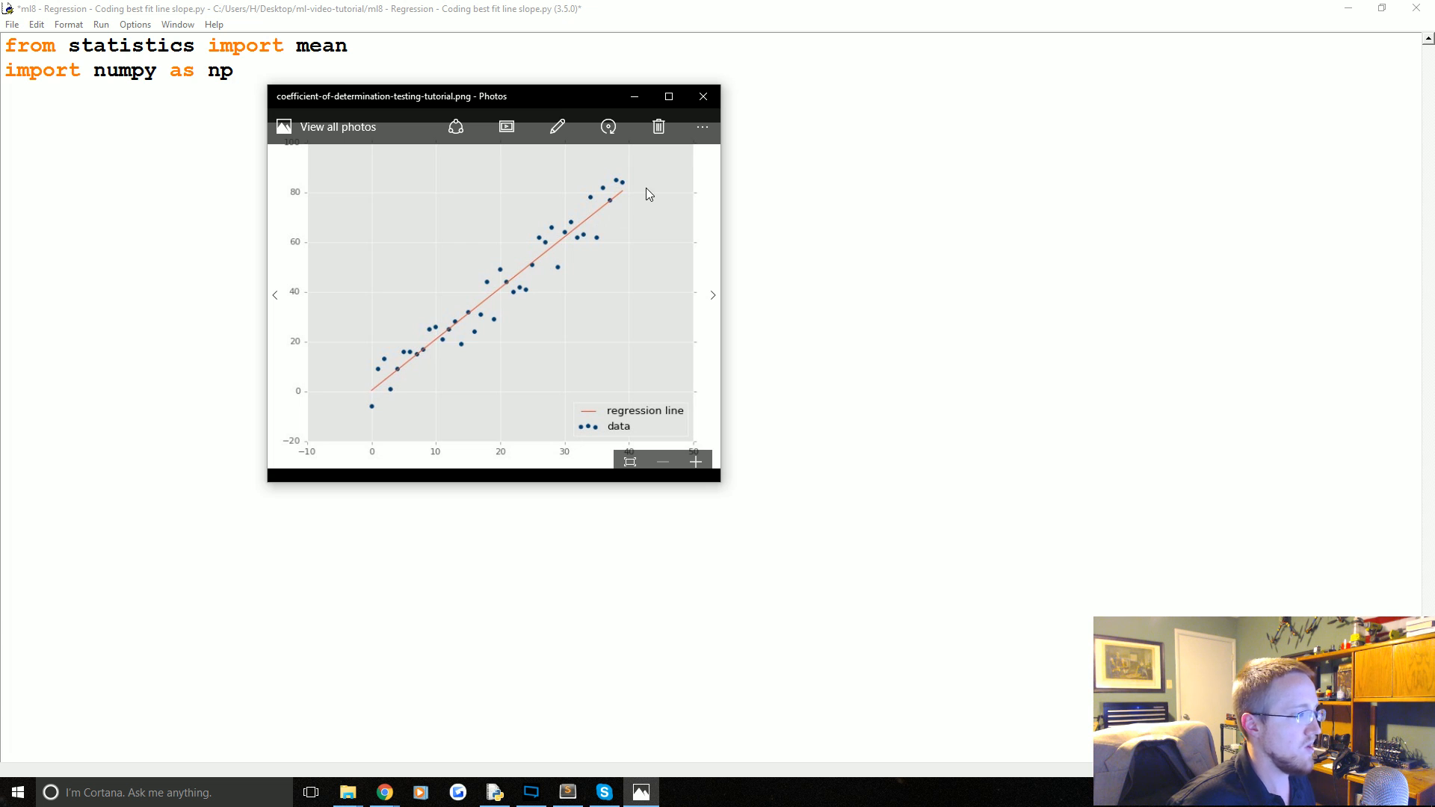
click(702, 96)
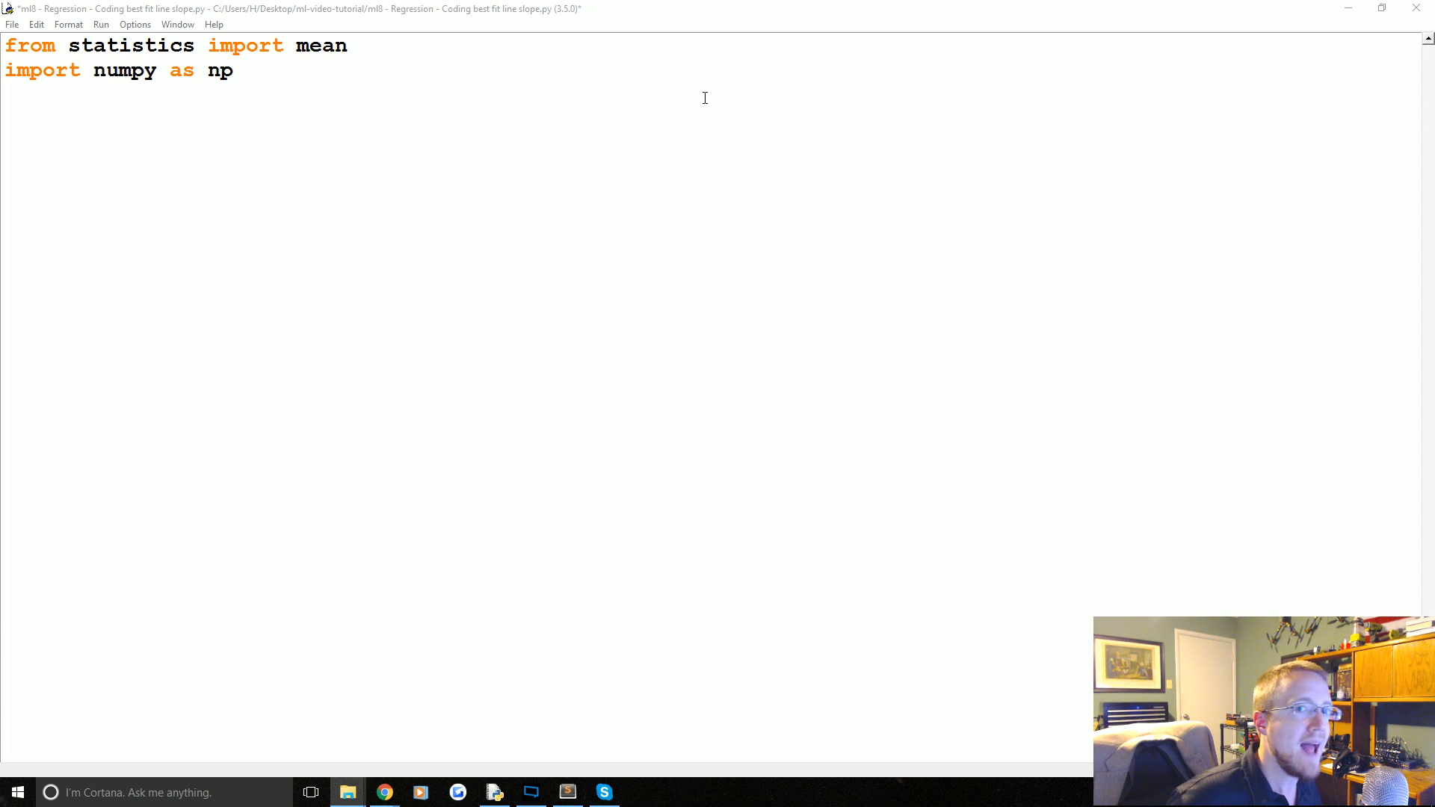
mouse_move(383, 152)
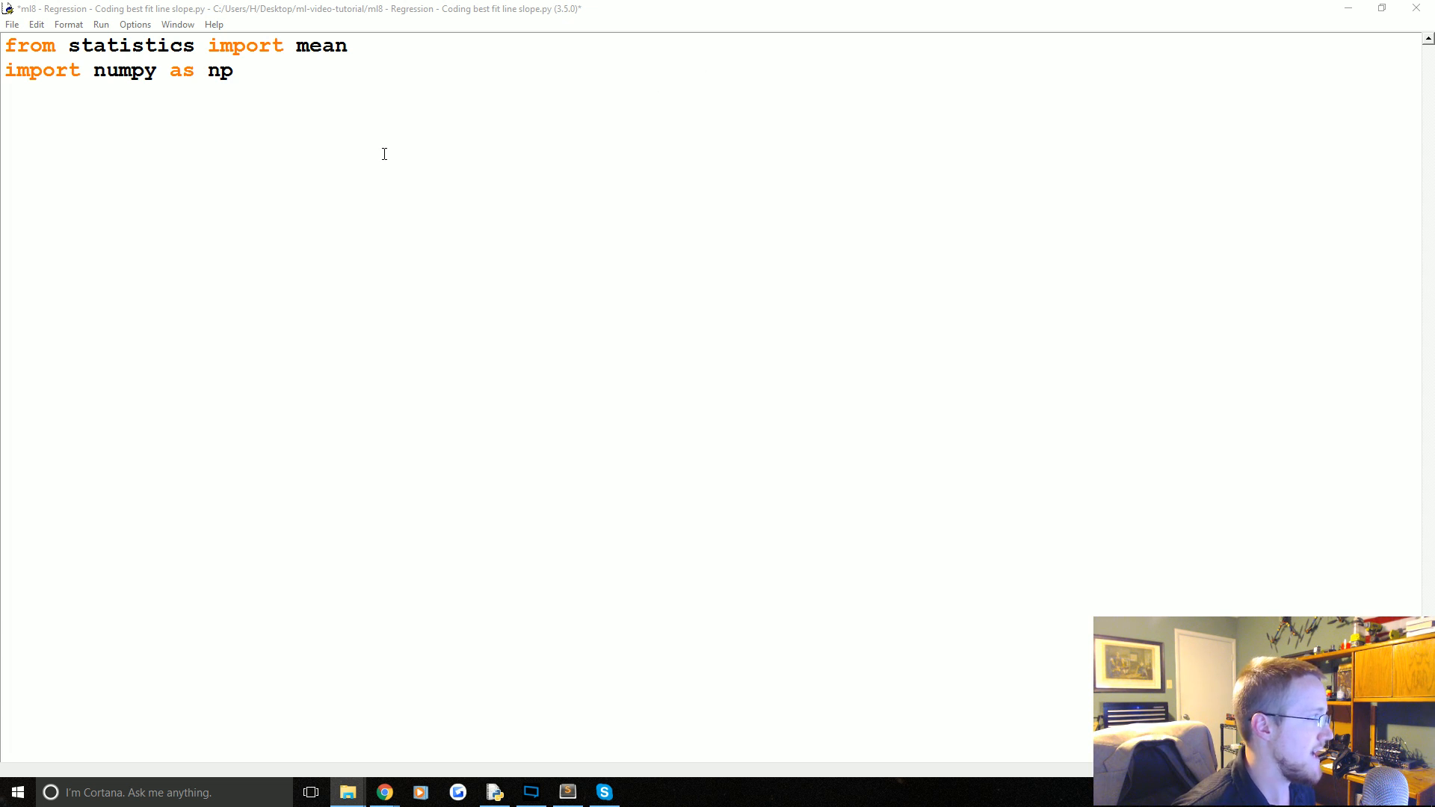
Define xs = [1,2,3,4,5,6] and ys = [5,4,6,5,6,7] below the imports
key(Return)
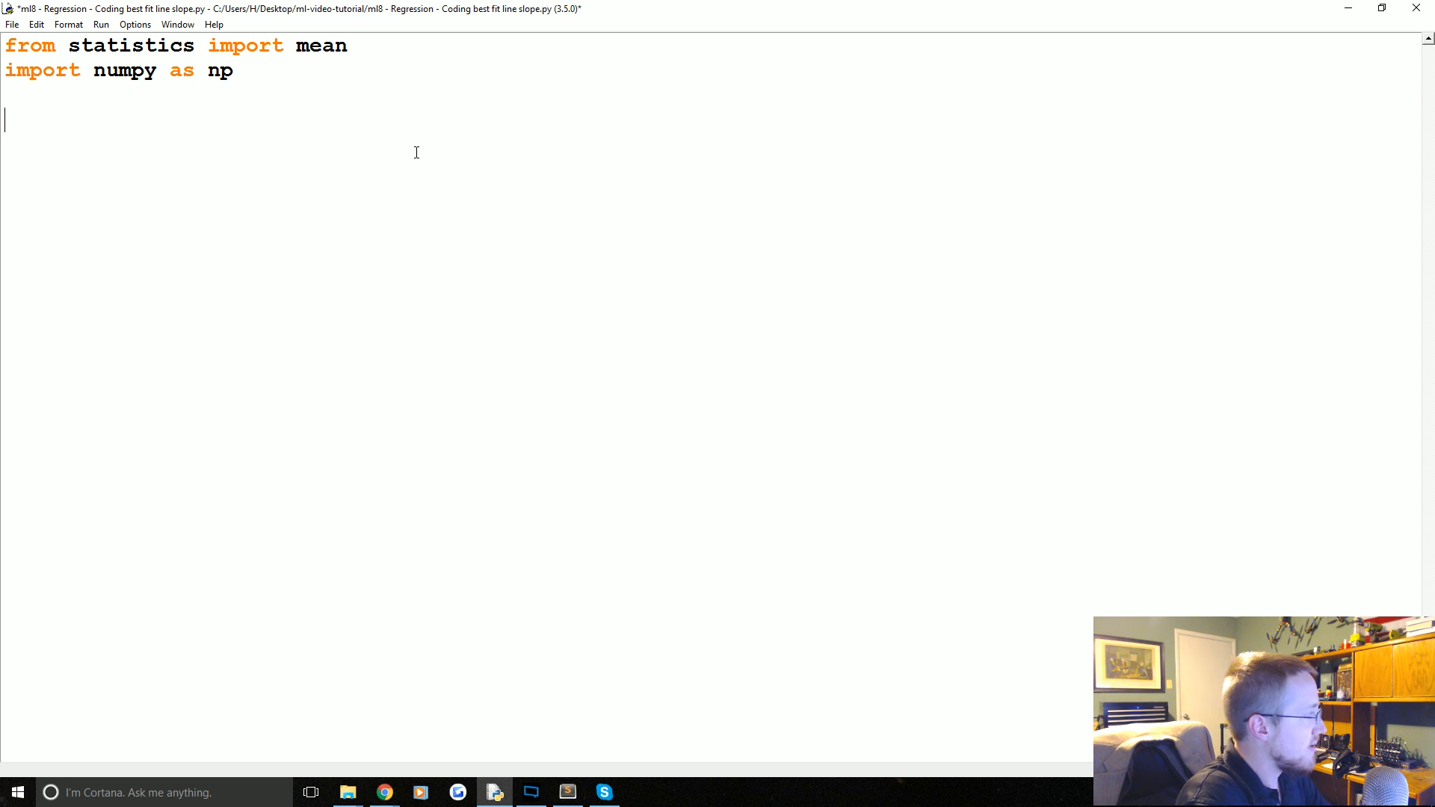
text(x)
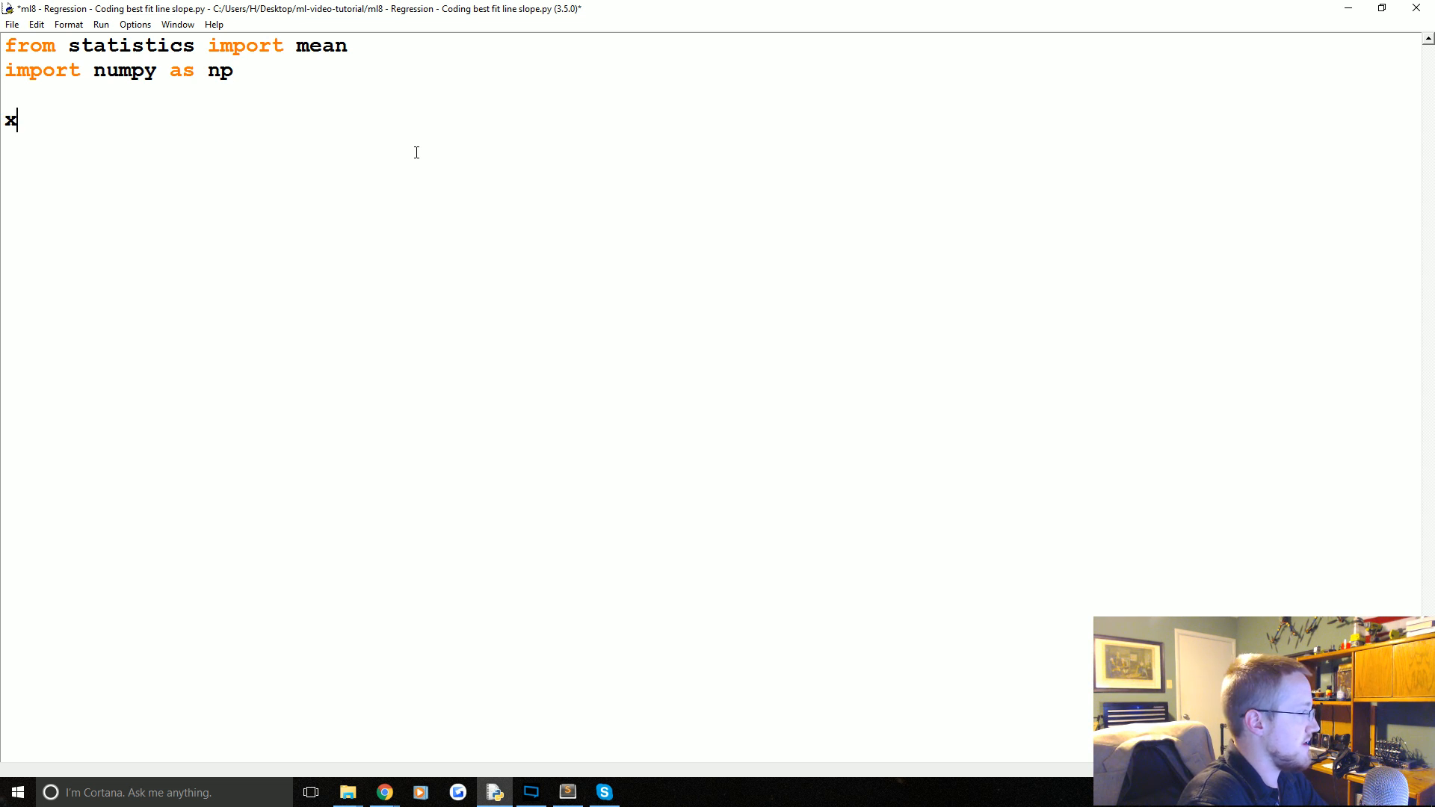
text(s)
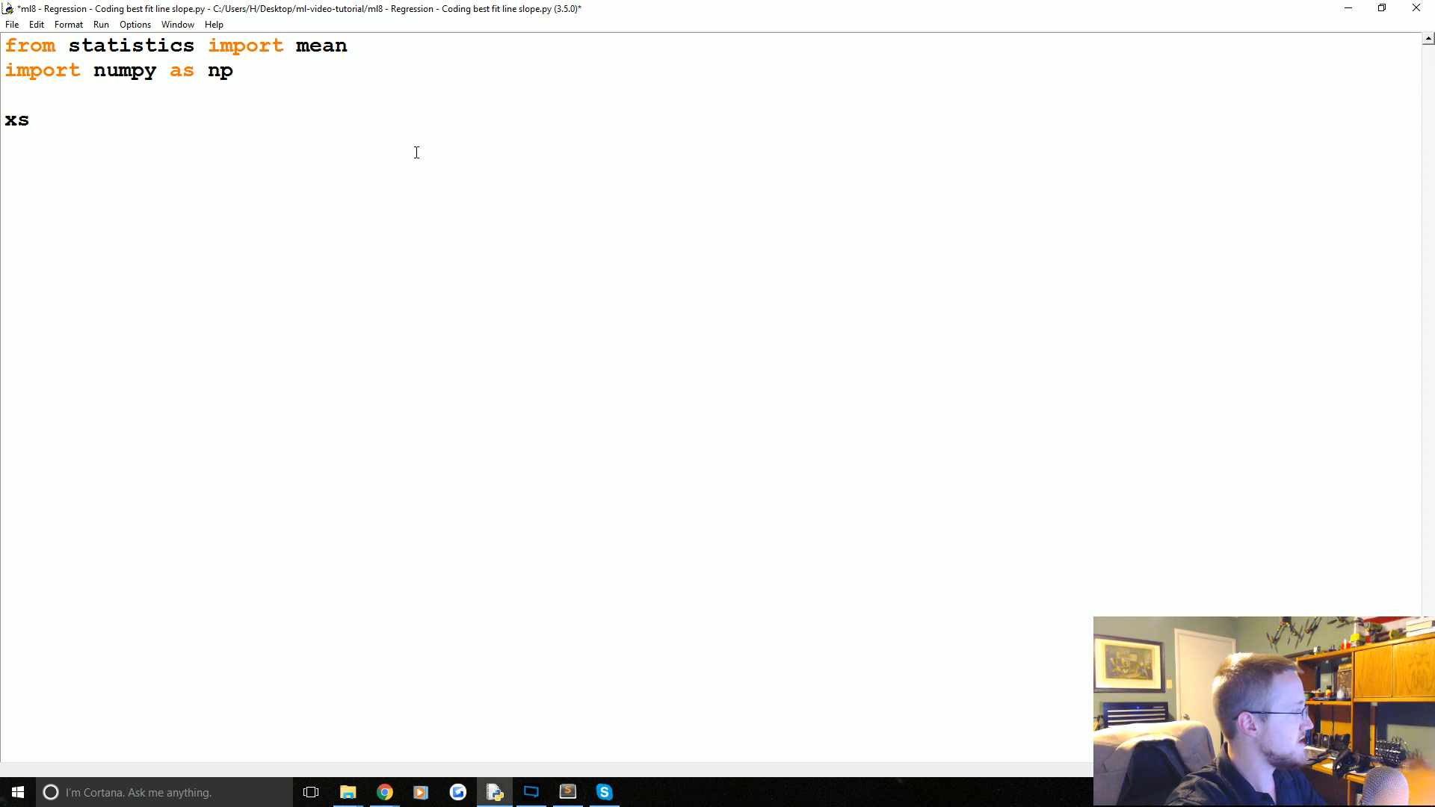
text(=)
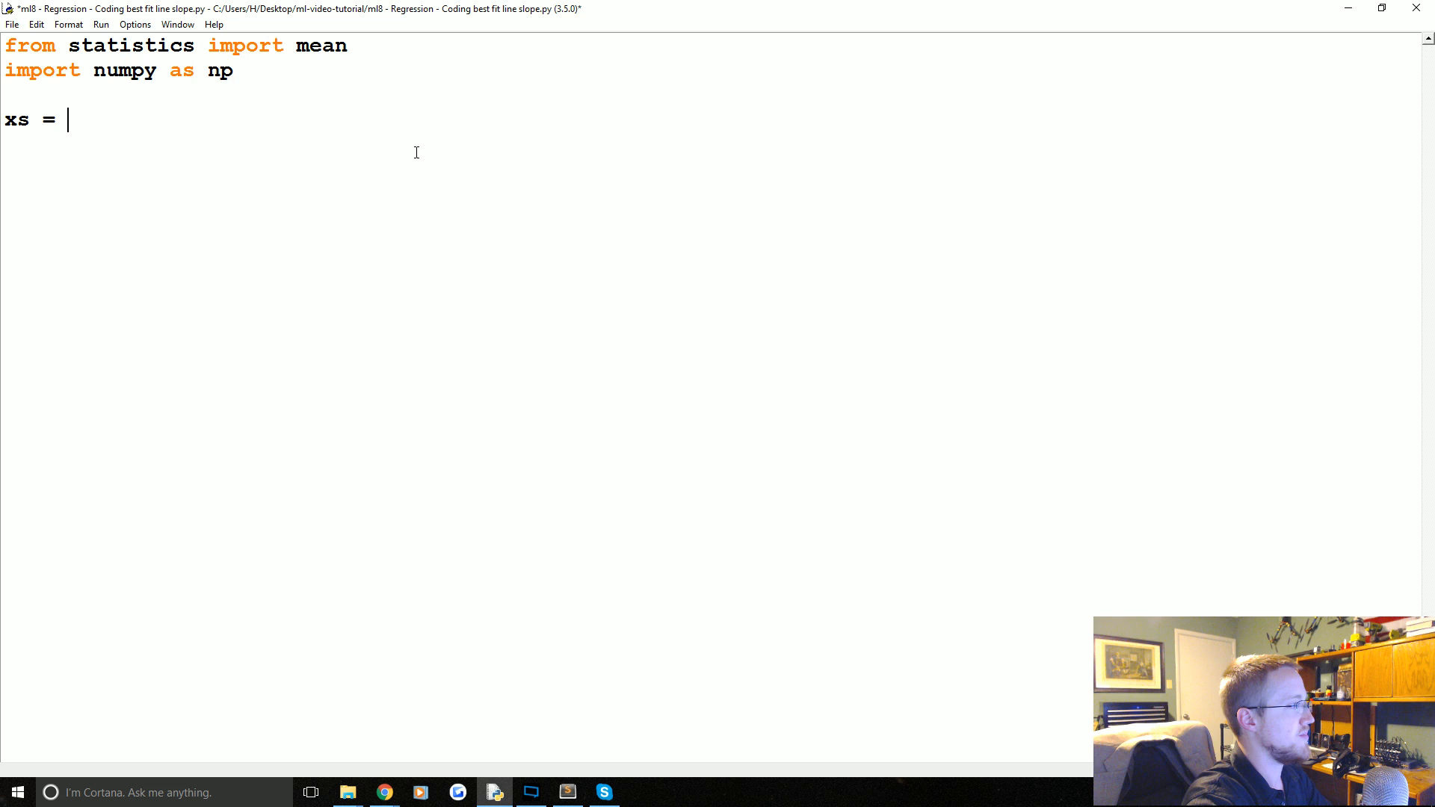
text([])
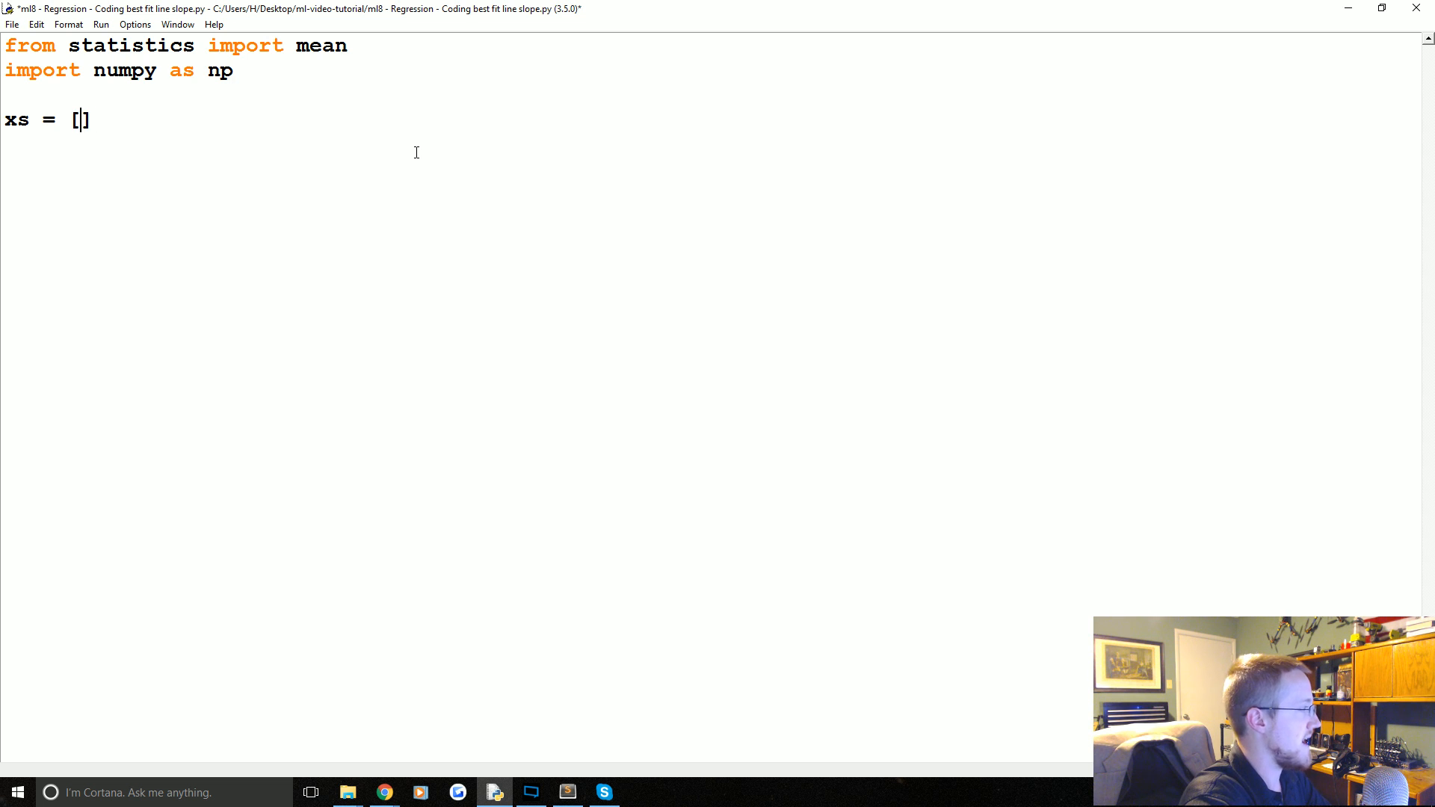
text(1,2,3,4,5,)
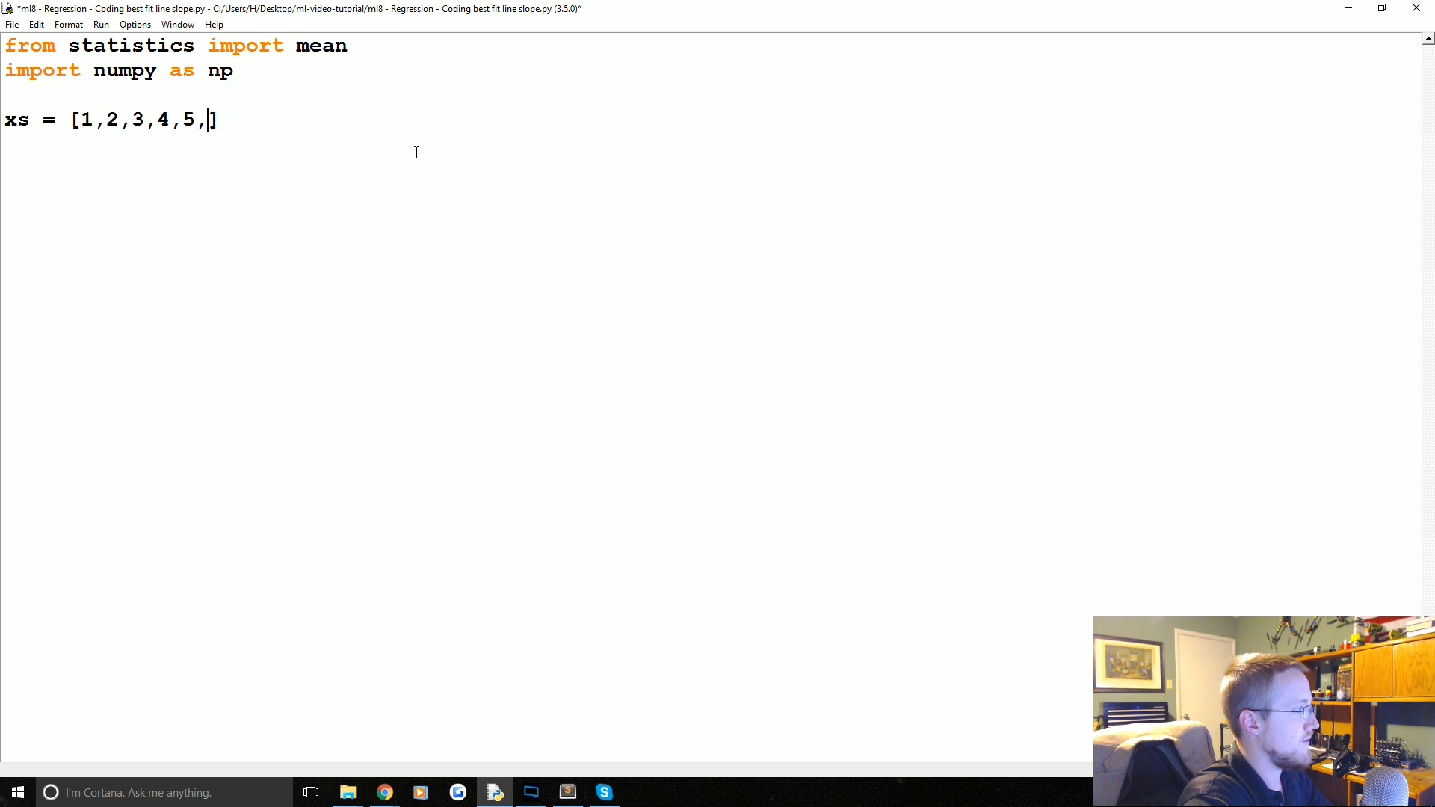
text(6)
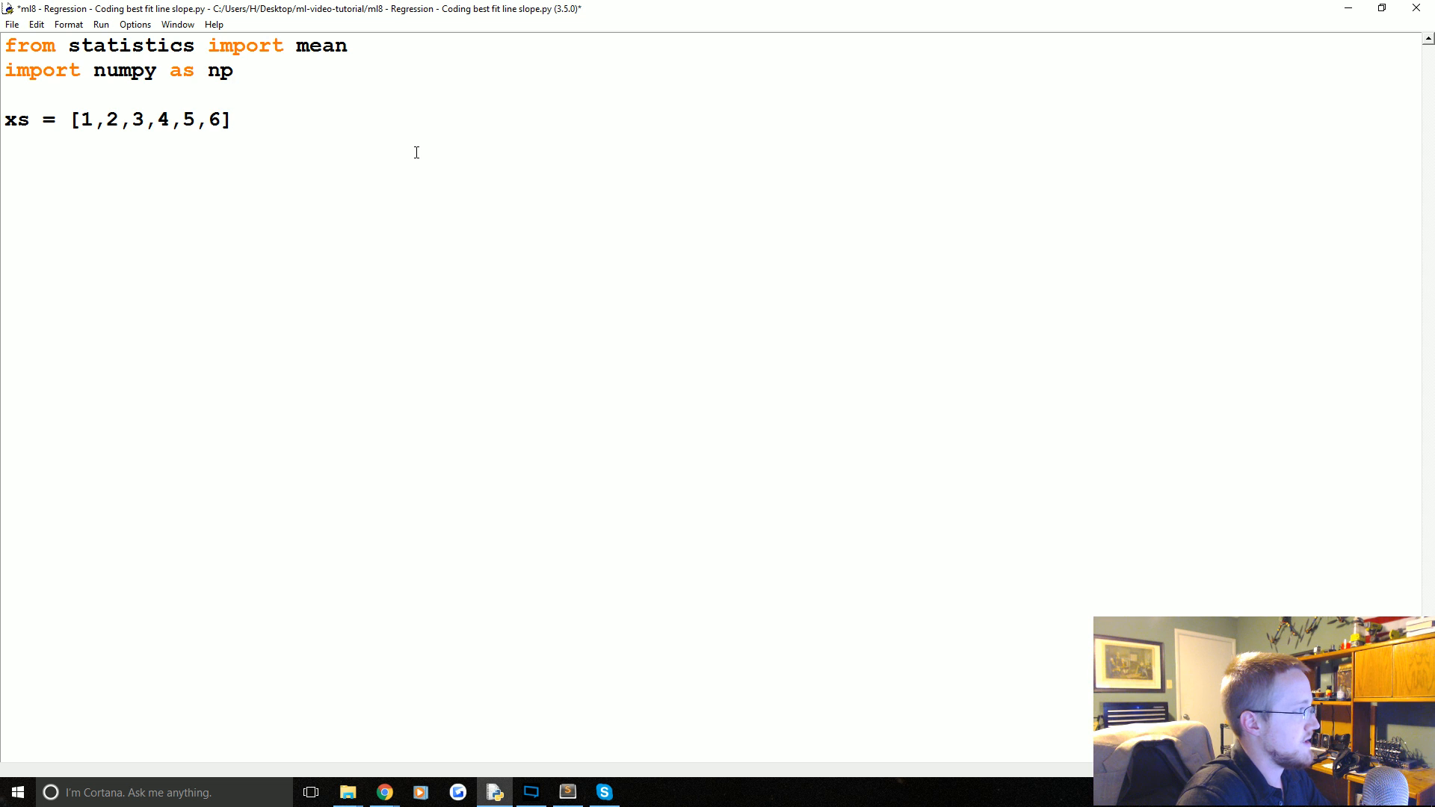
text(ys)
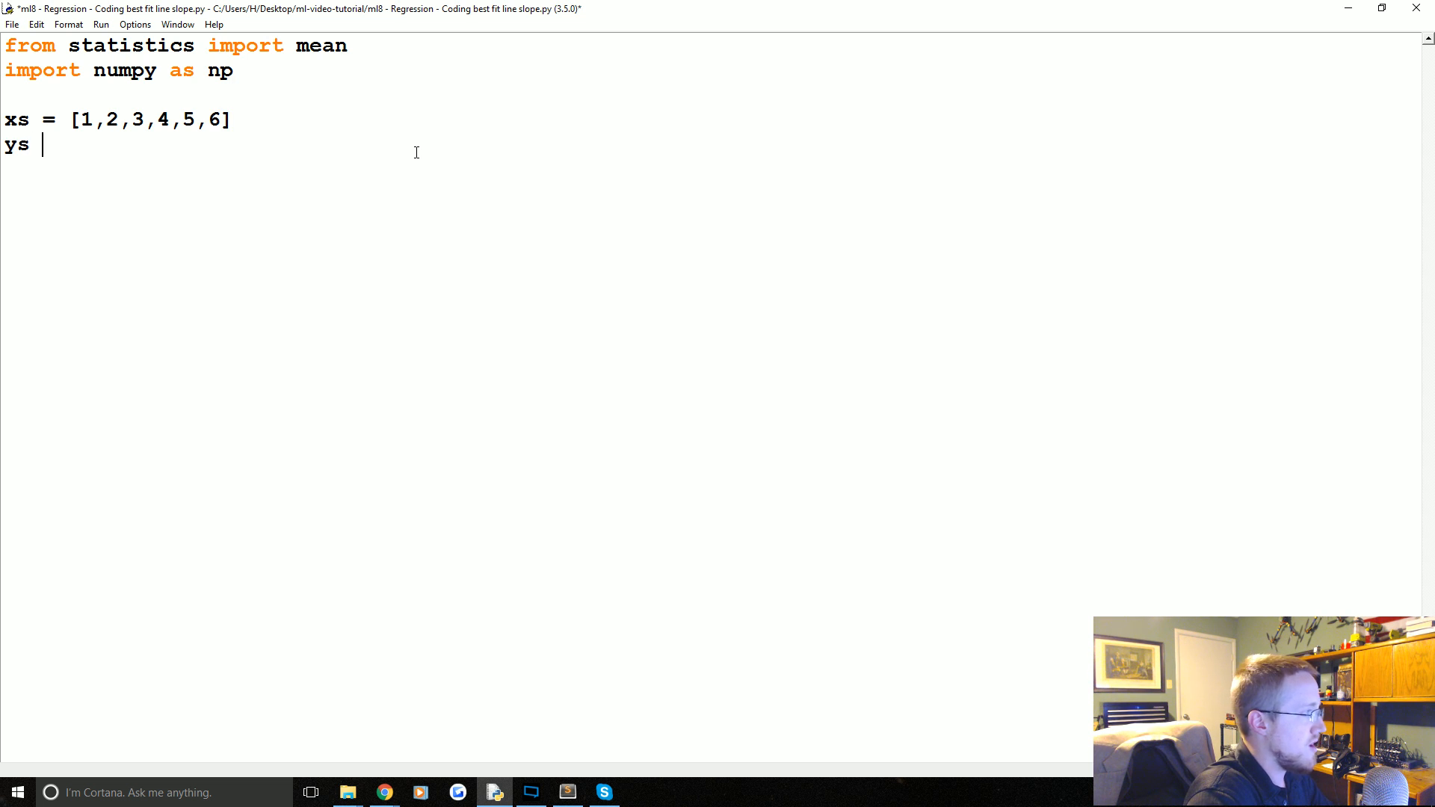
text(= [])
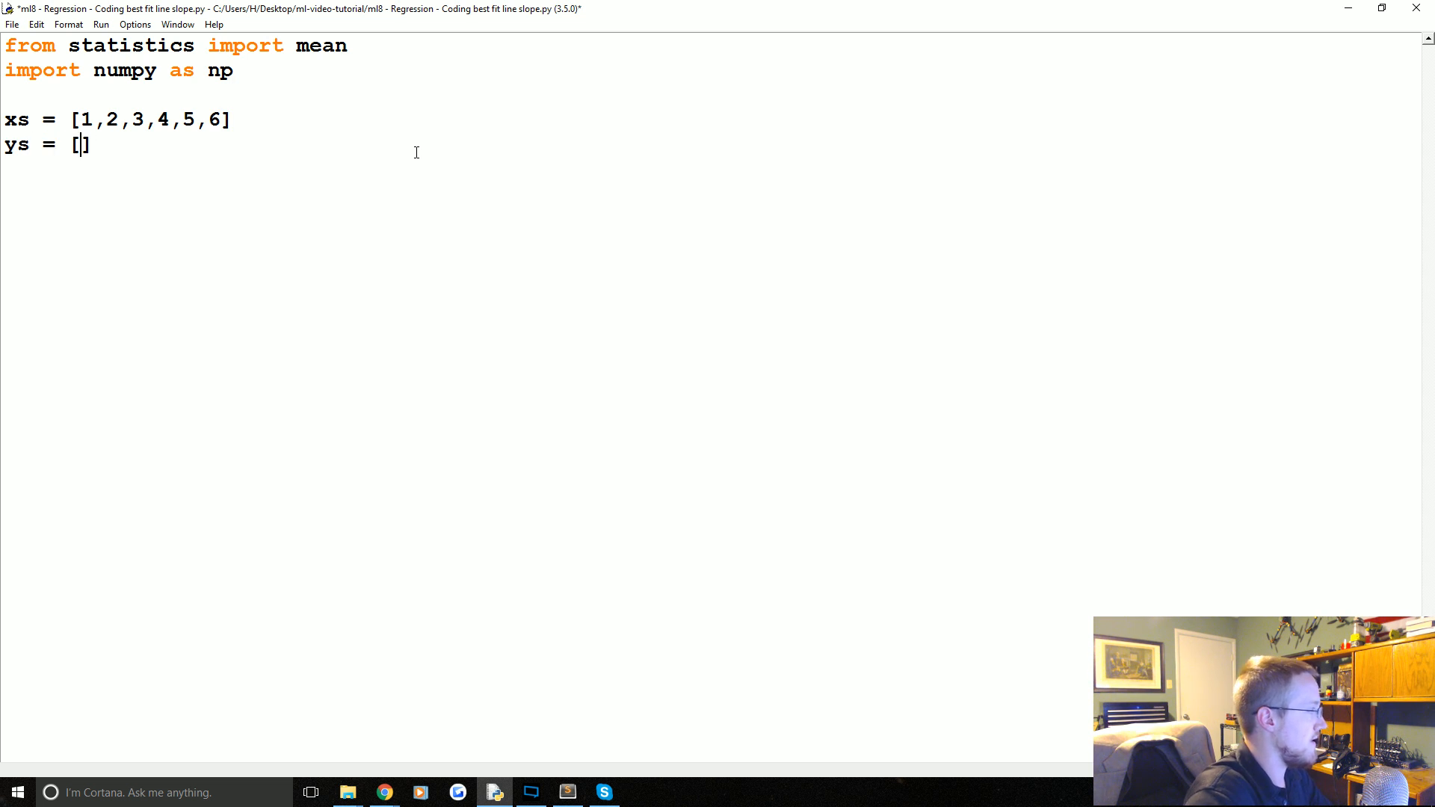
text(5,4,6)
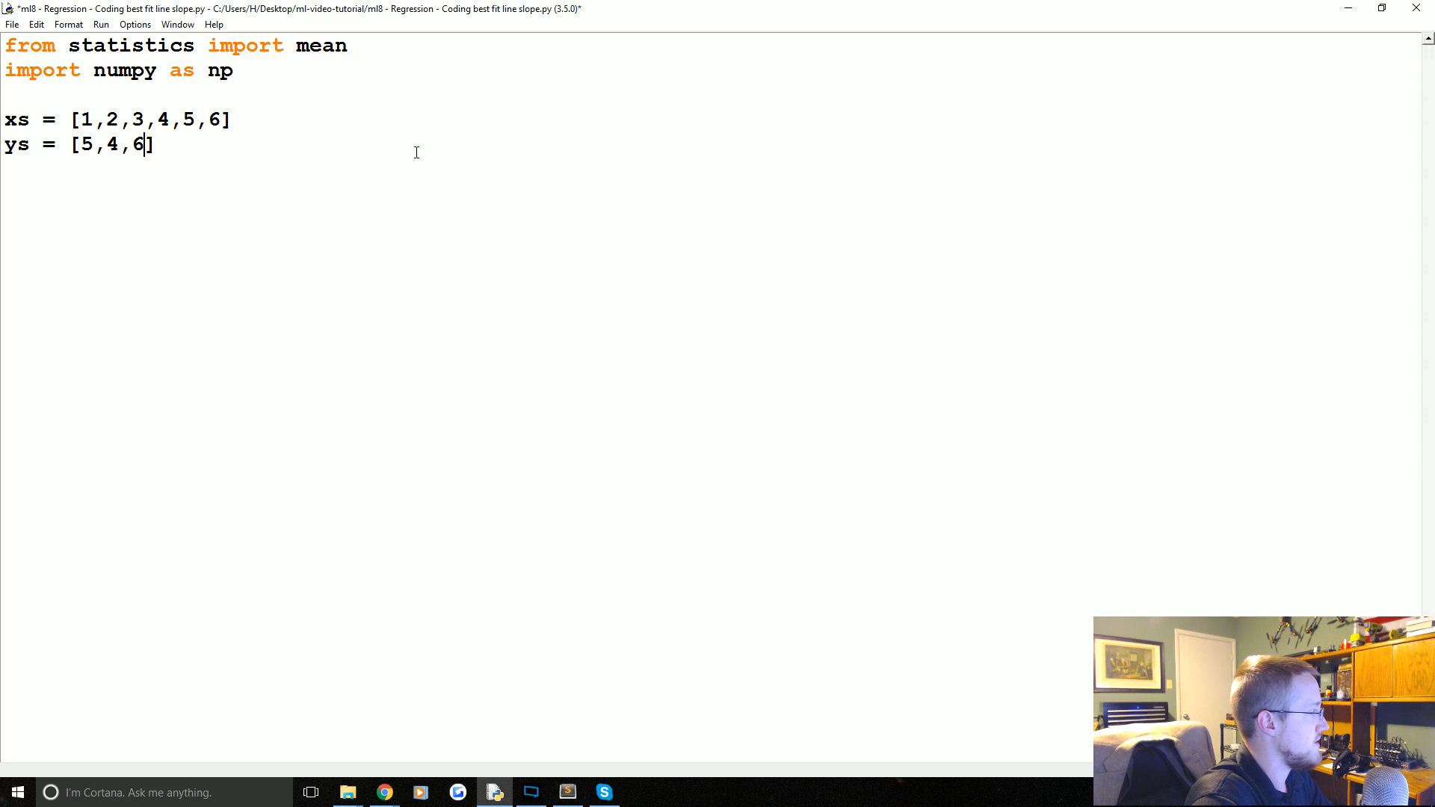
text(,5,6,7)
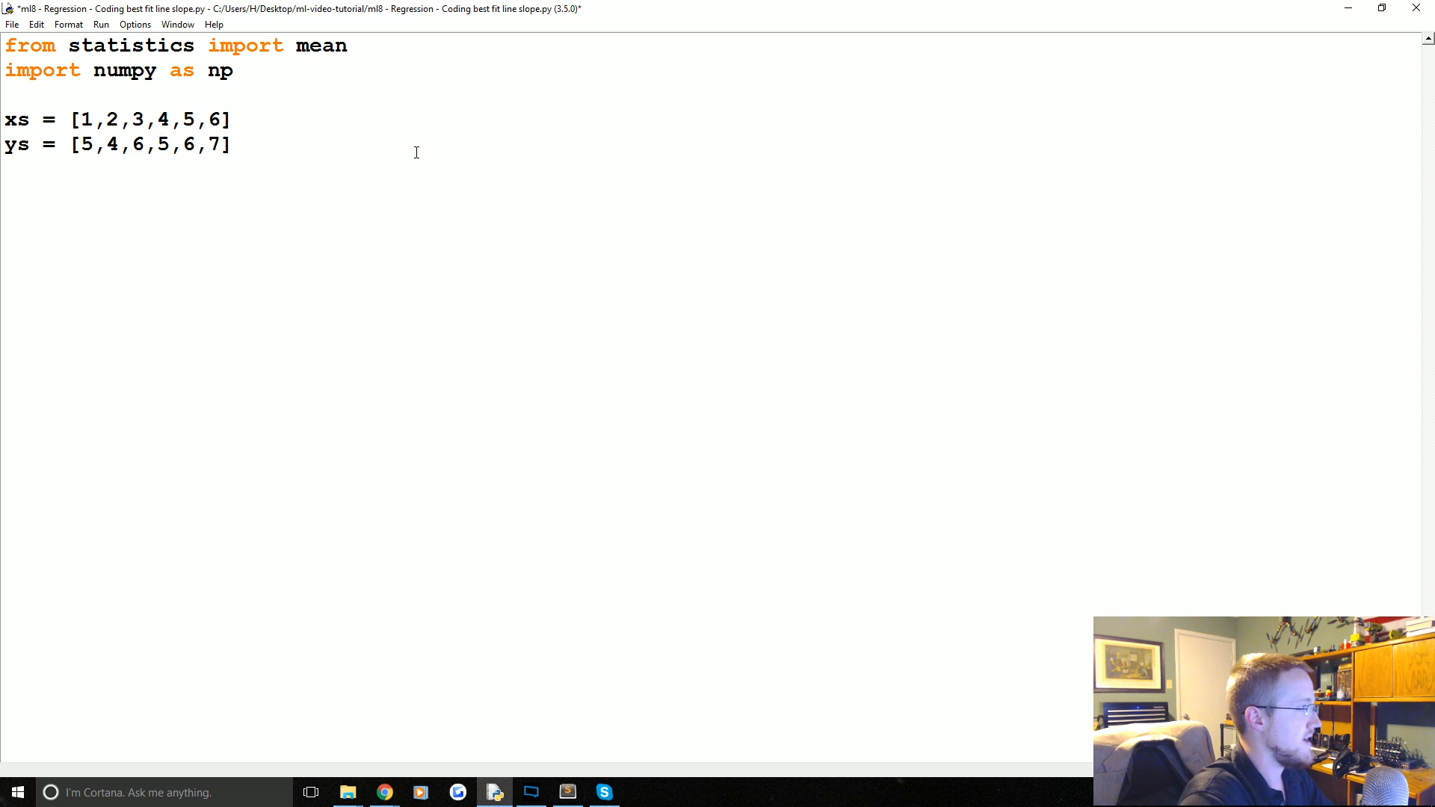
key(Return)
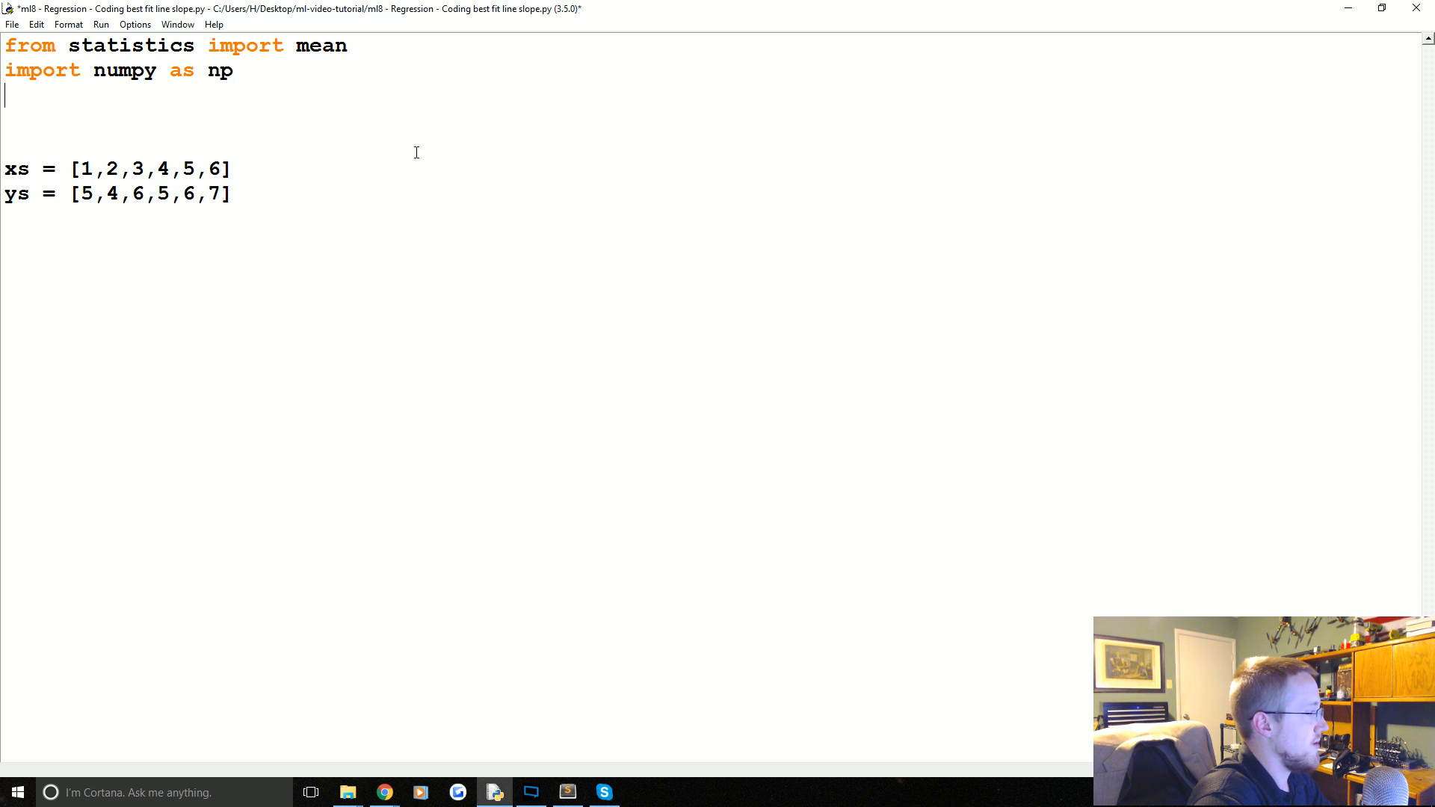
Import matplotlib.pyplot as plt and add plt.plot(xs,ys) and plt.show()
text(import matplotl)
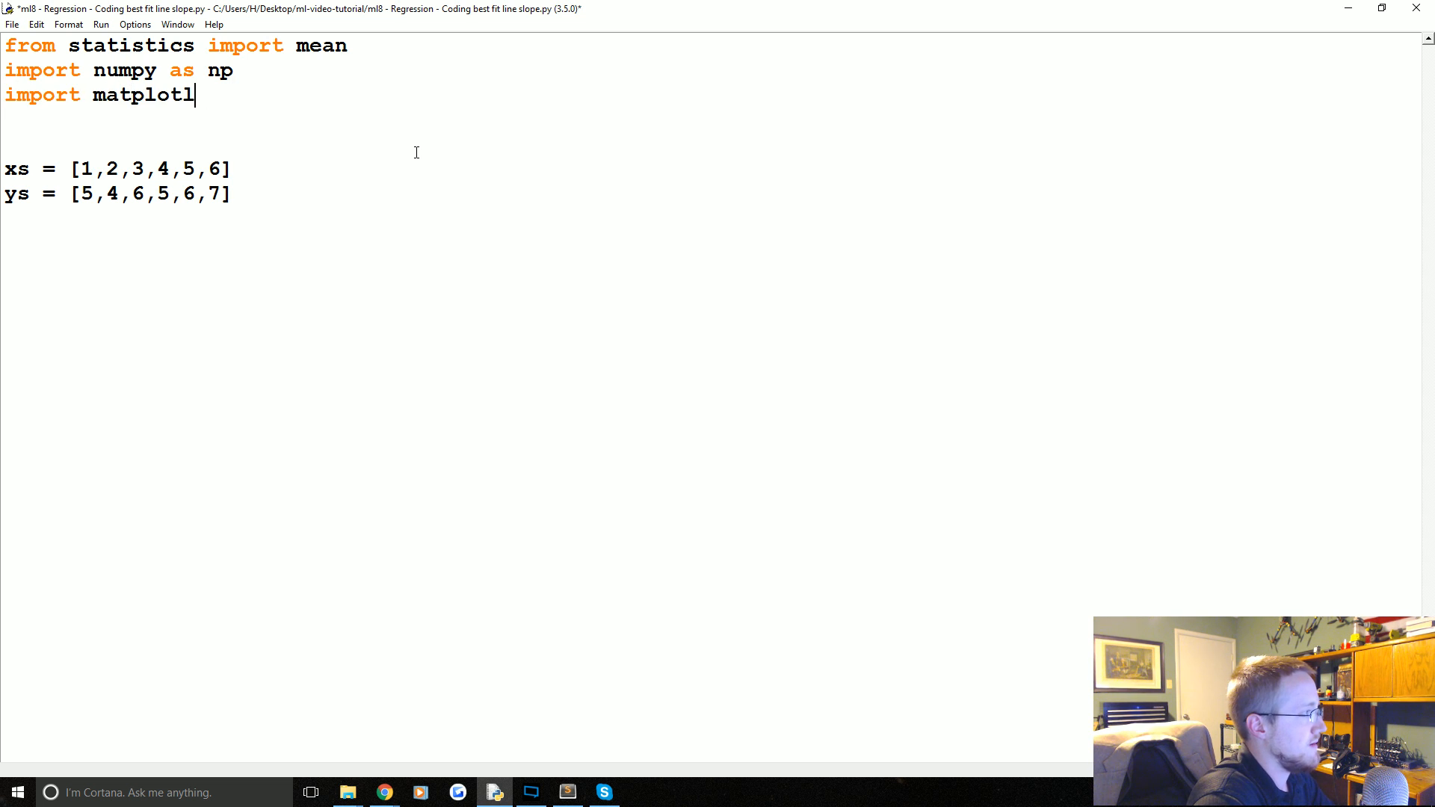
text(ib.pyplot as plt)
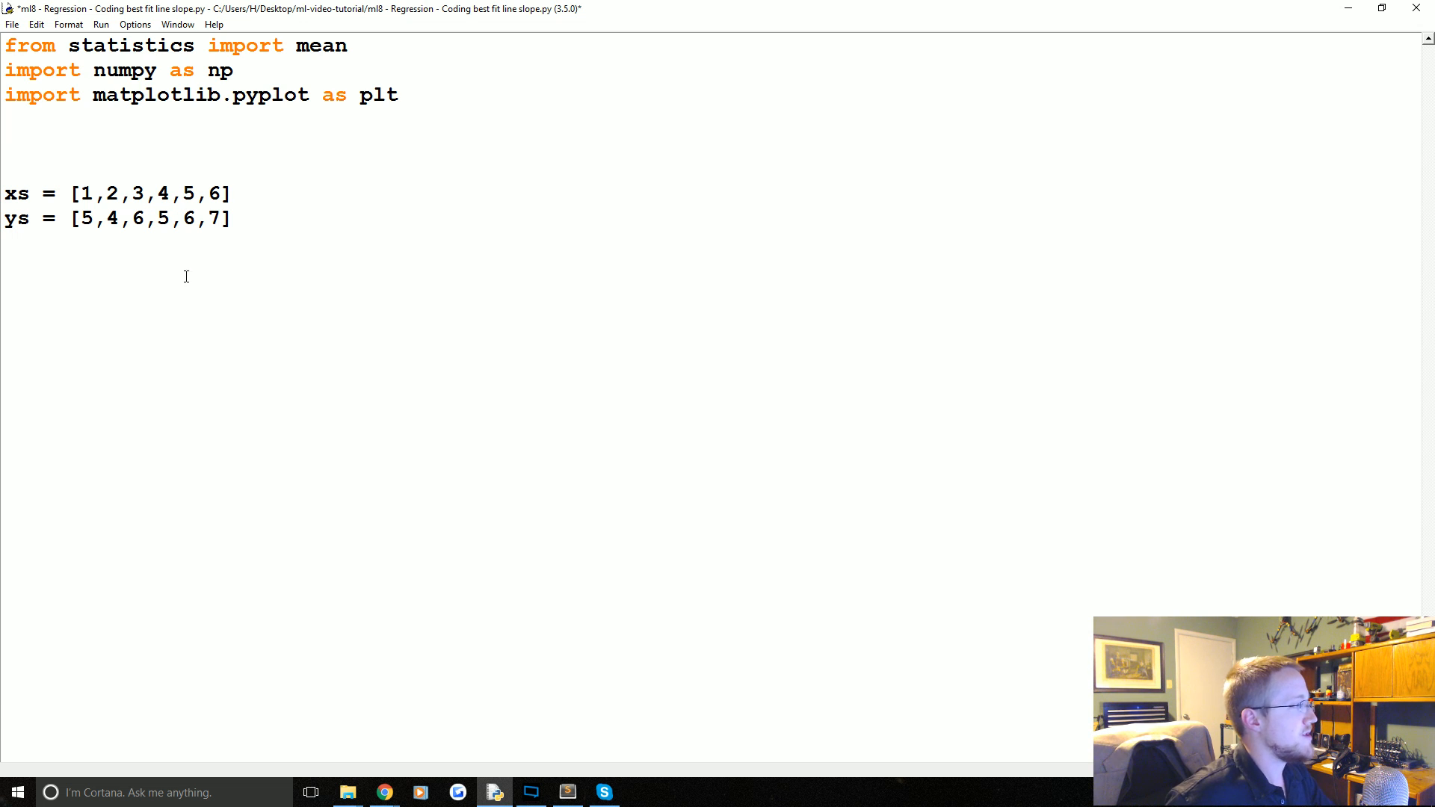
text(plt)
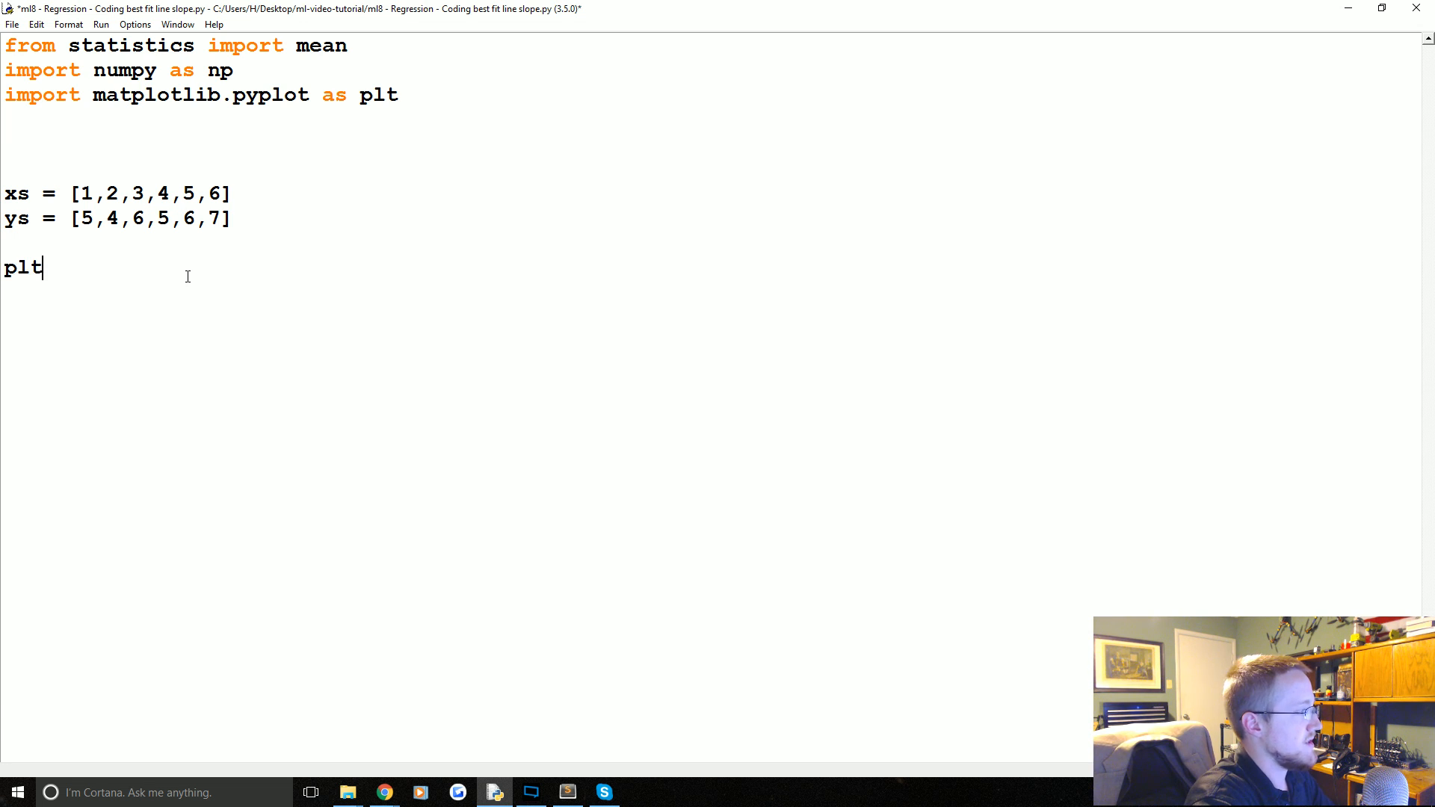
text(.plot())
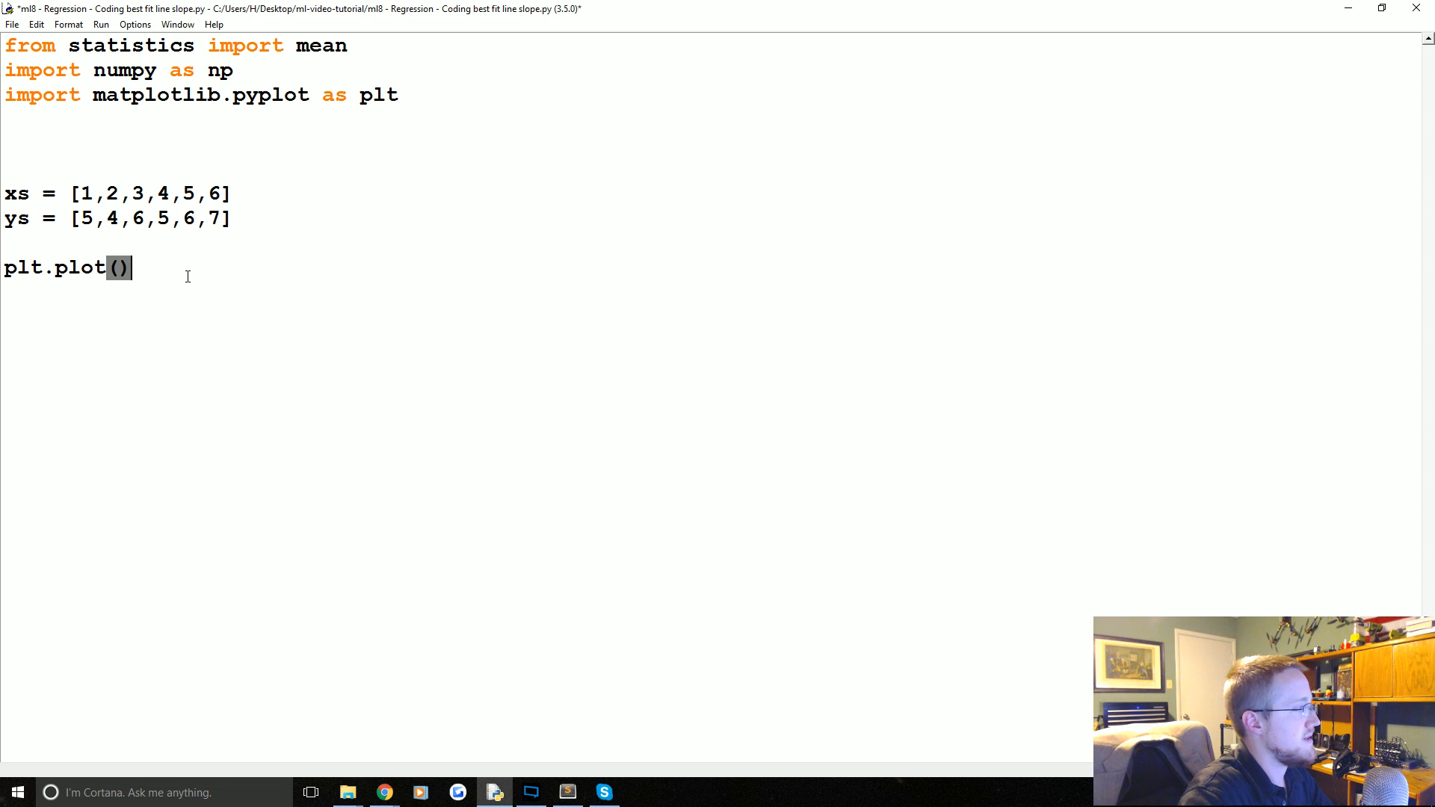
text(xs,ys)
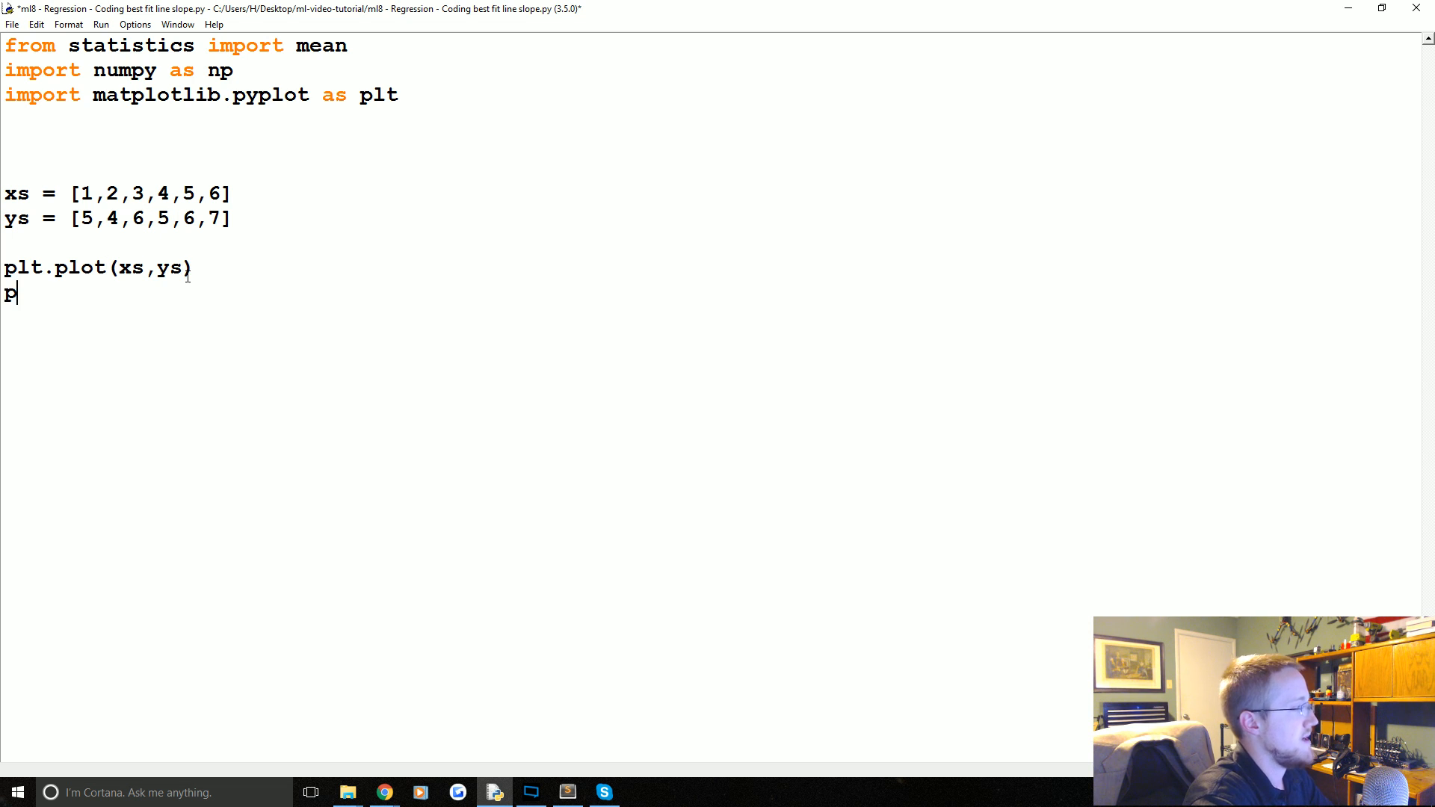
text(lt.show())
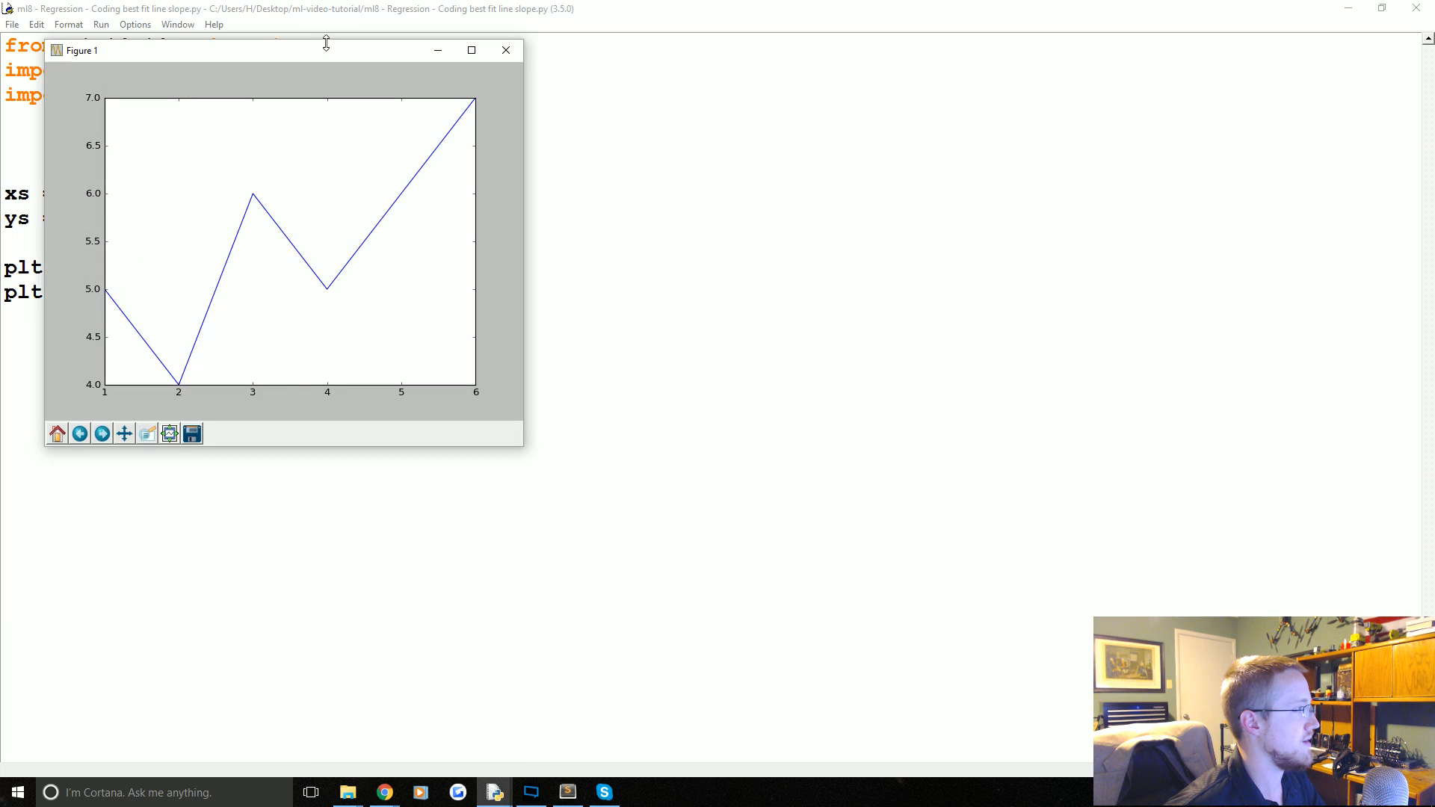
Move the plot window away from the code
drag(284, 50, 600, 96)
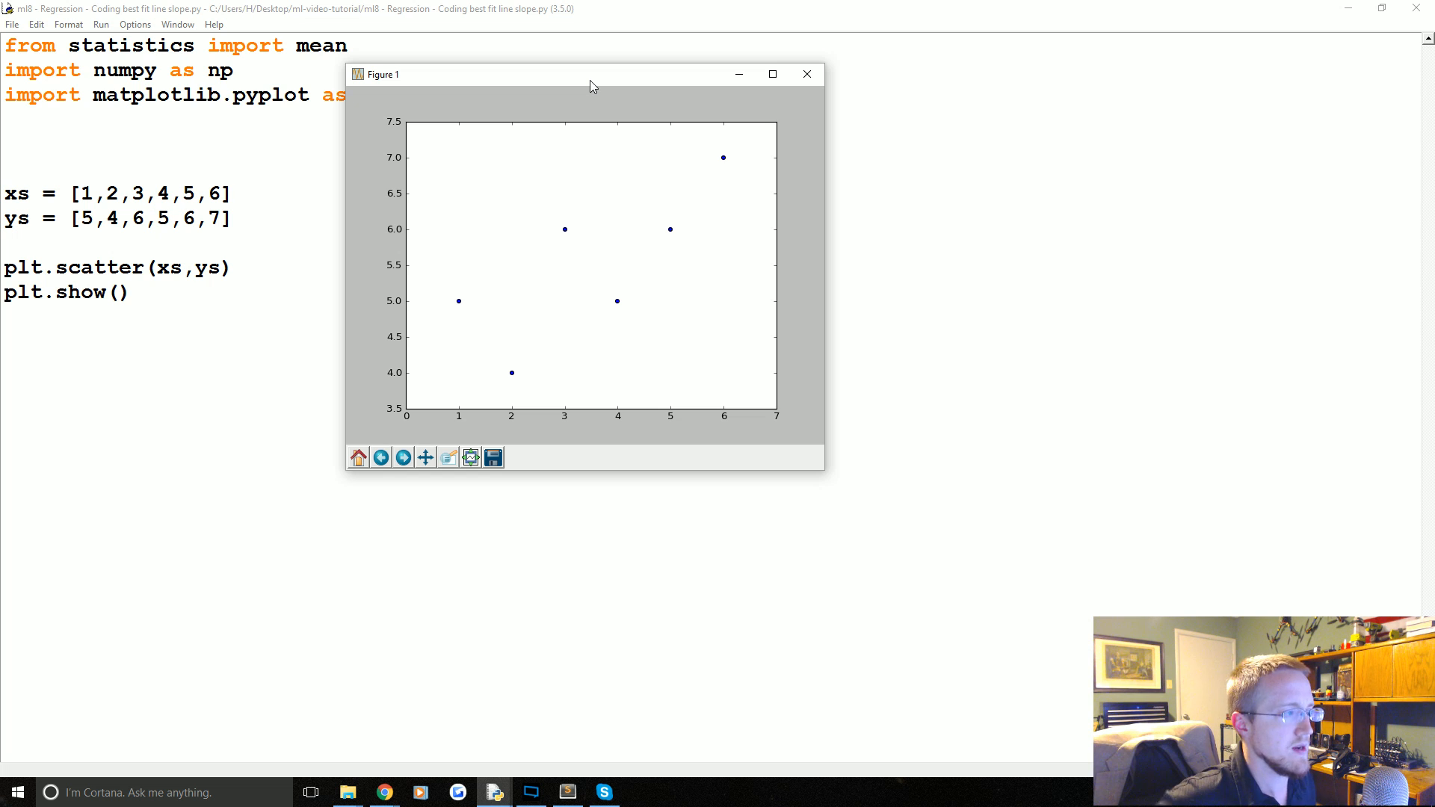
mouse_move(678, 258)
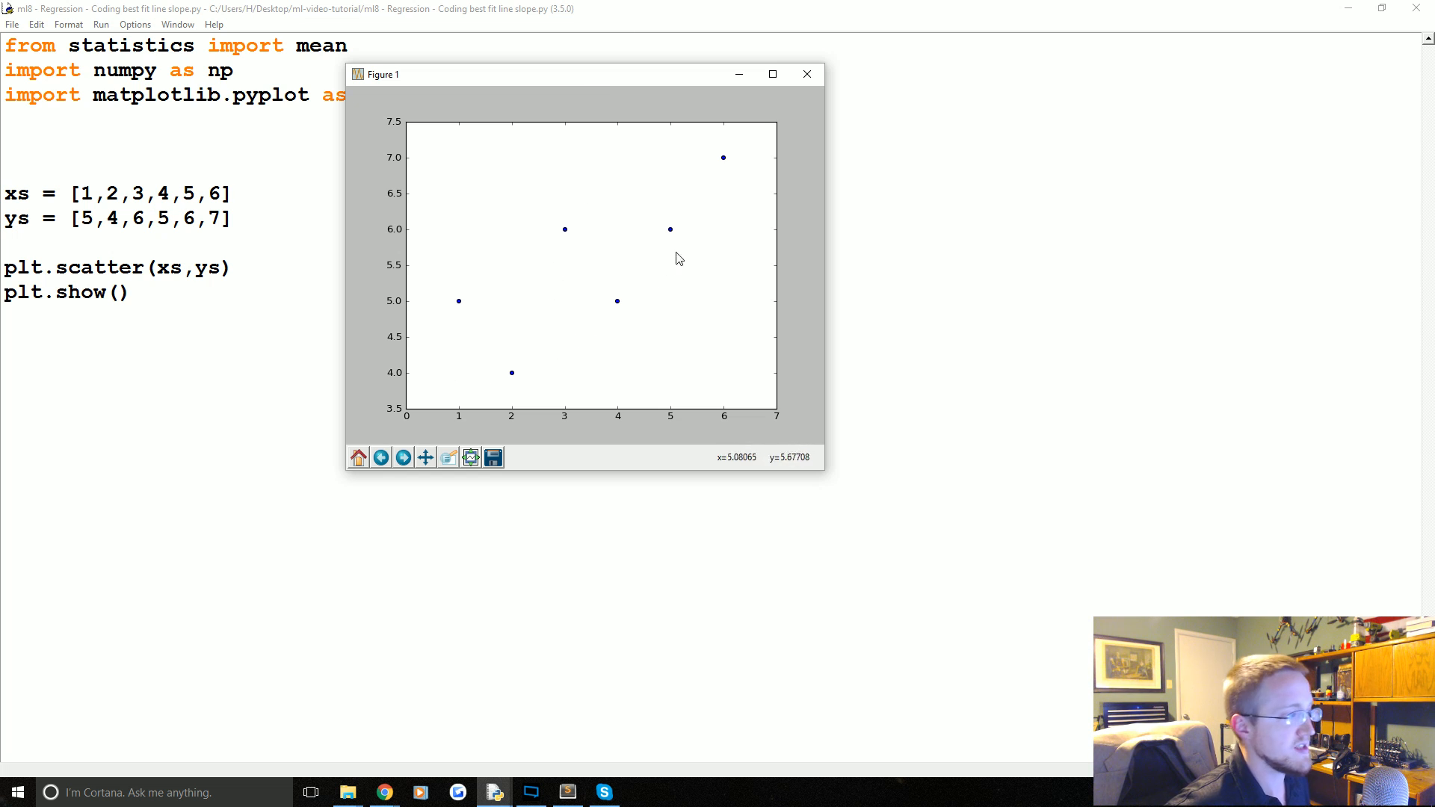
mouse_move(477, 370)
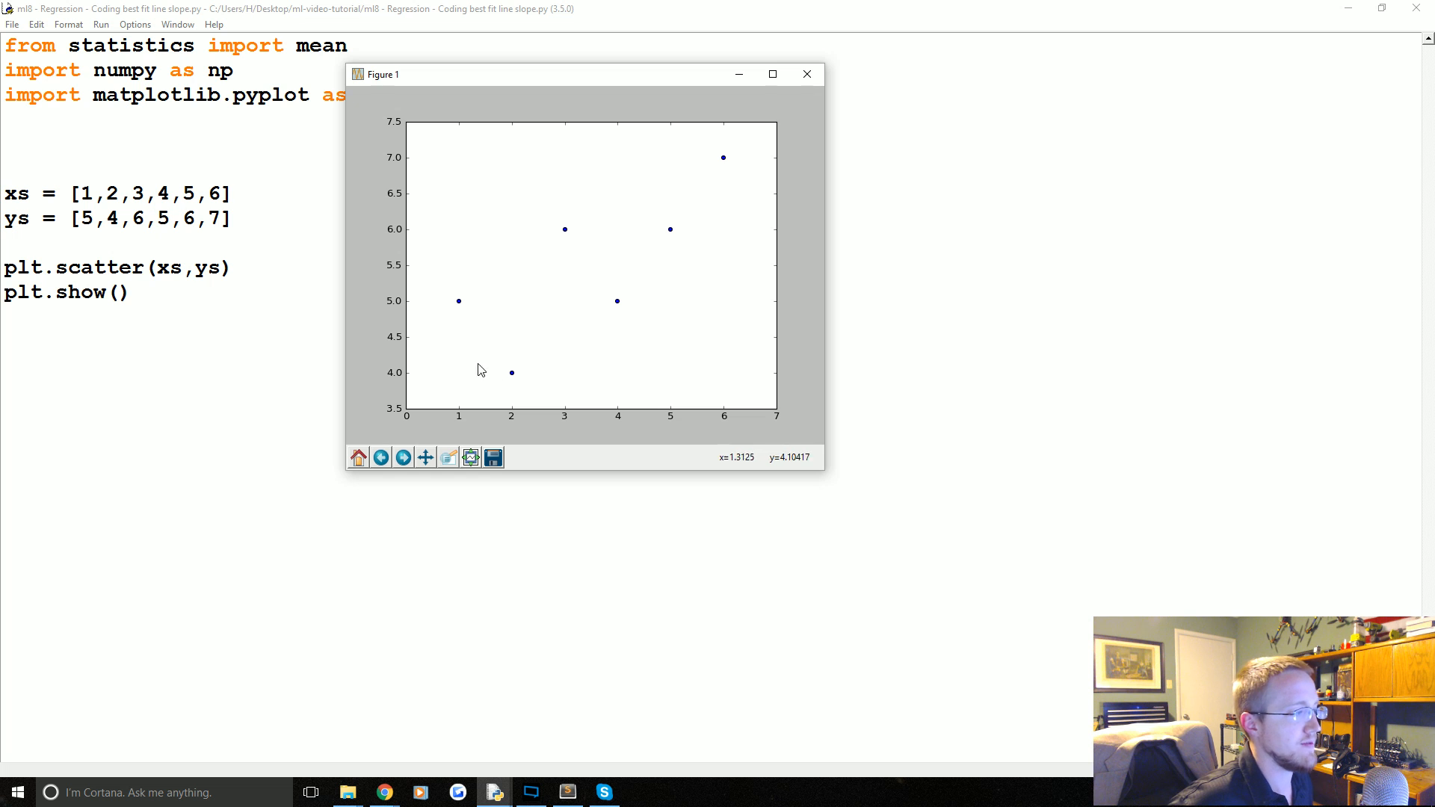
mouse_move(421, 413)
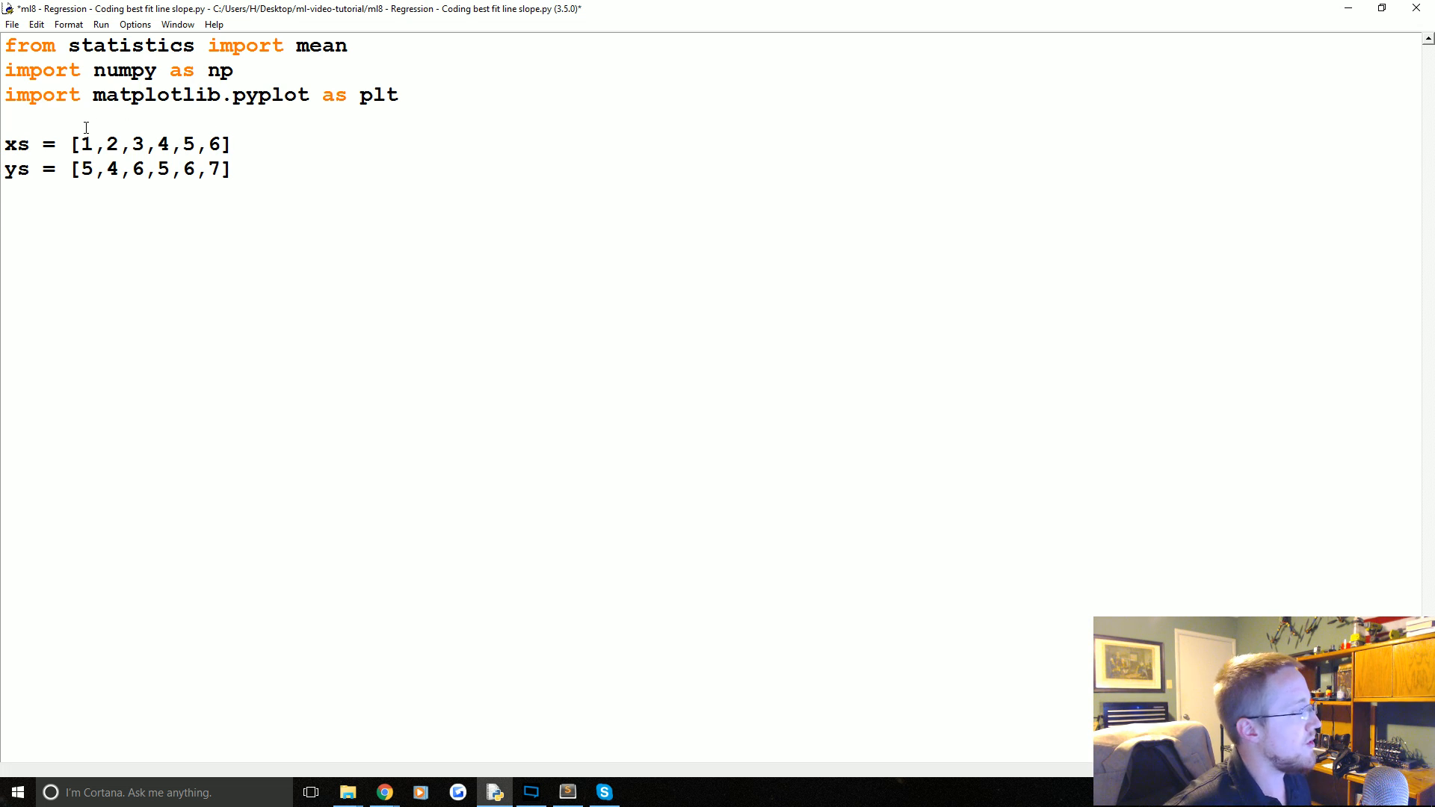
Wrap the xs and ys lists in np.array() calls
drag(78, 144, 195, 144)
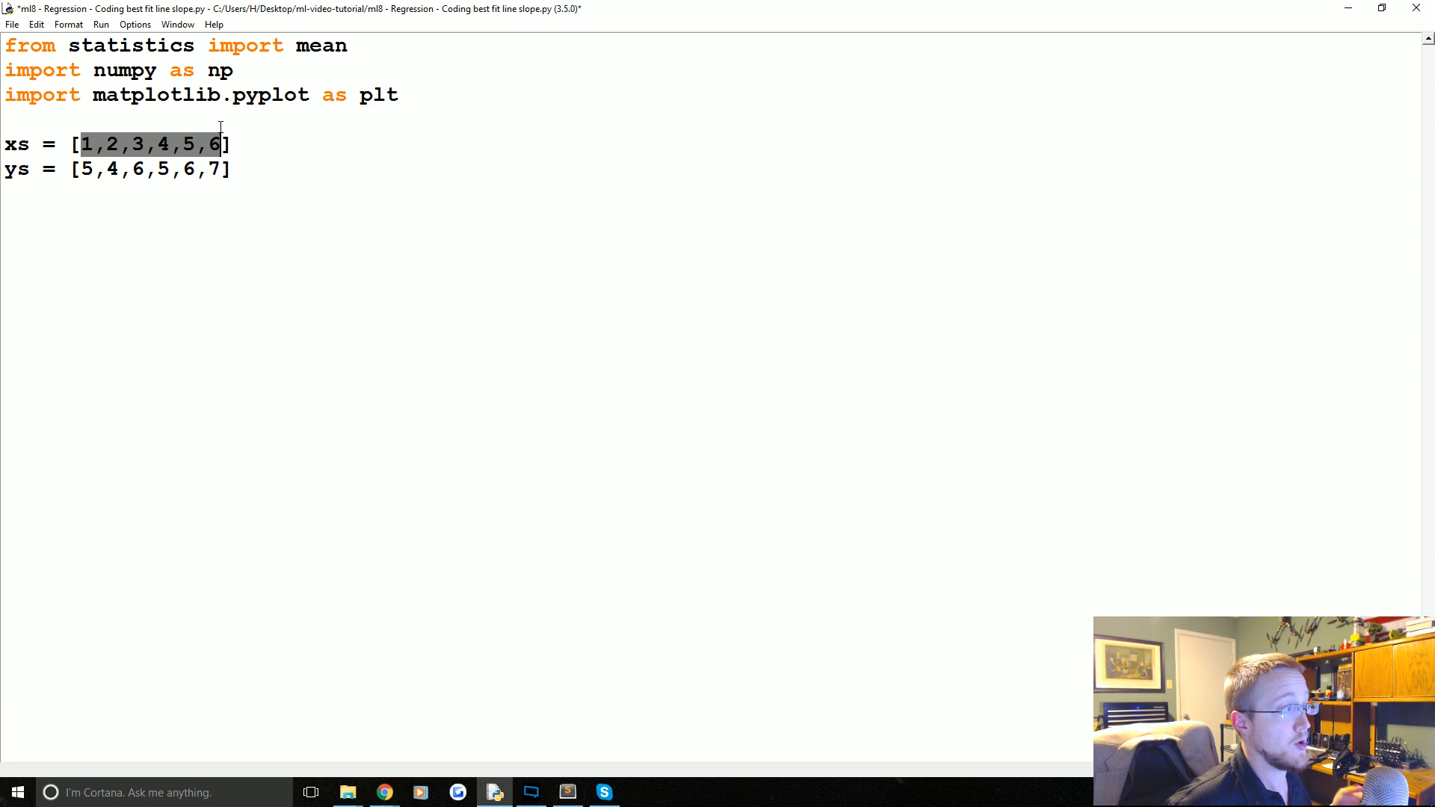
click(92, 168)
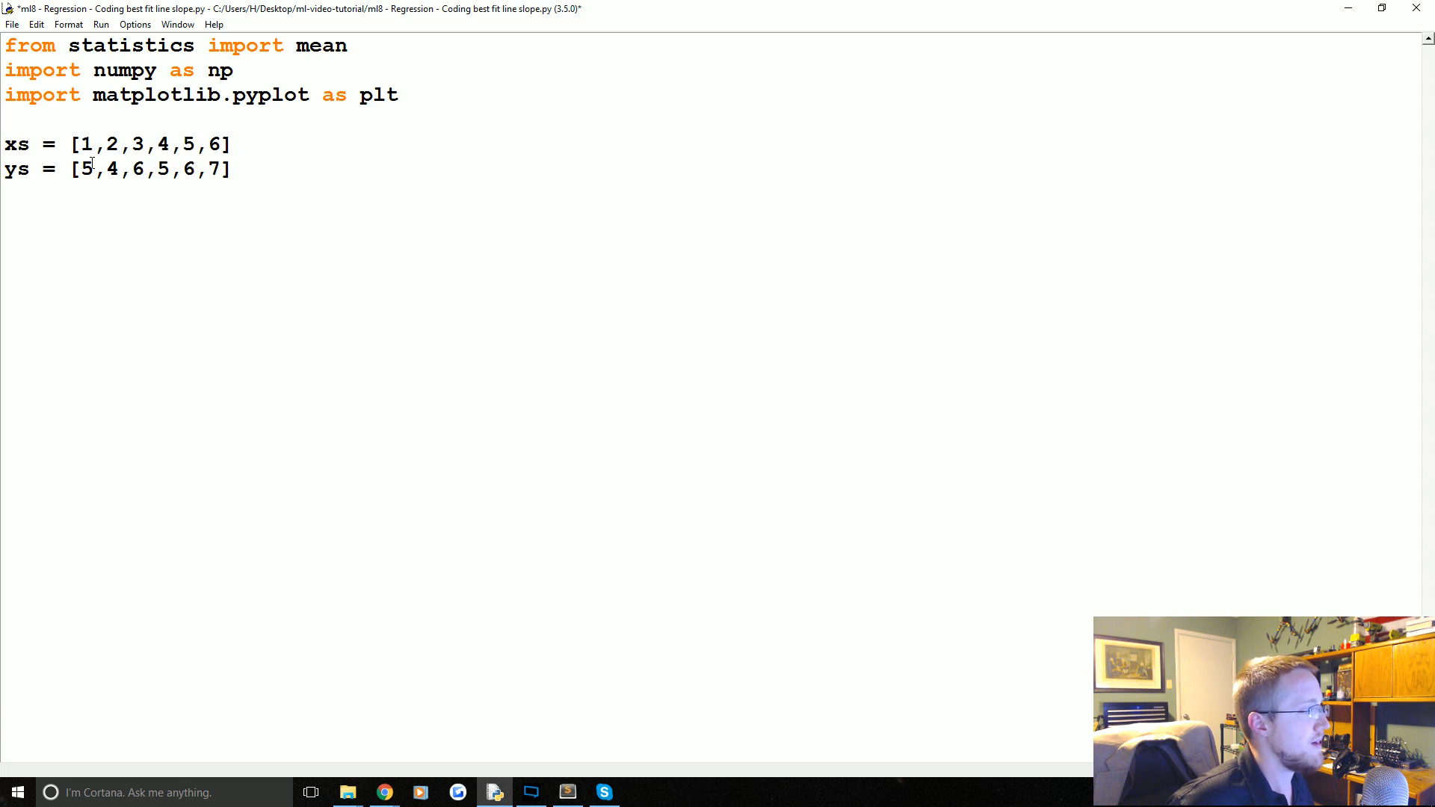
text(np)
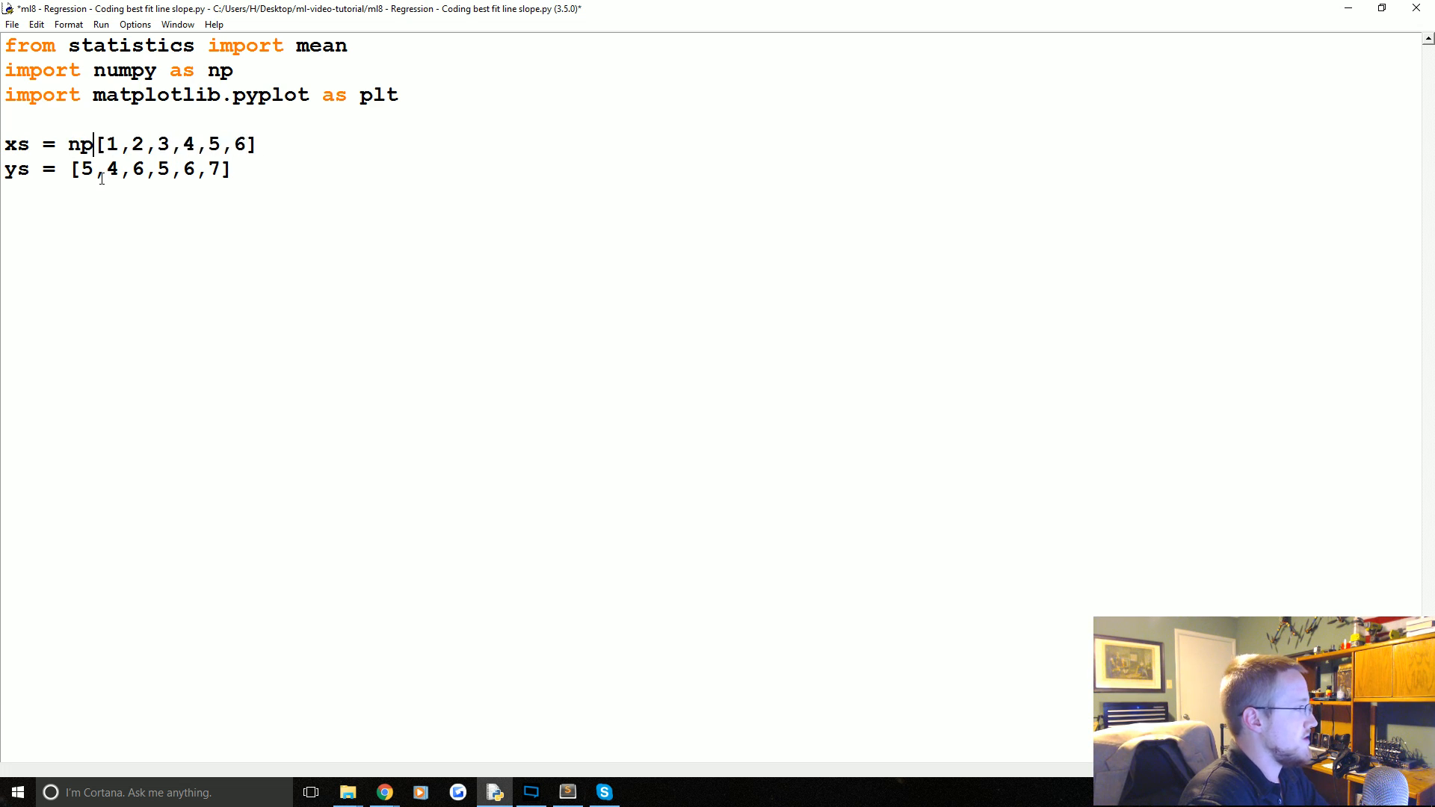
text(.array)
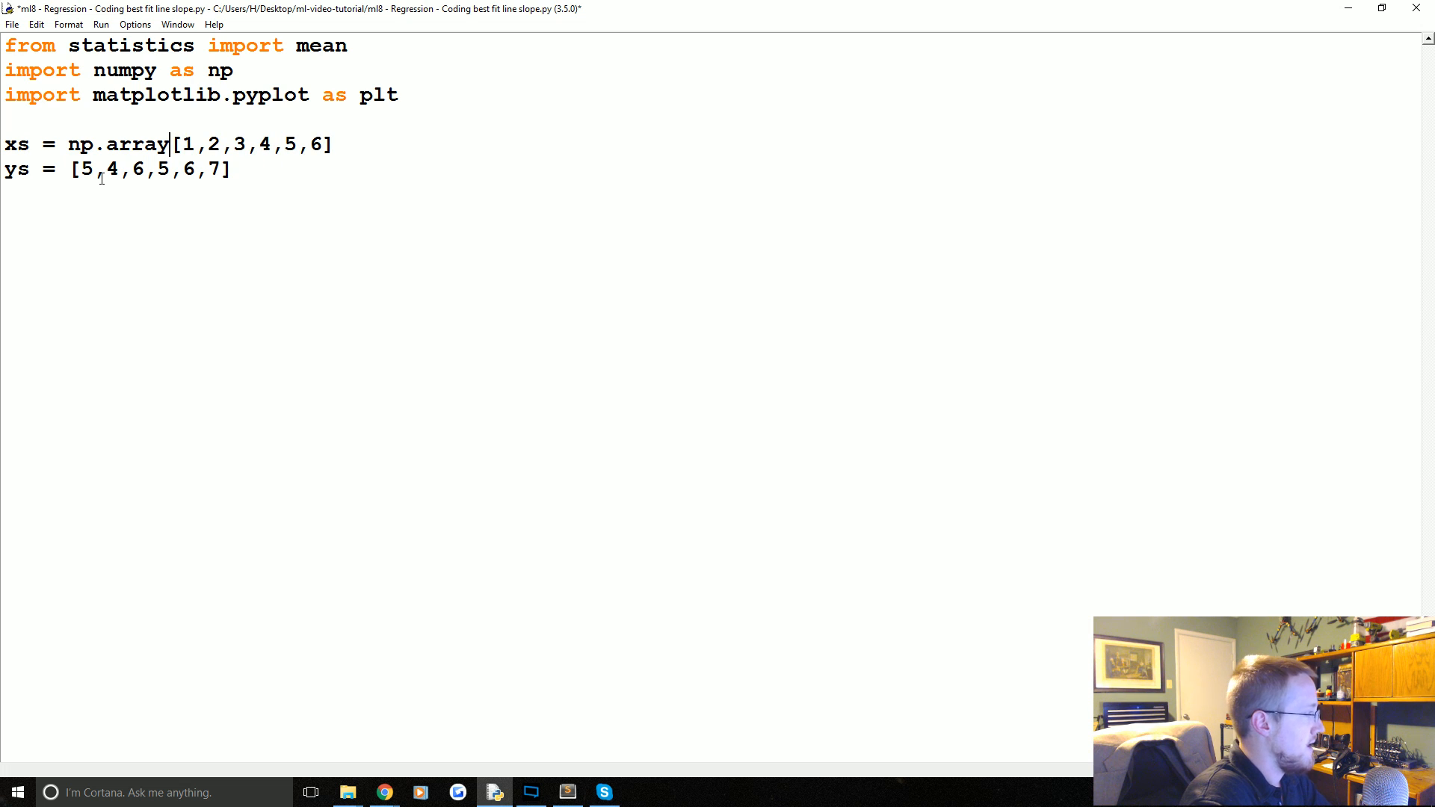
text(()
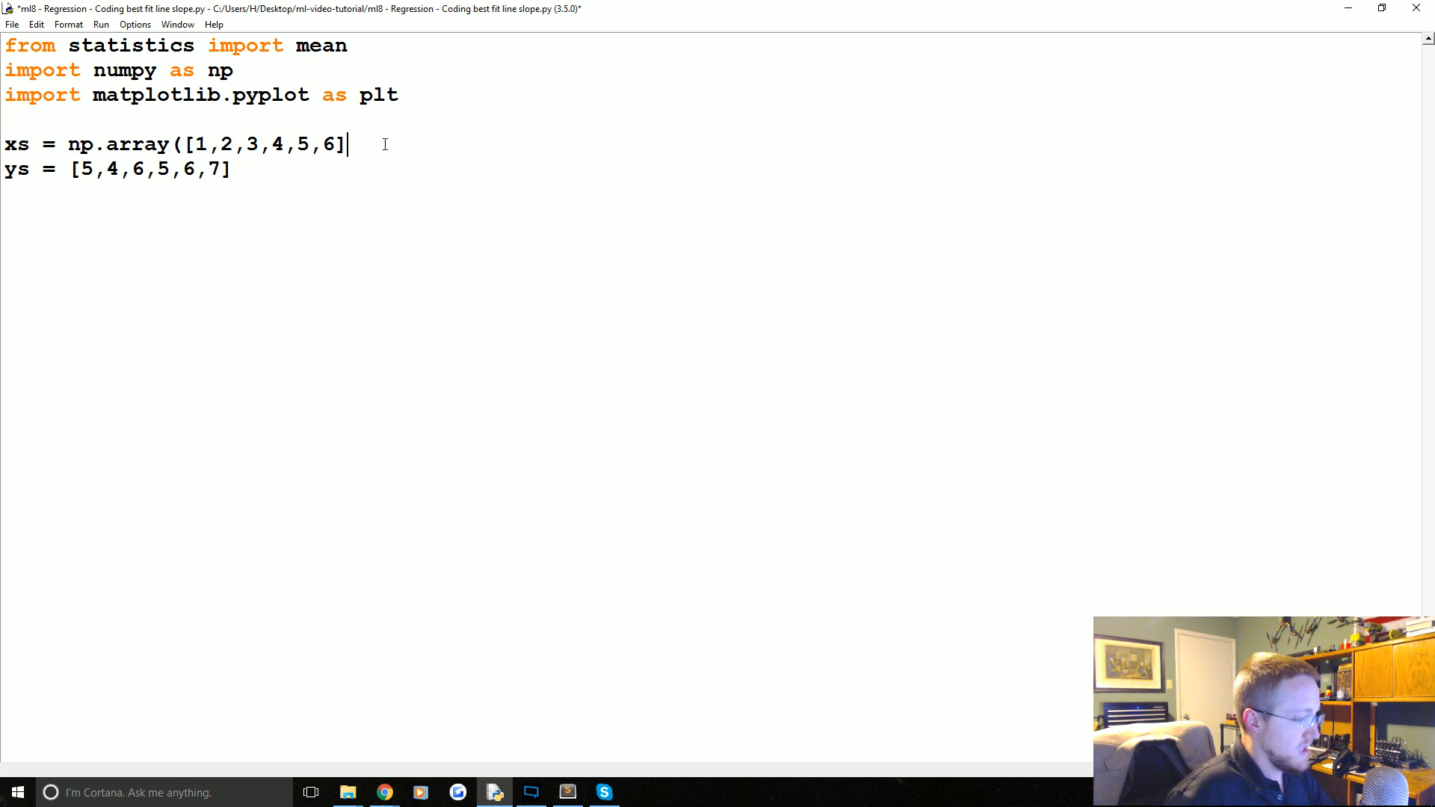
text())
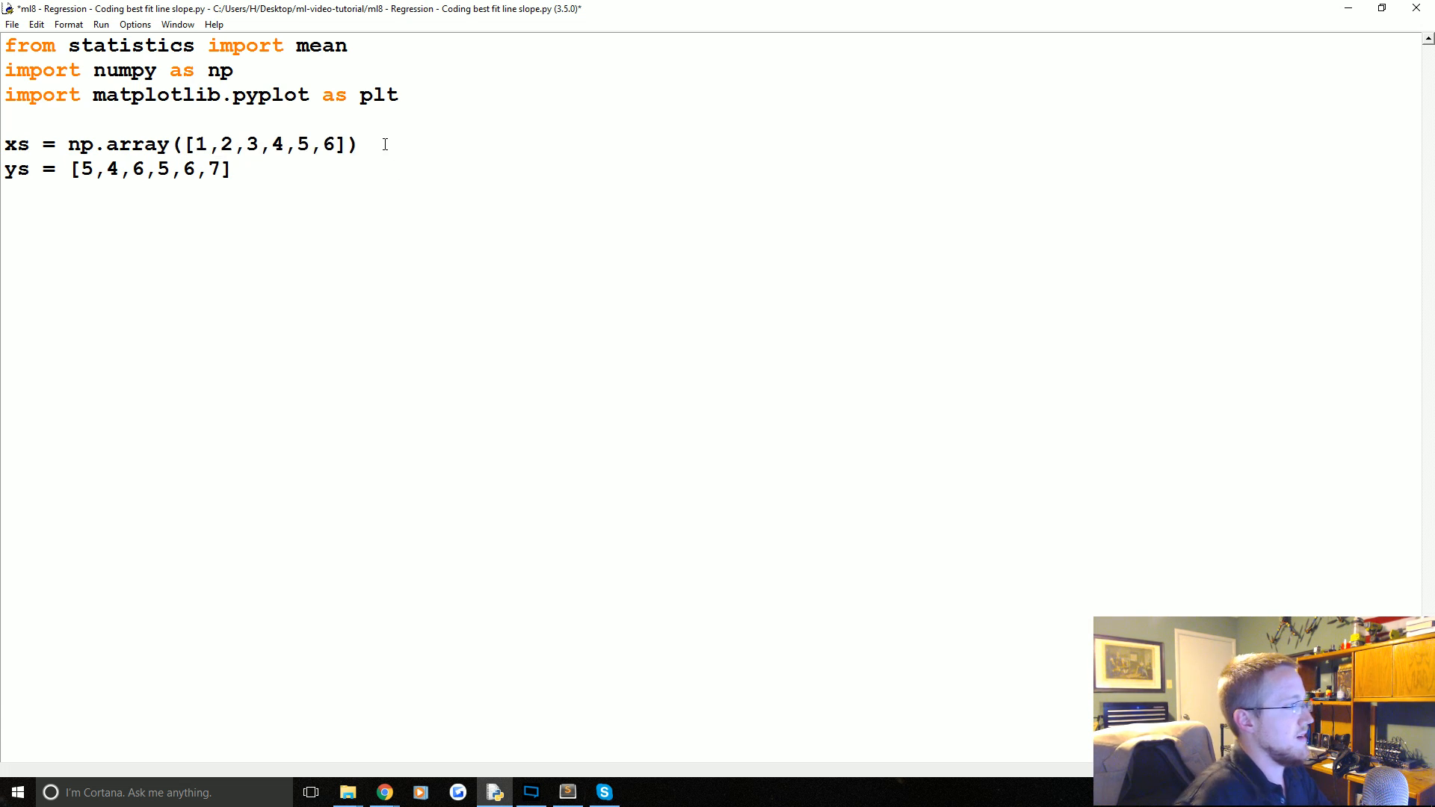
double_click(128, 144)
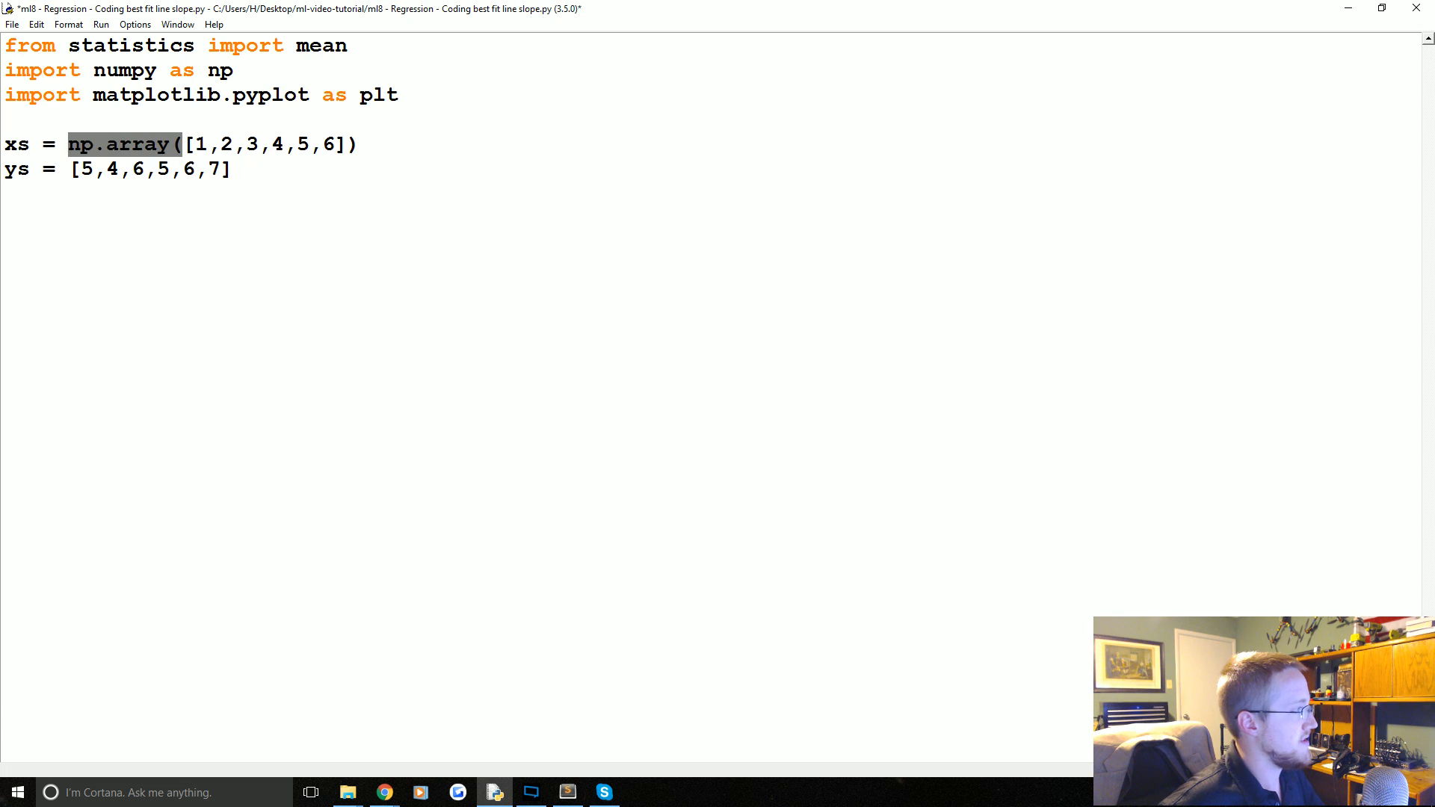
text(np.array()
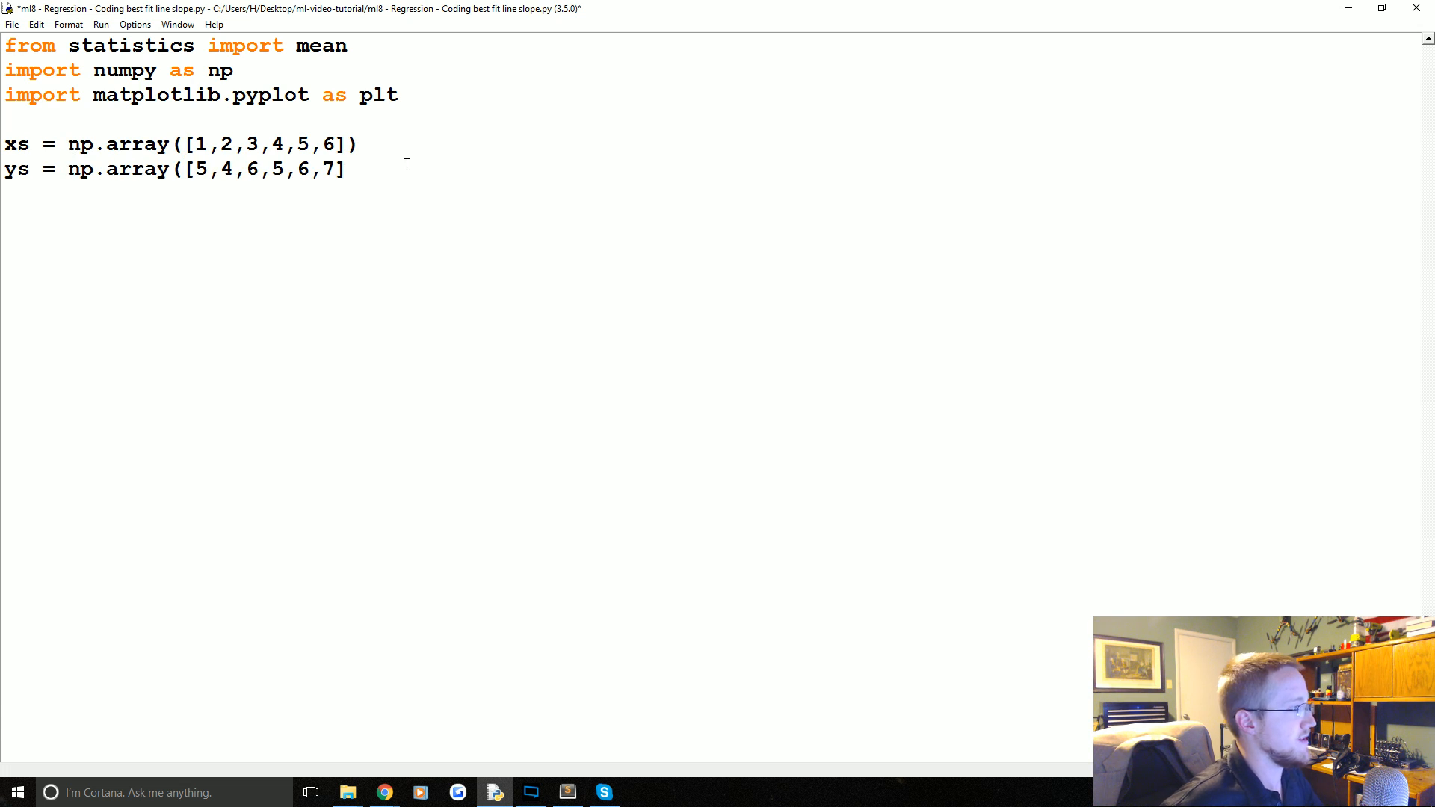
text())
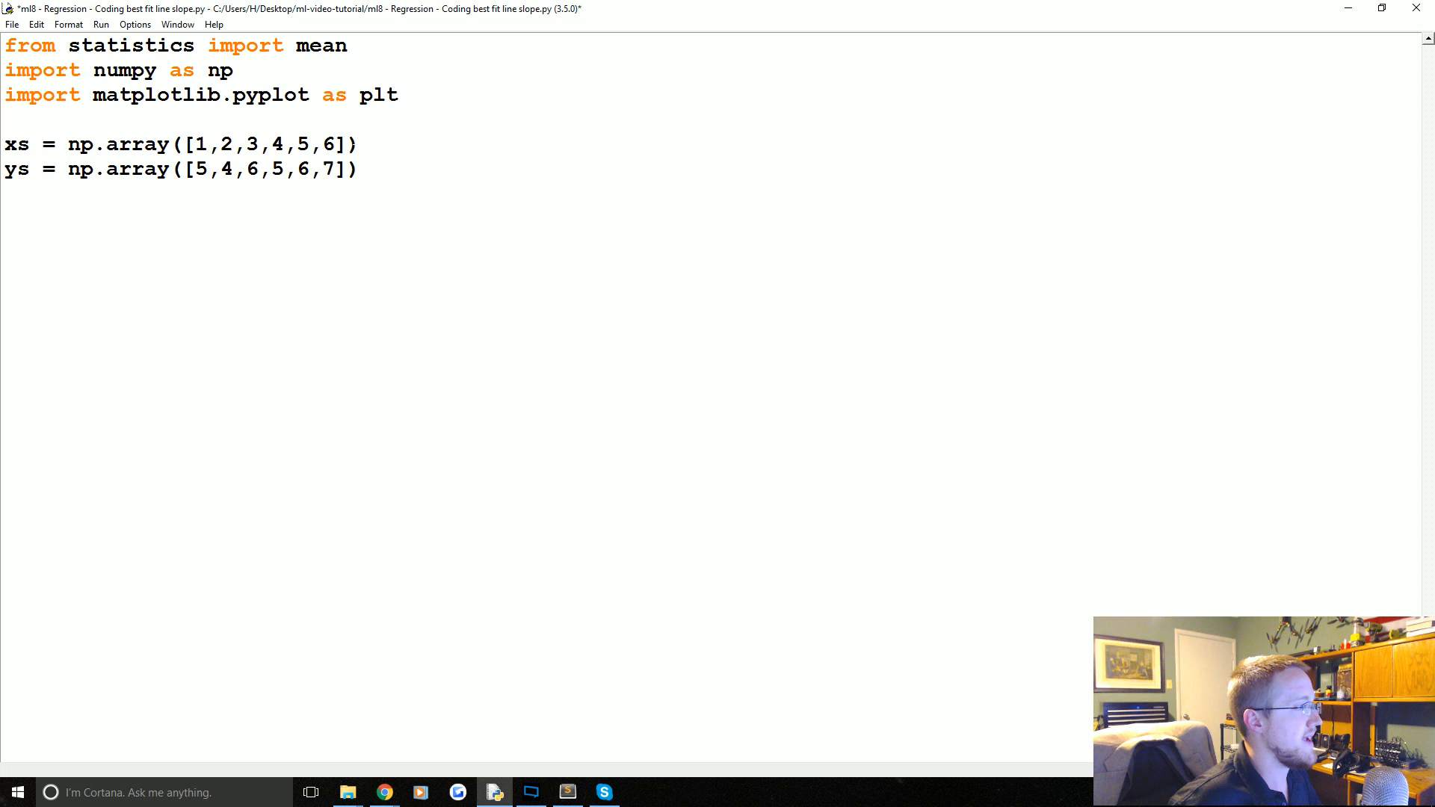
Add the argument dtype=np.float64 to both np.array calls
text(,)
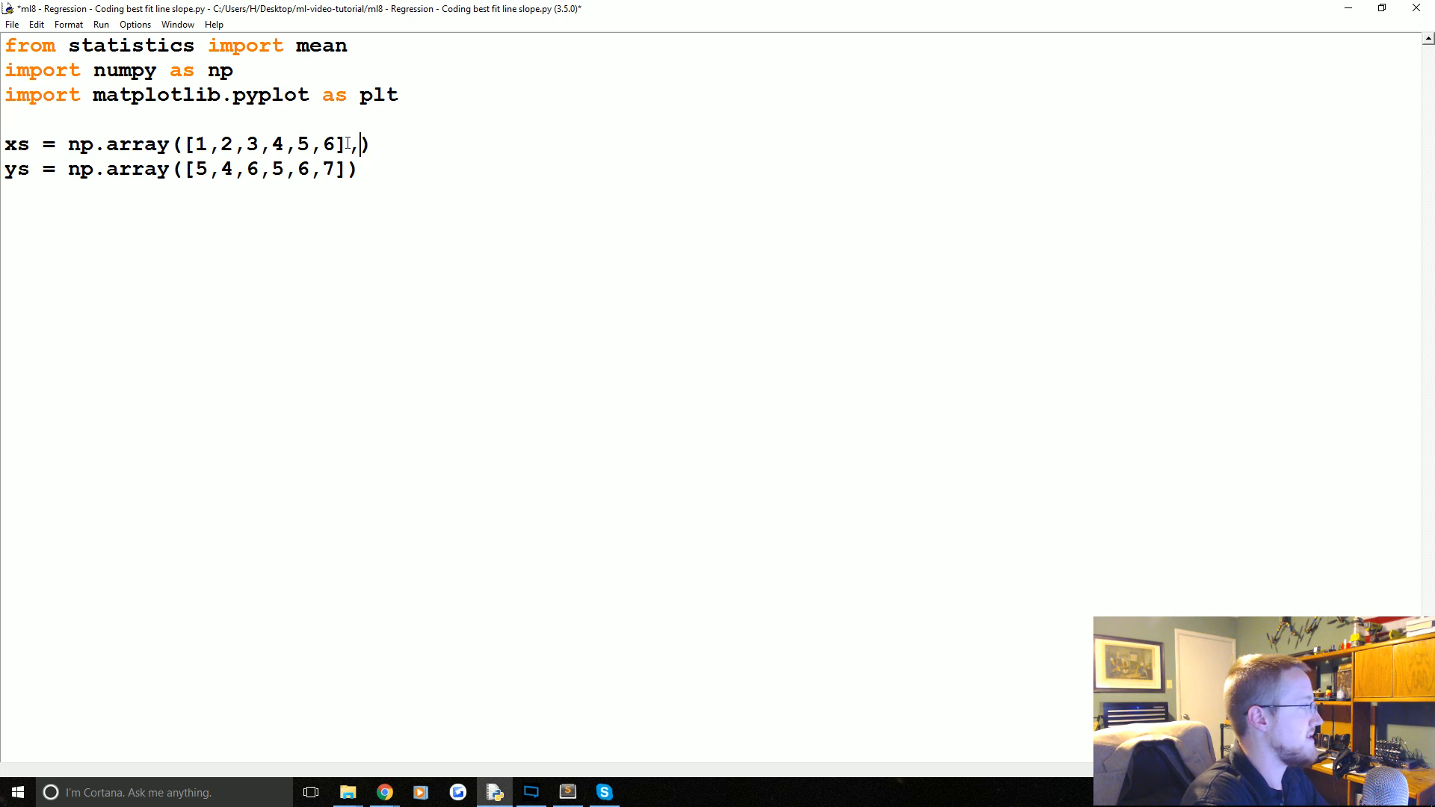
text(dtype)
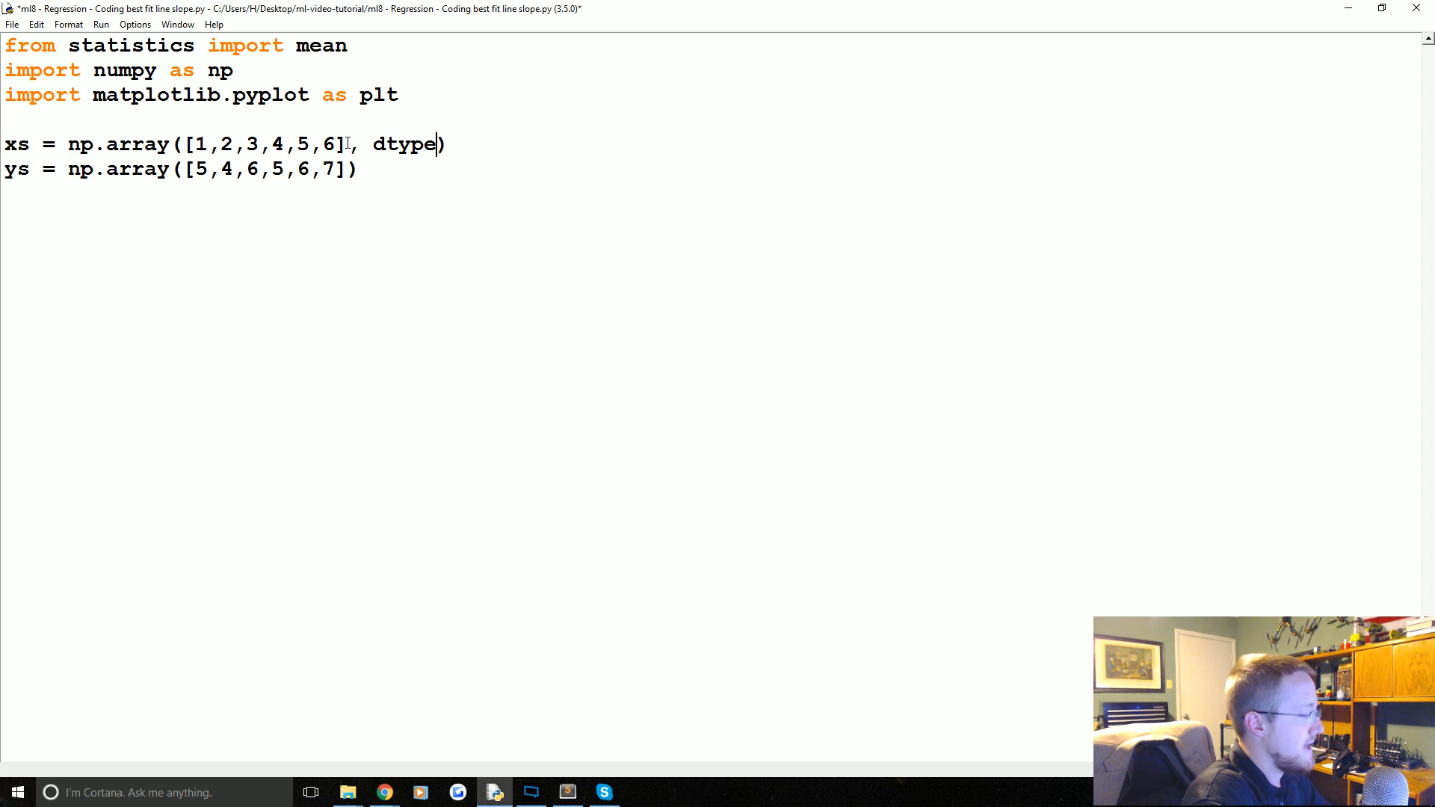
text(=np)
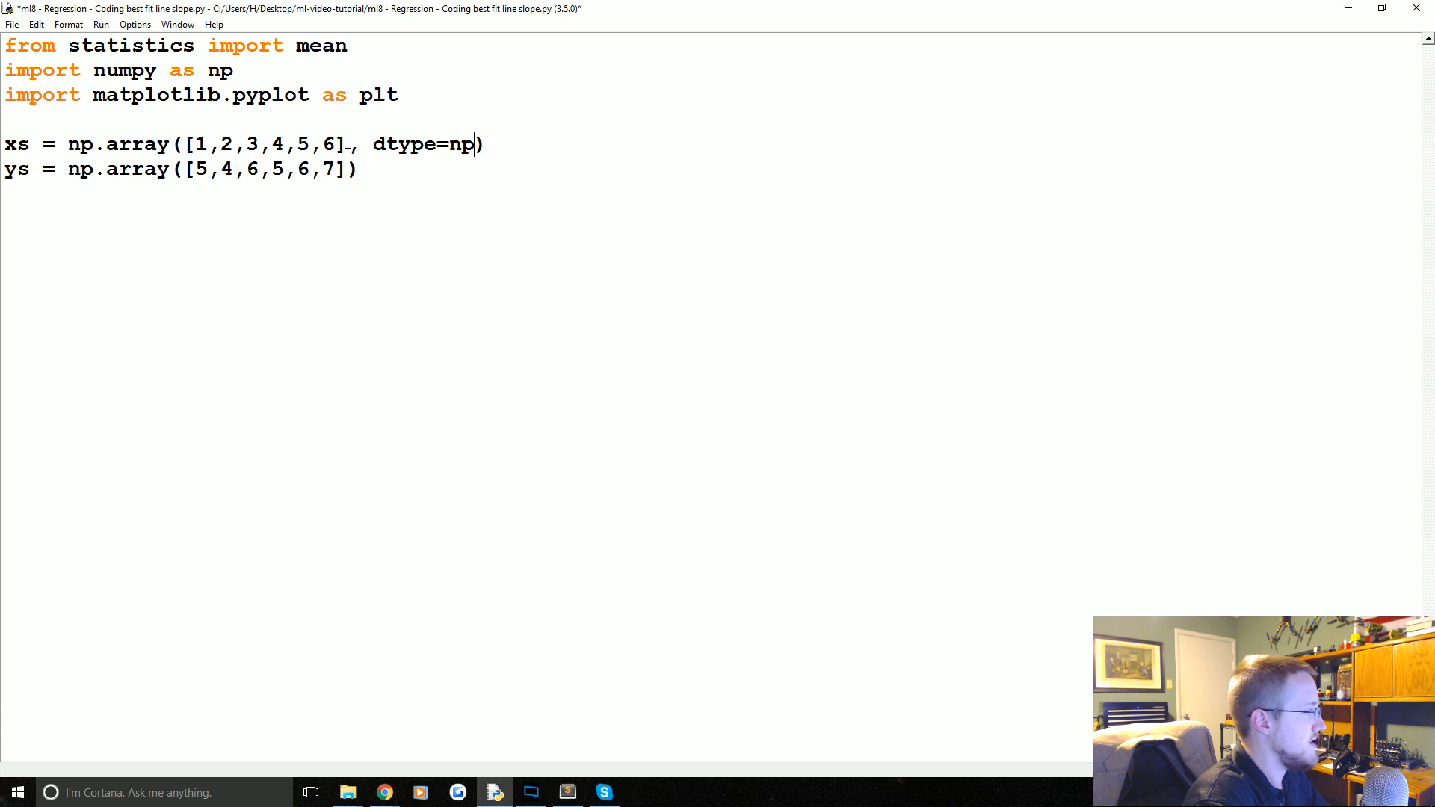
text(.float)
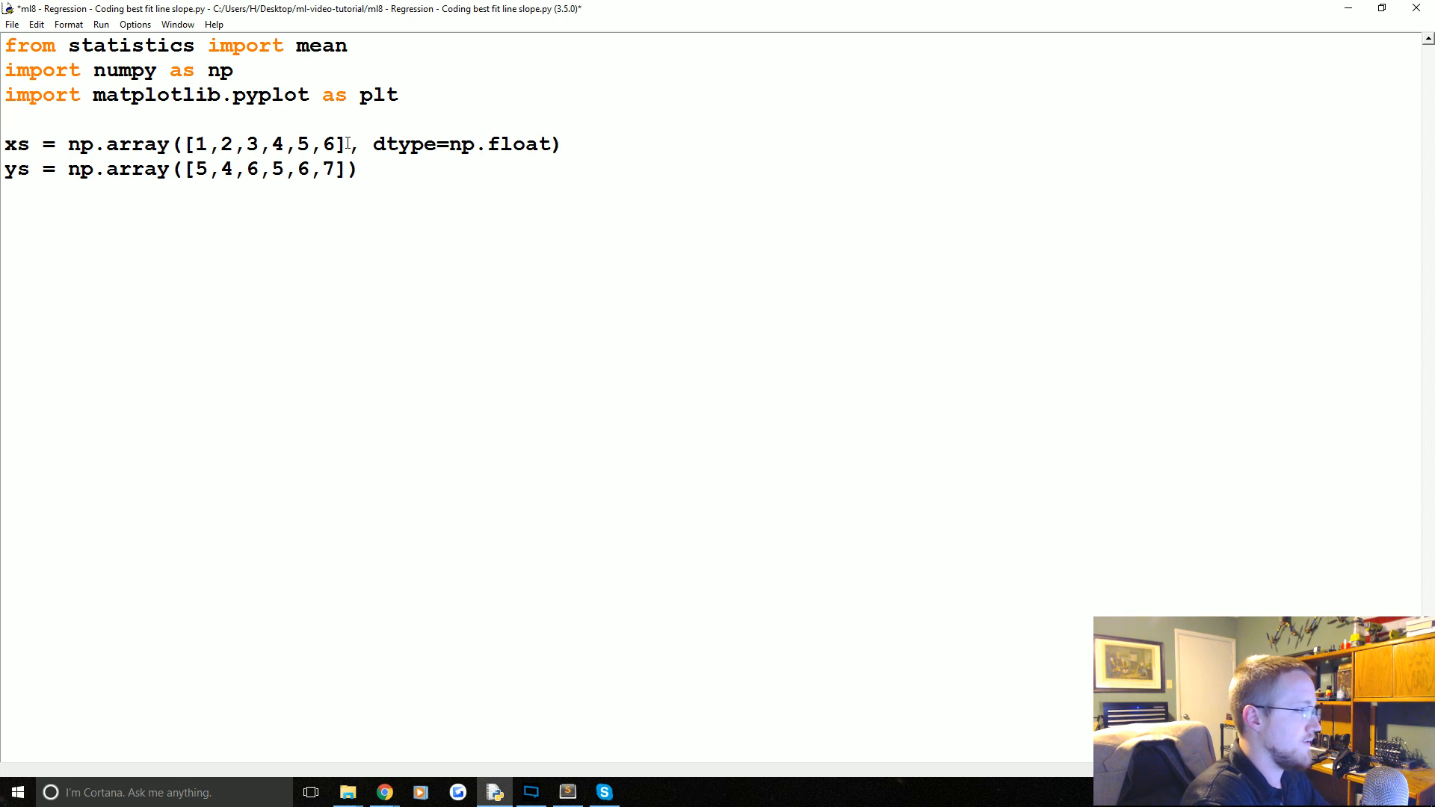
text(64)
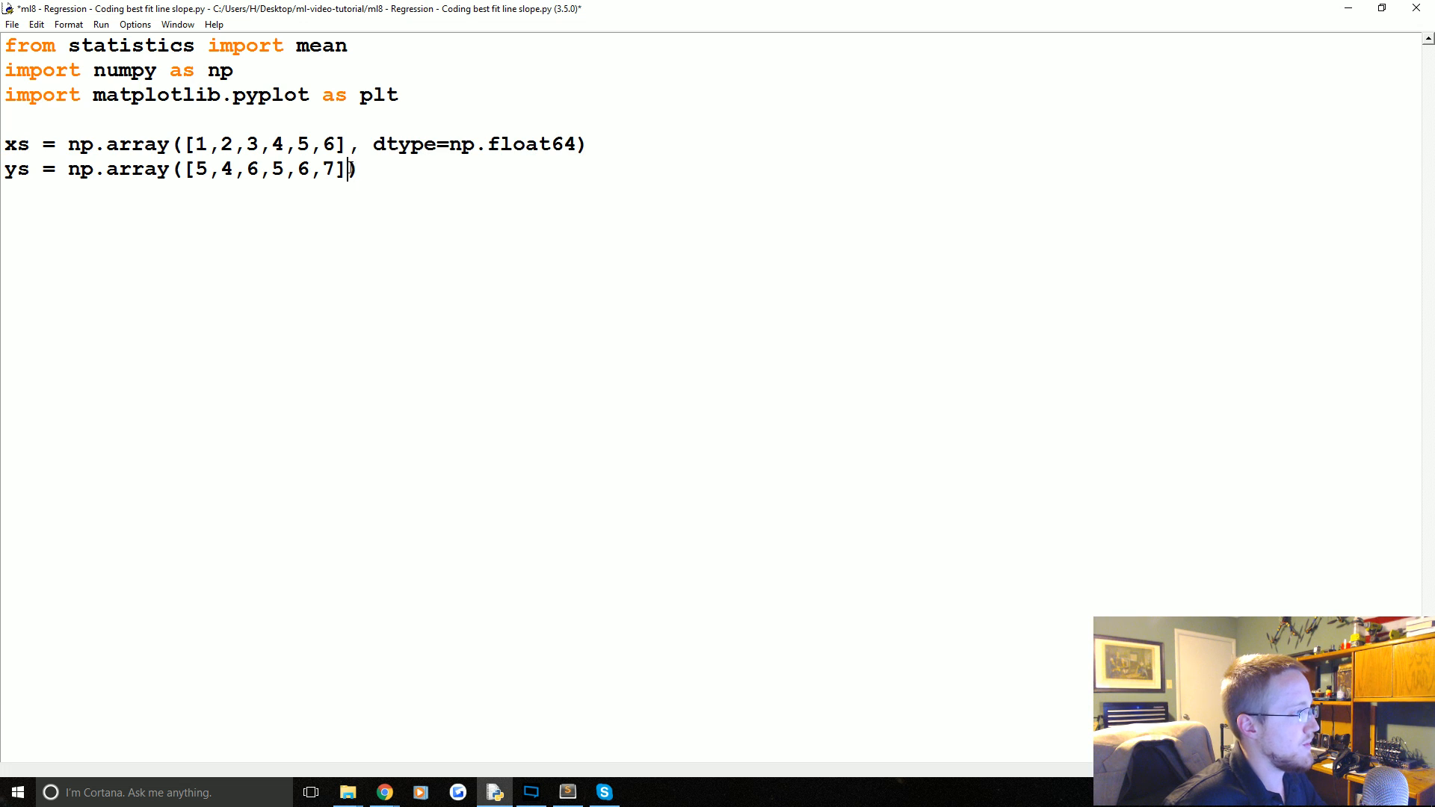
text(, dtype=np.float64)
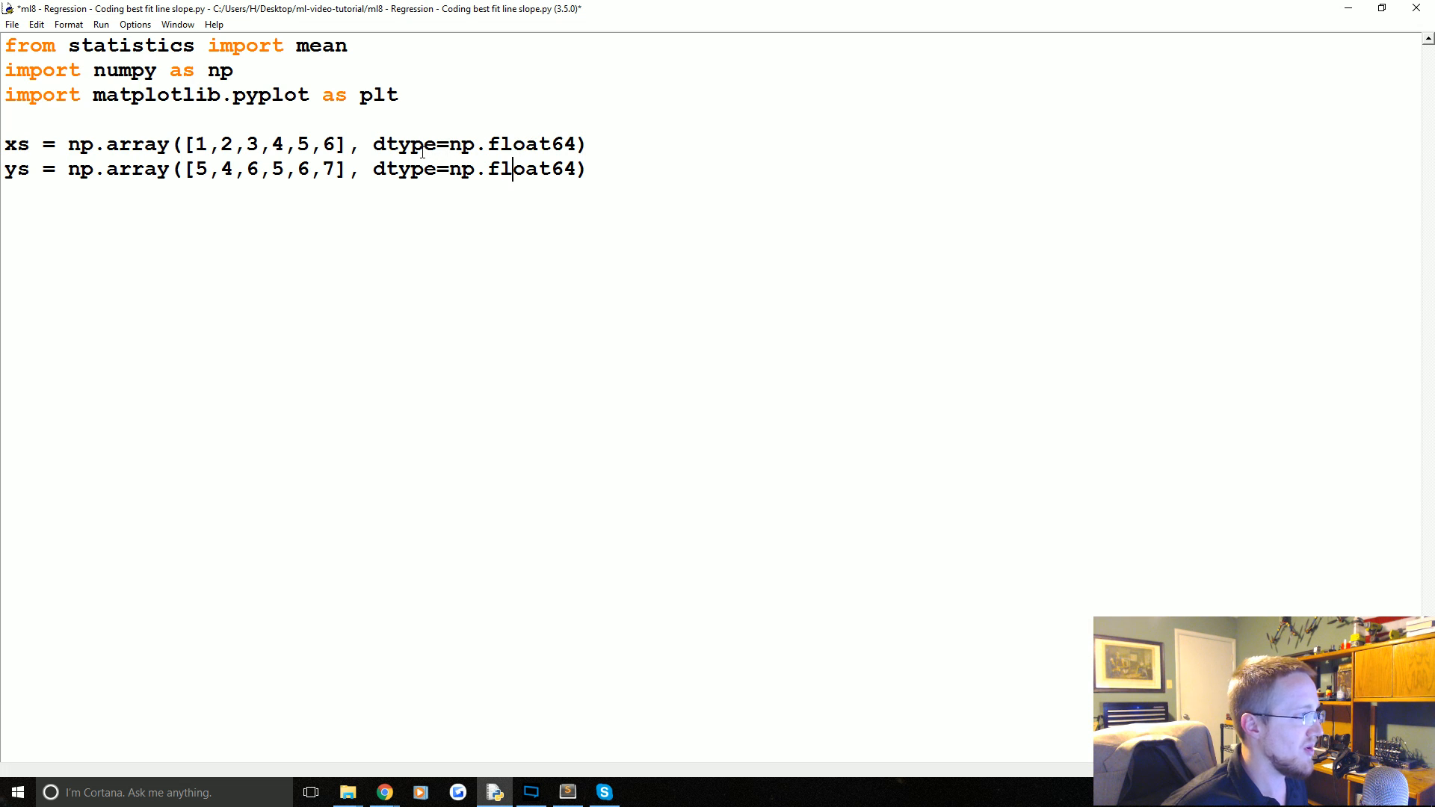
double_click(540, 168)
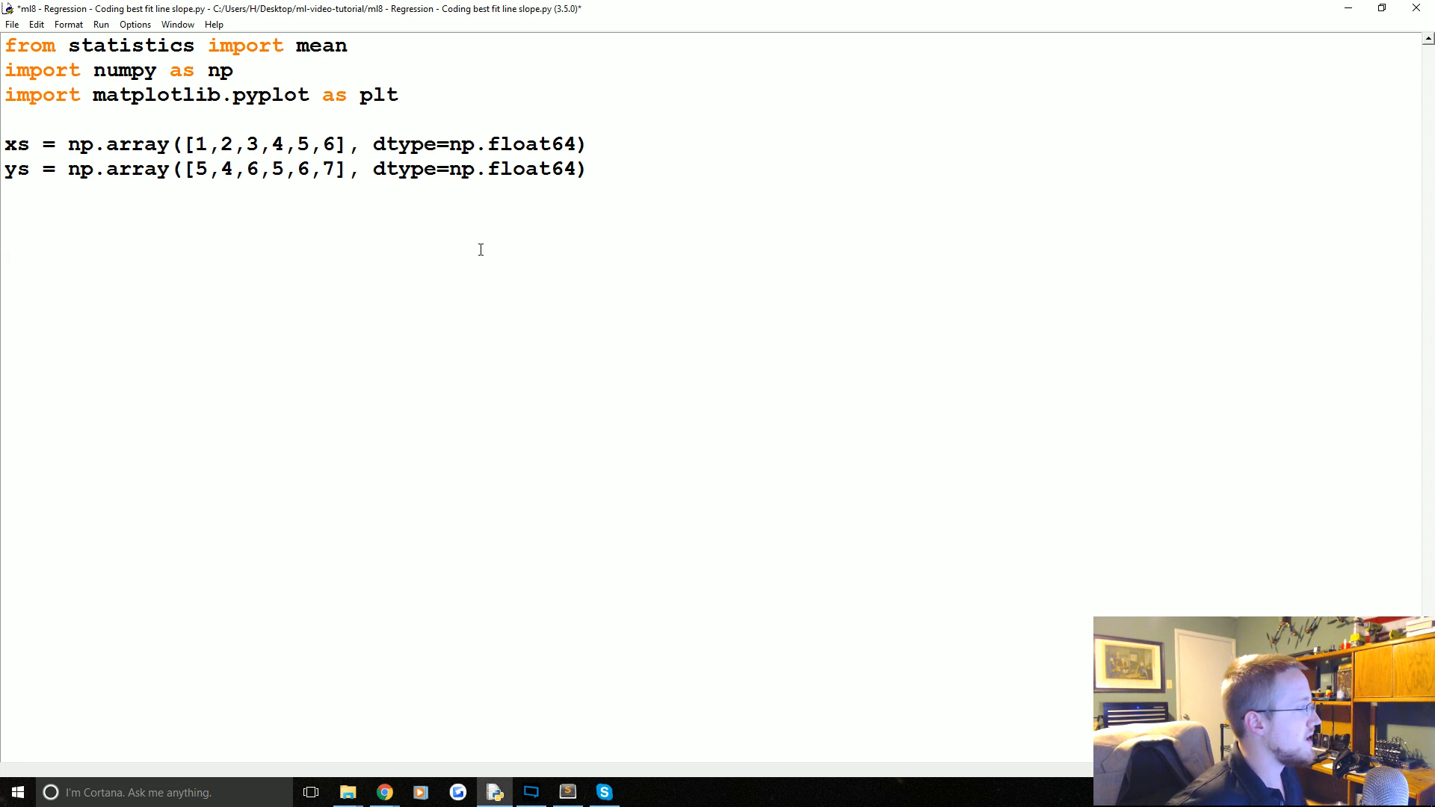
Define the function best_fit_slope(xs,ys) with 'return m' in its body
click(7, 240)
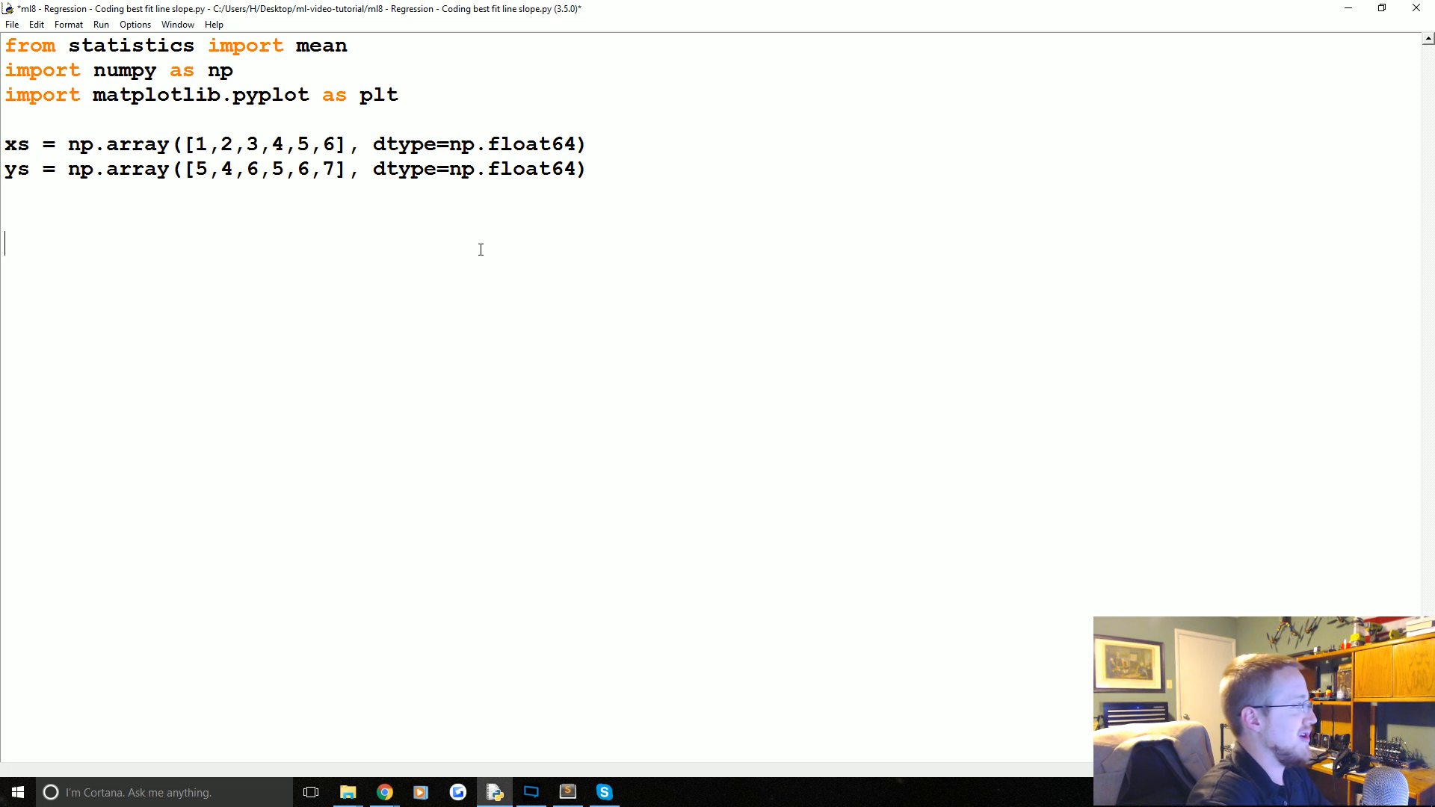
text(def)
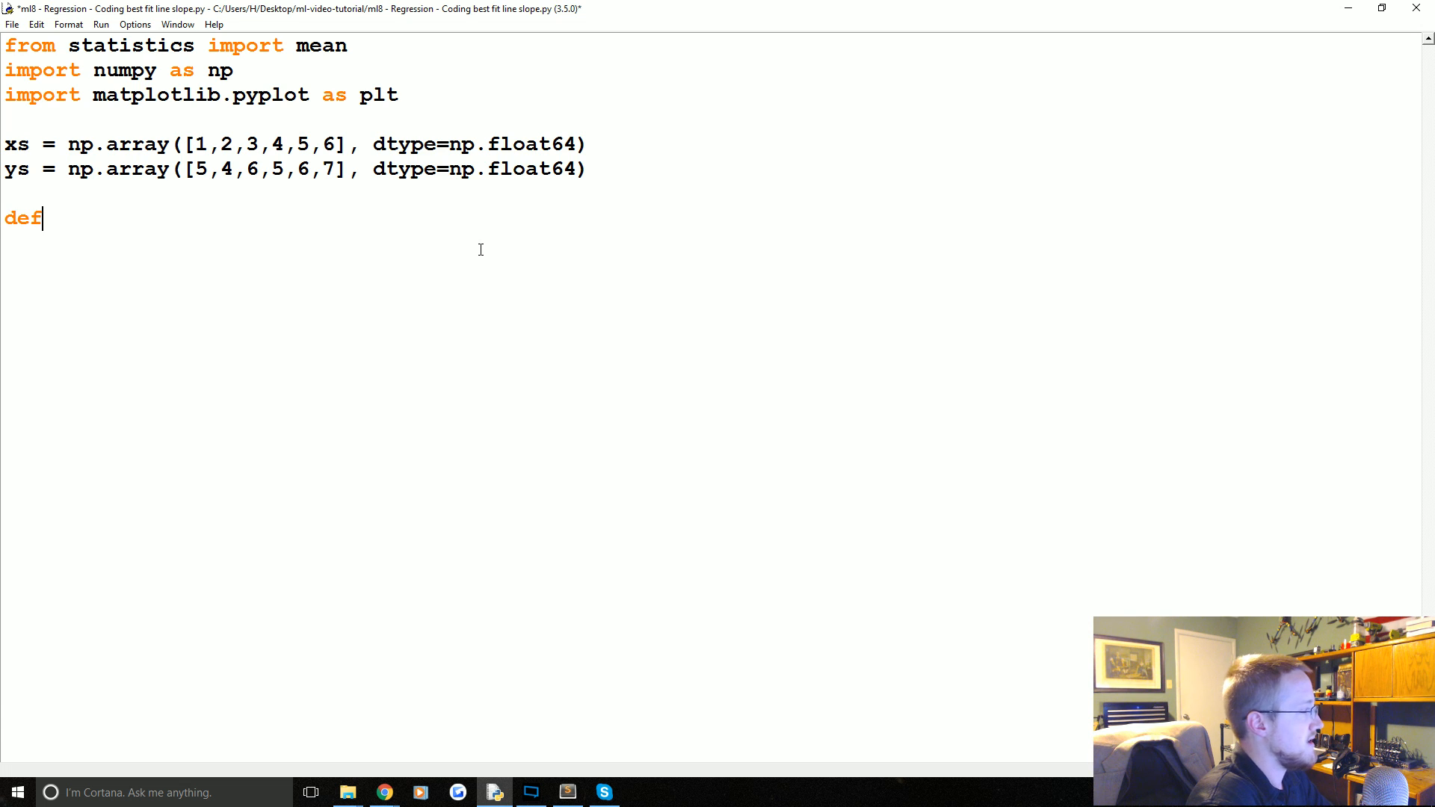
text(b)
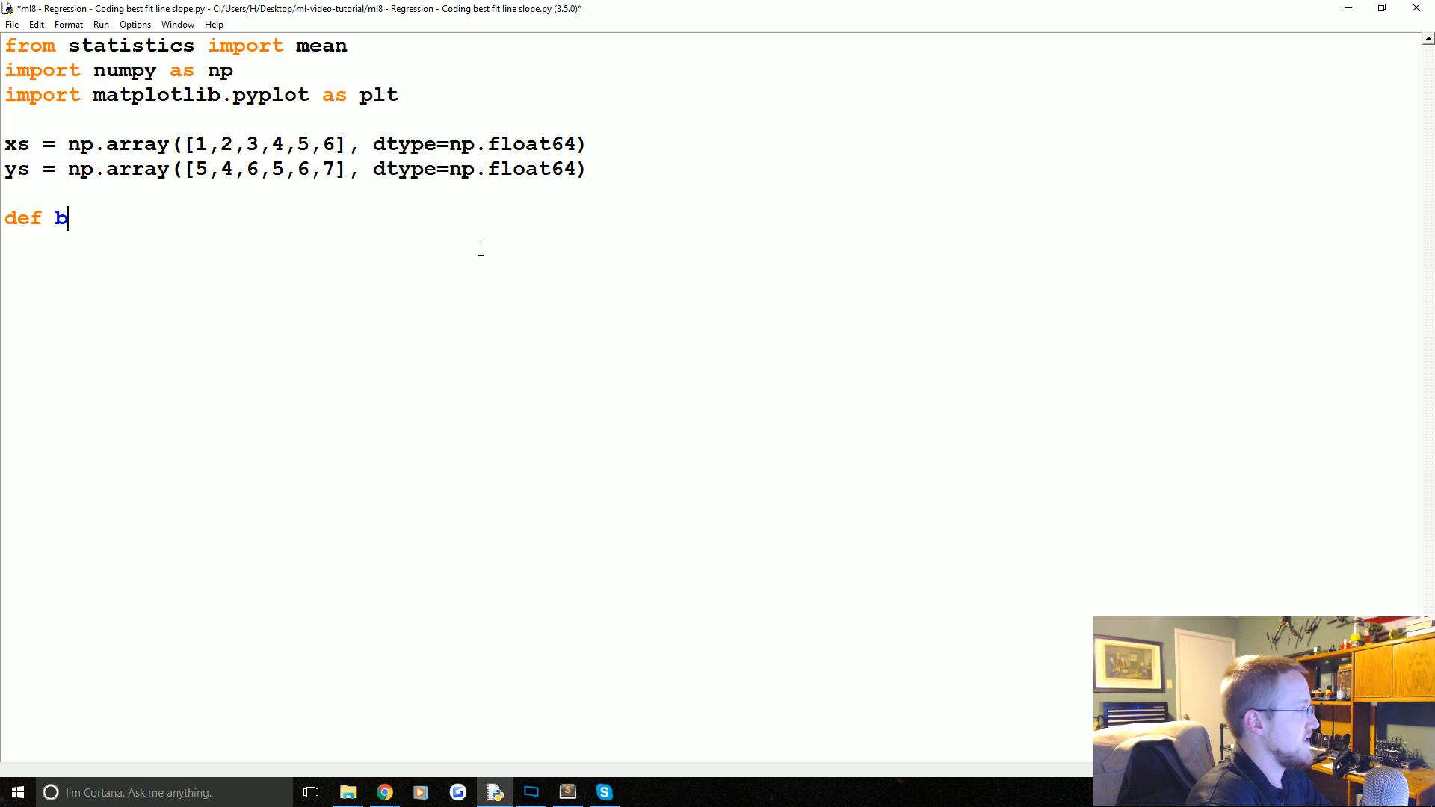
text(est_fit_sl)
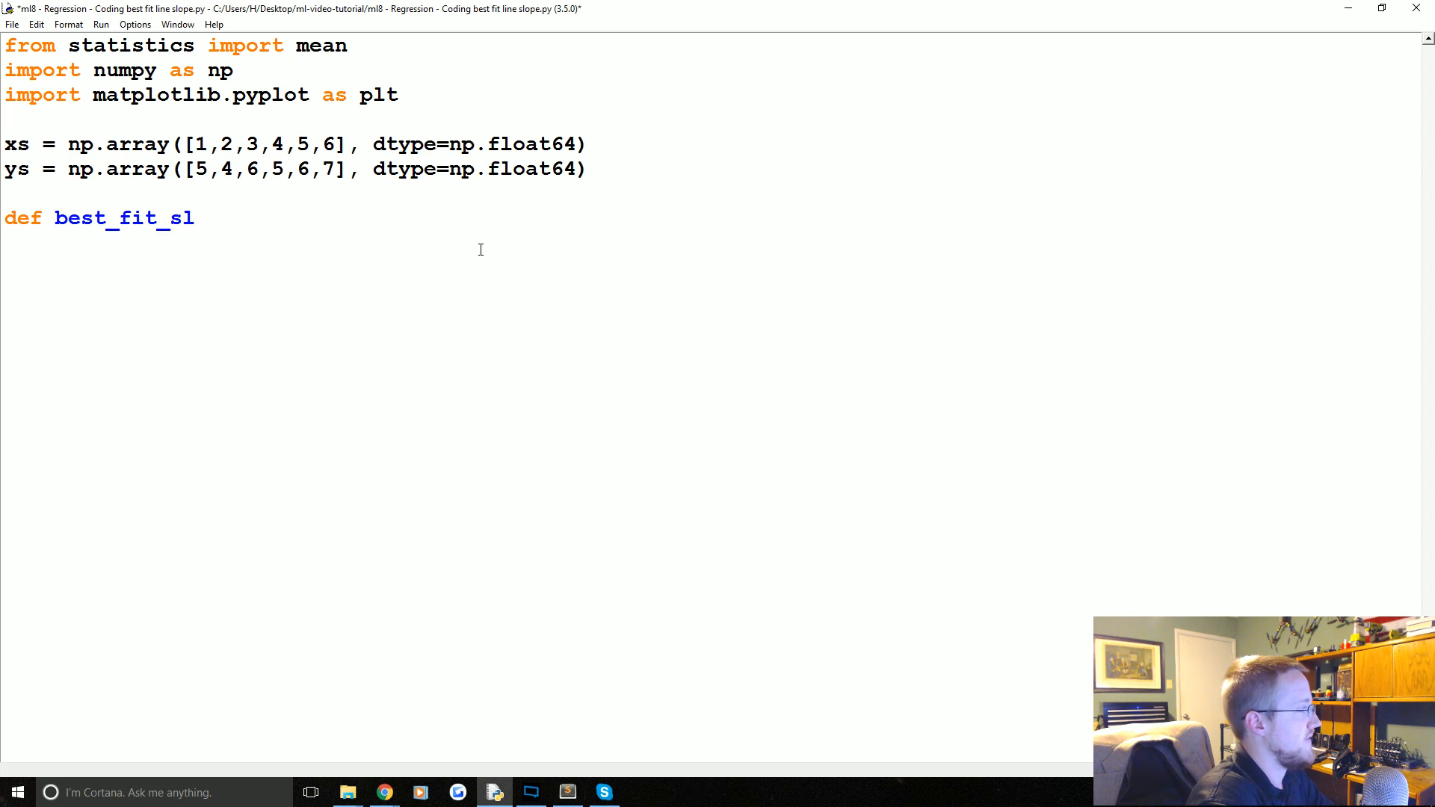
text(ope(xs)
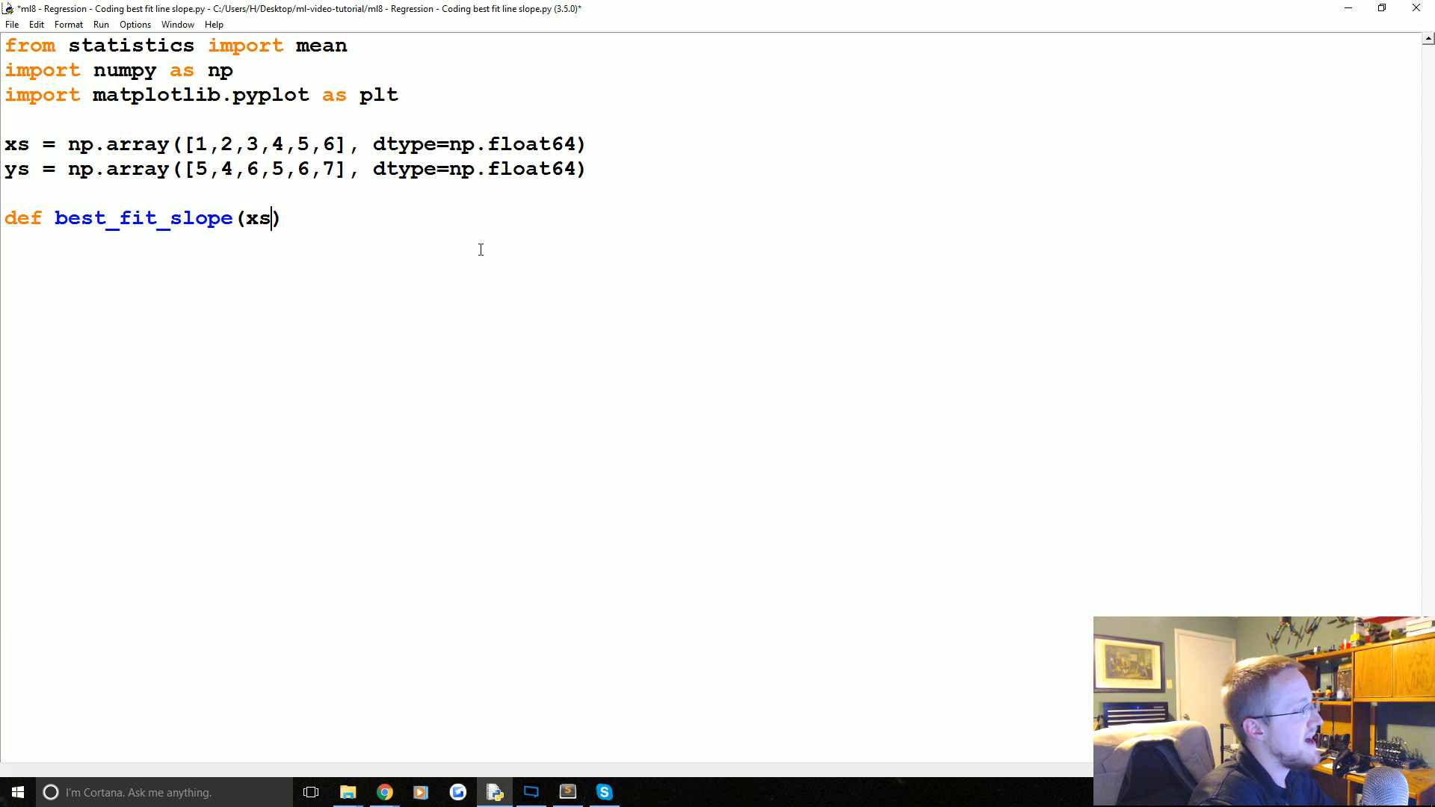
text(,ys):)
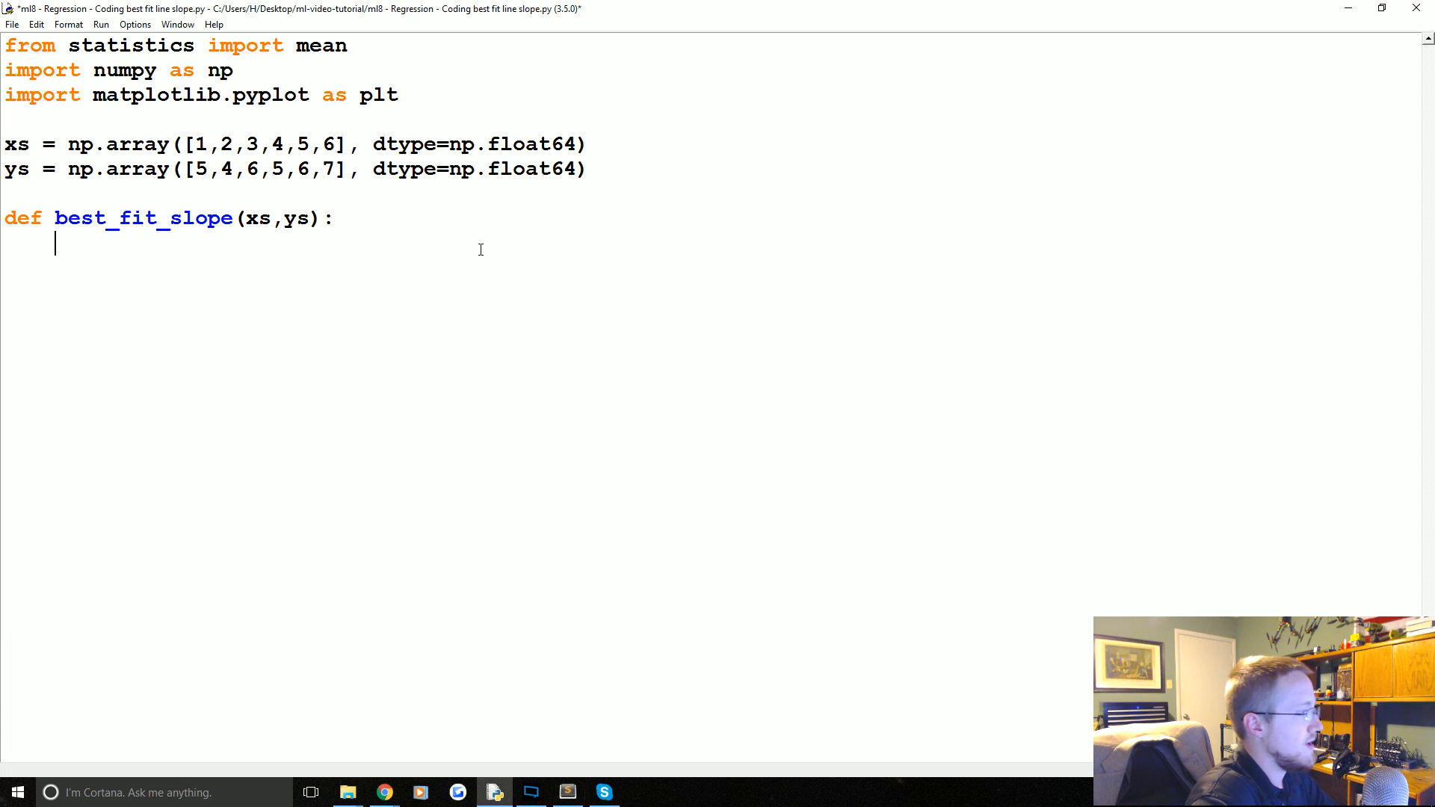
text(return)
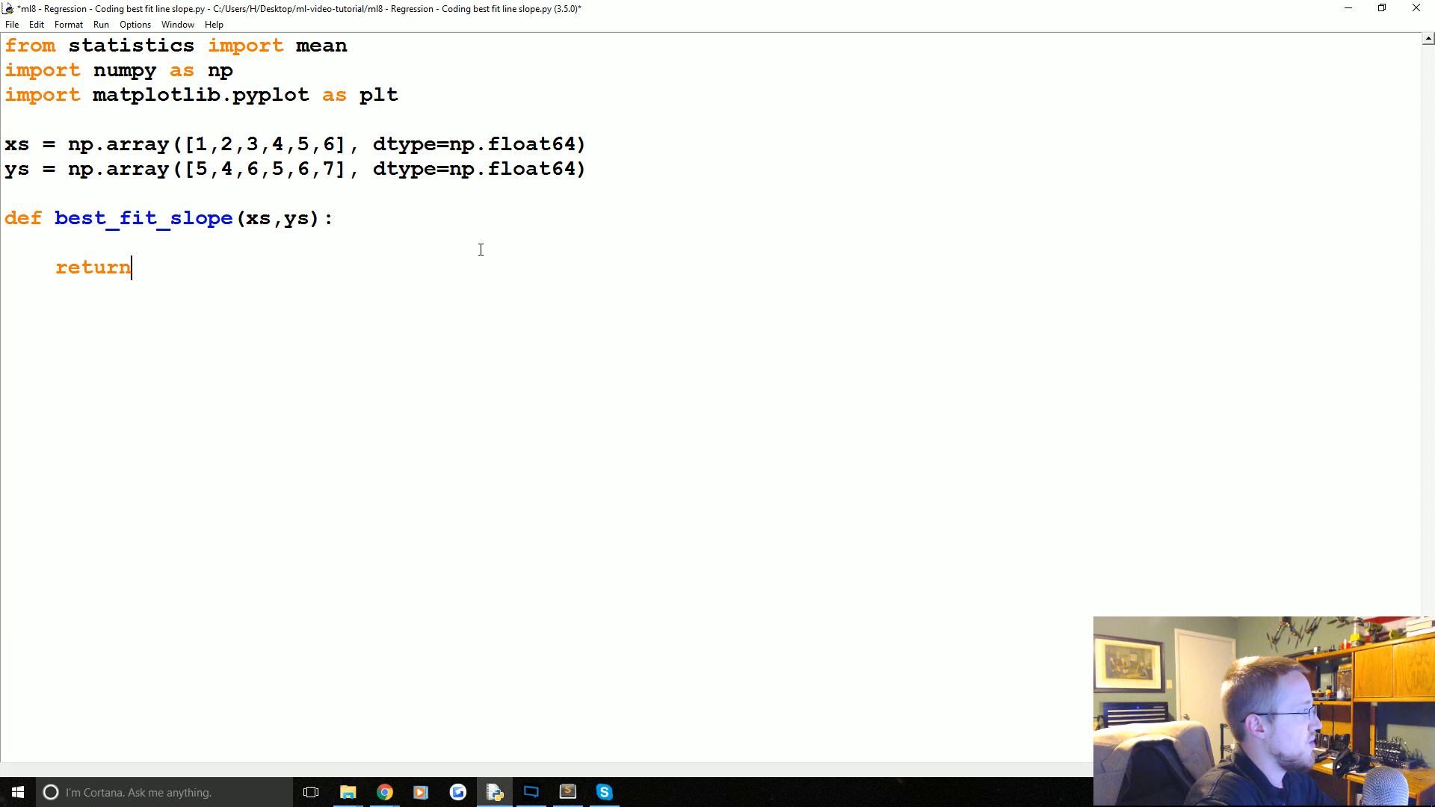
text(m)
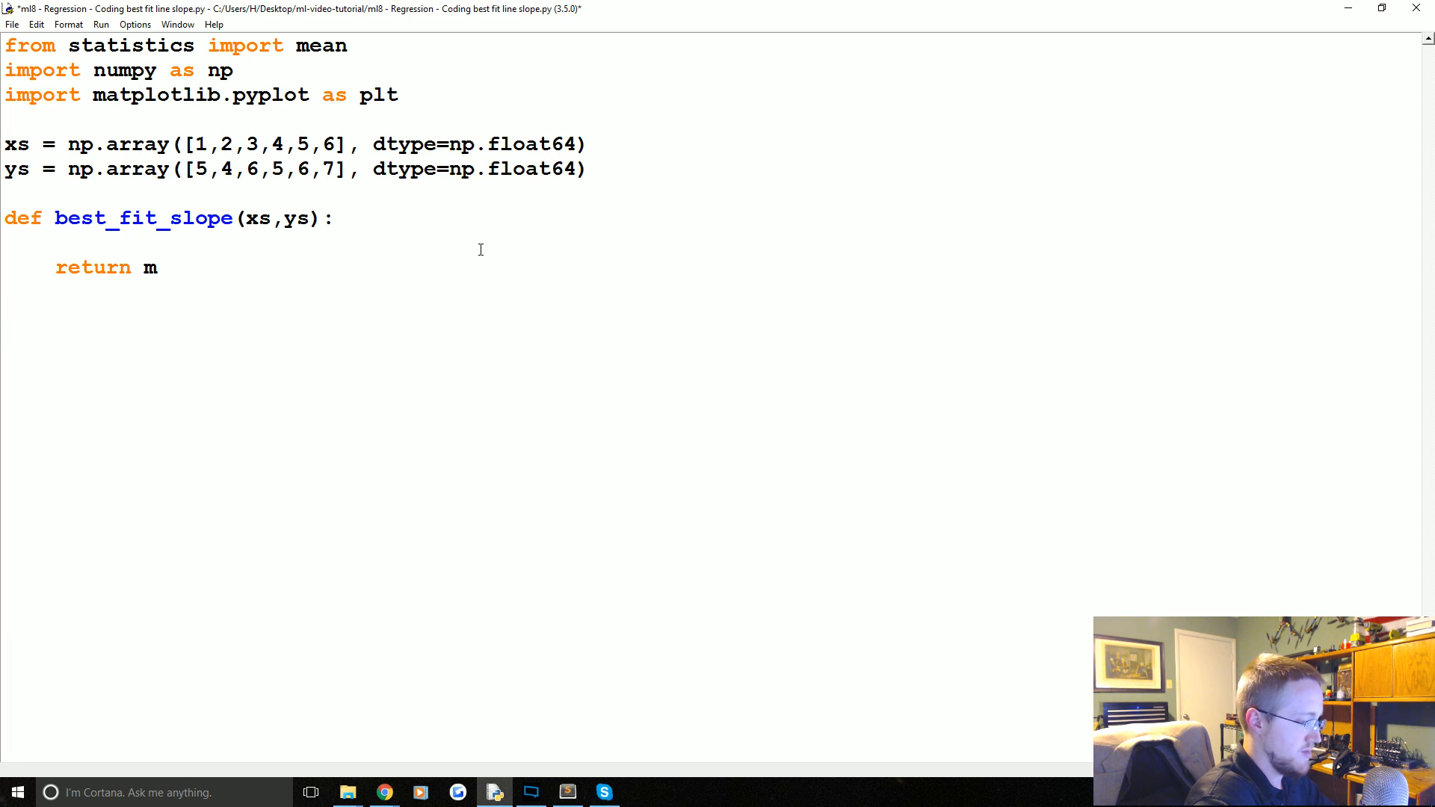
Assign m = best_fit_slope(xs,ys) below the function and return to its empty body line
text(m = best_f)
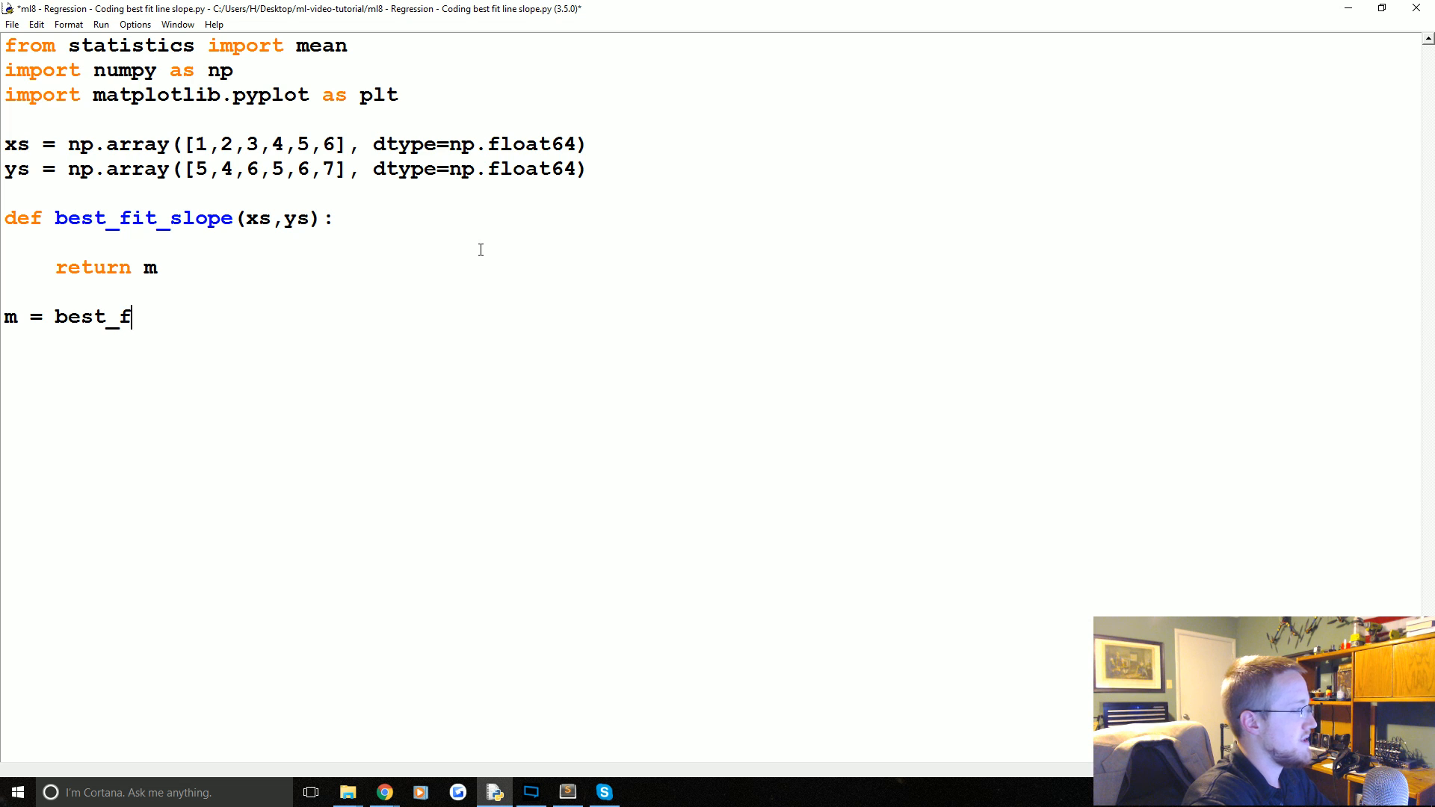
text(it_slope())
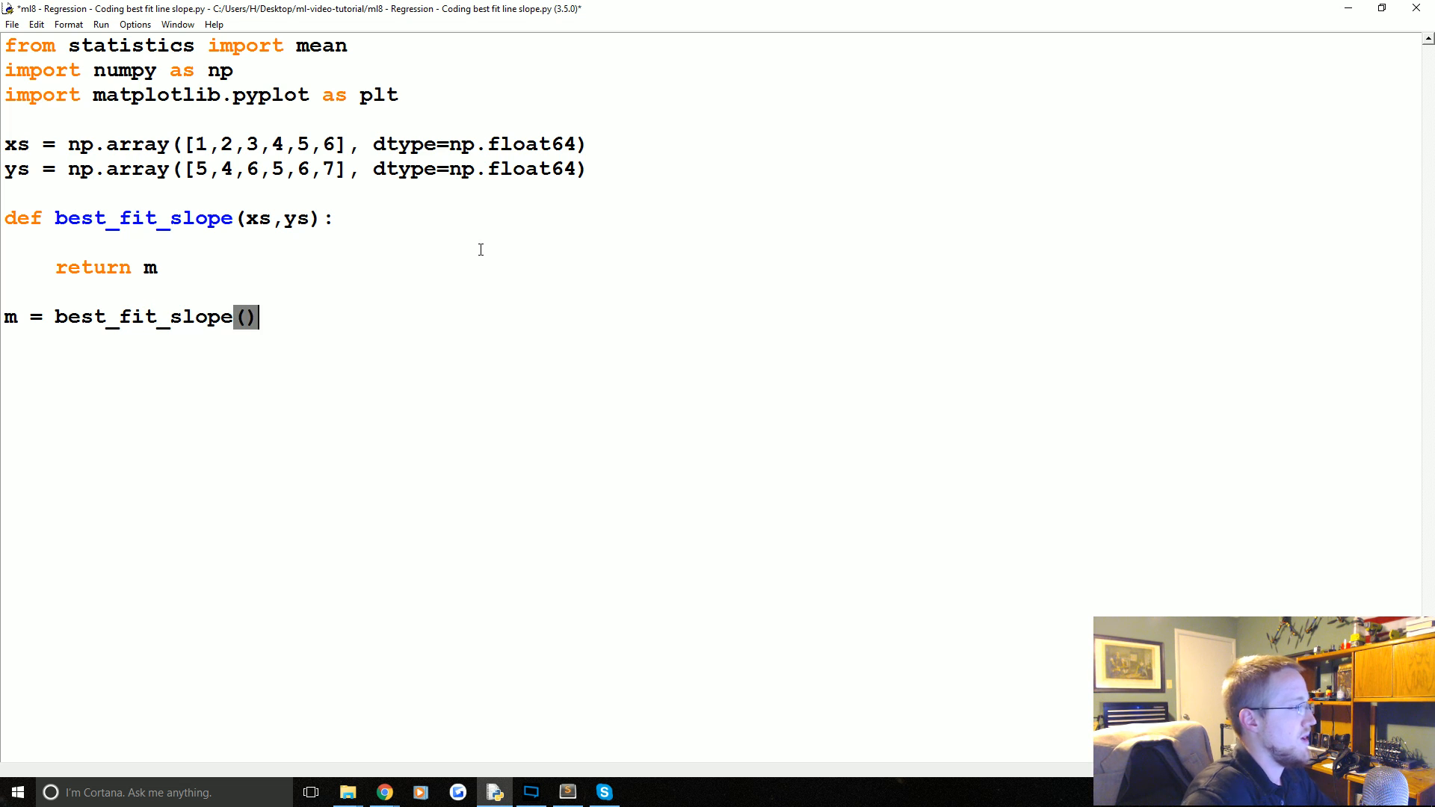
text(xs,y)
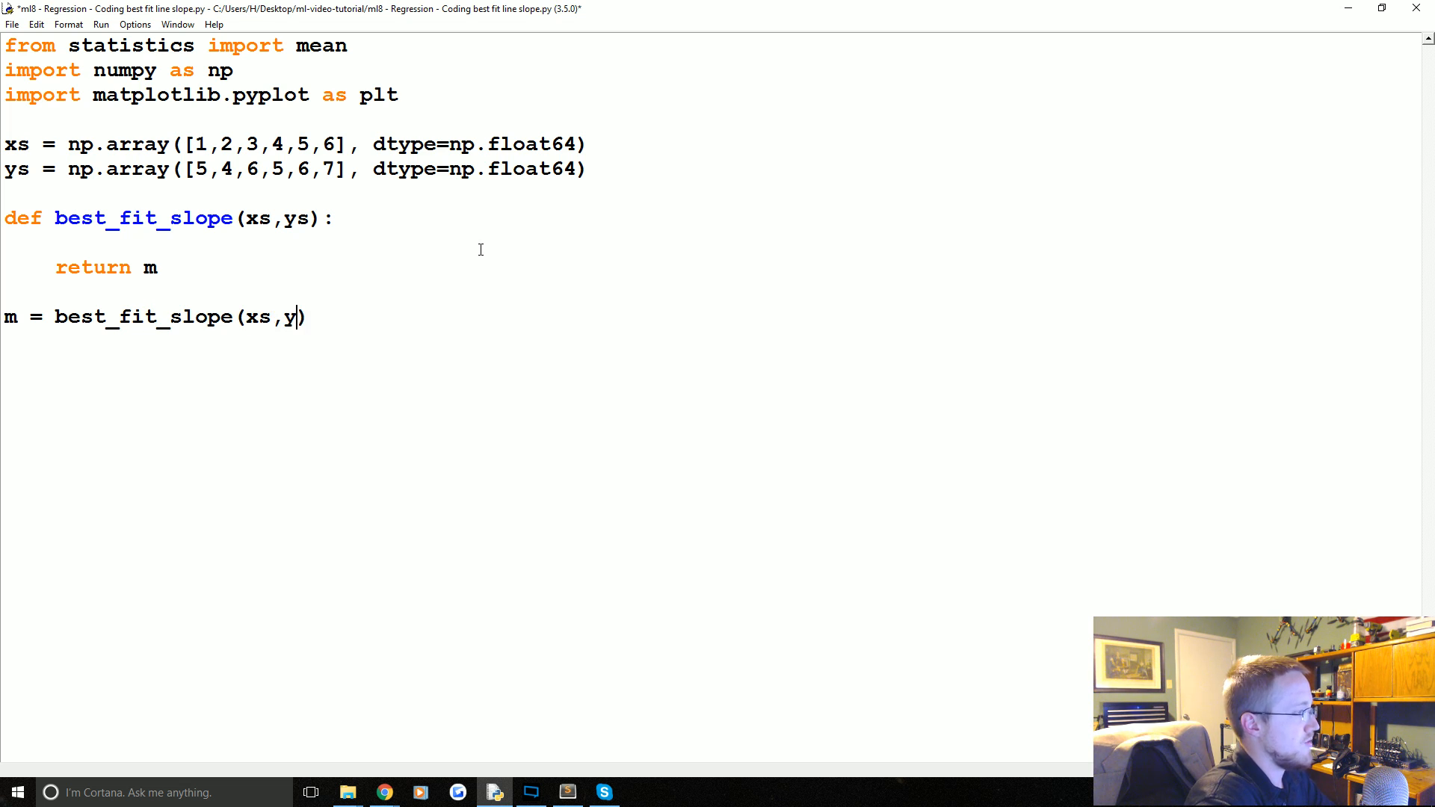
text(s)
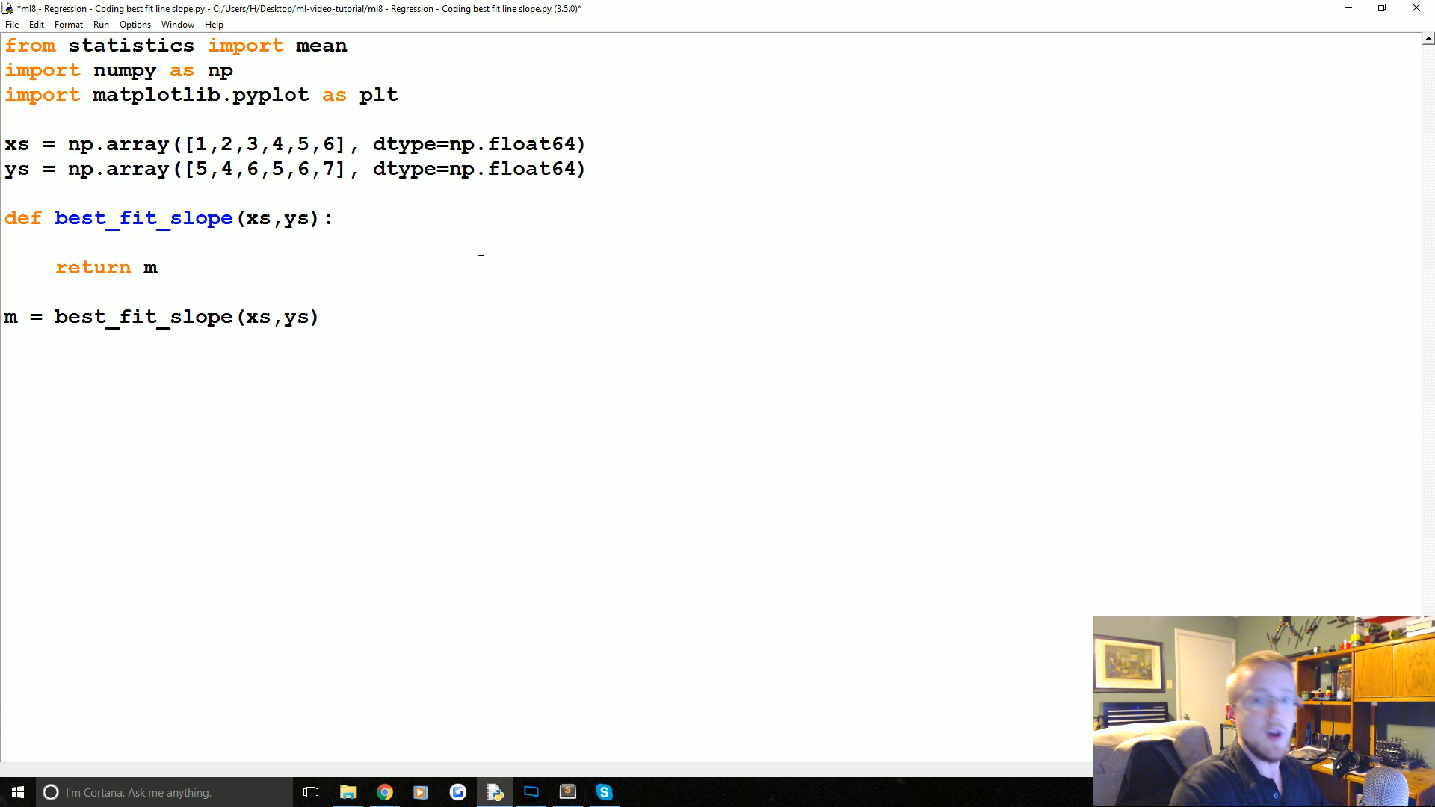
click(7, 366)
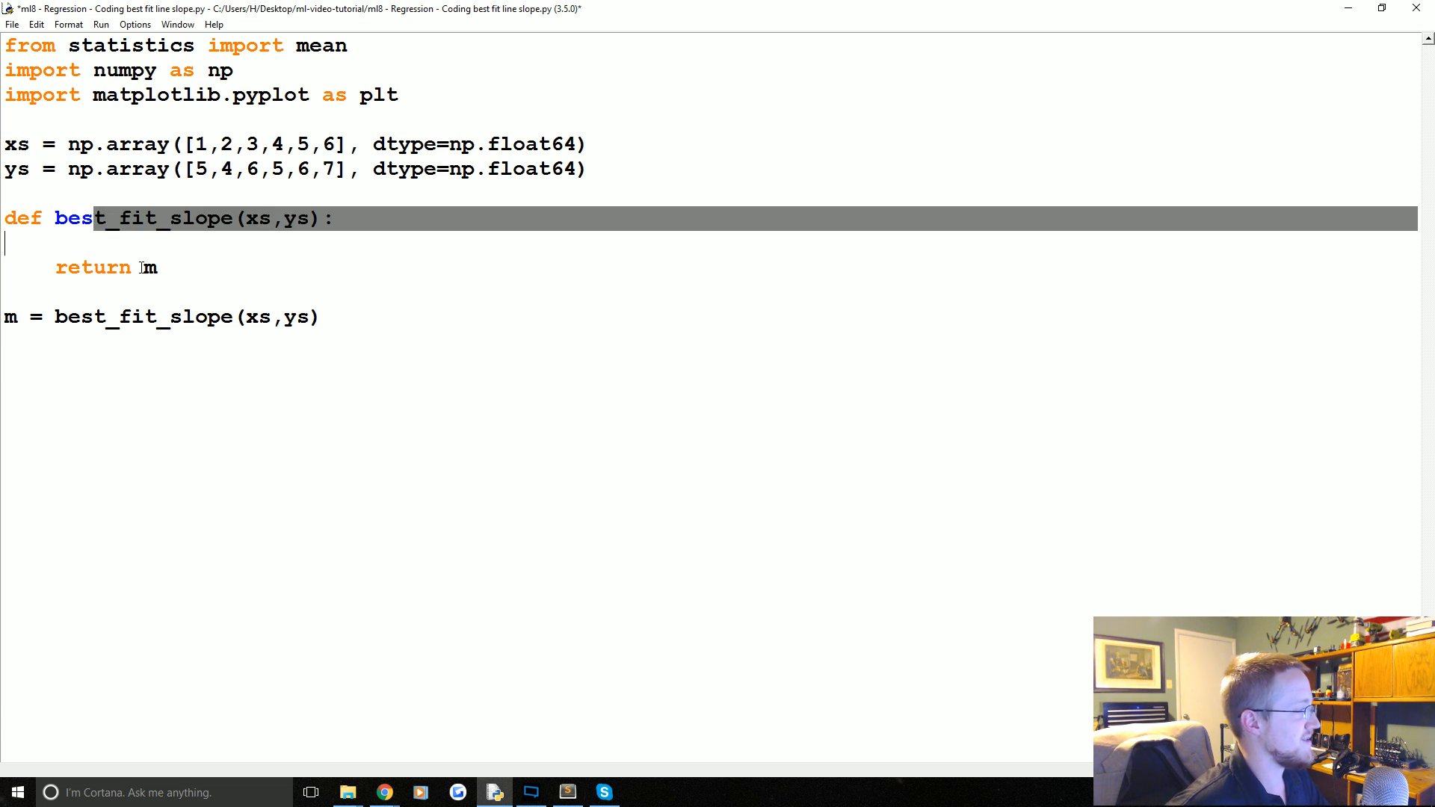
click(150, 268)
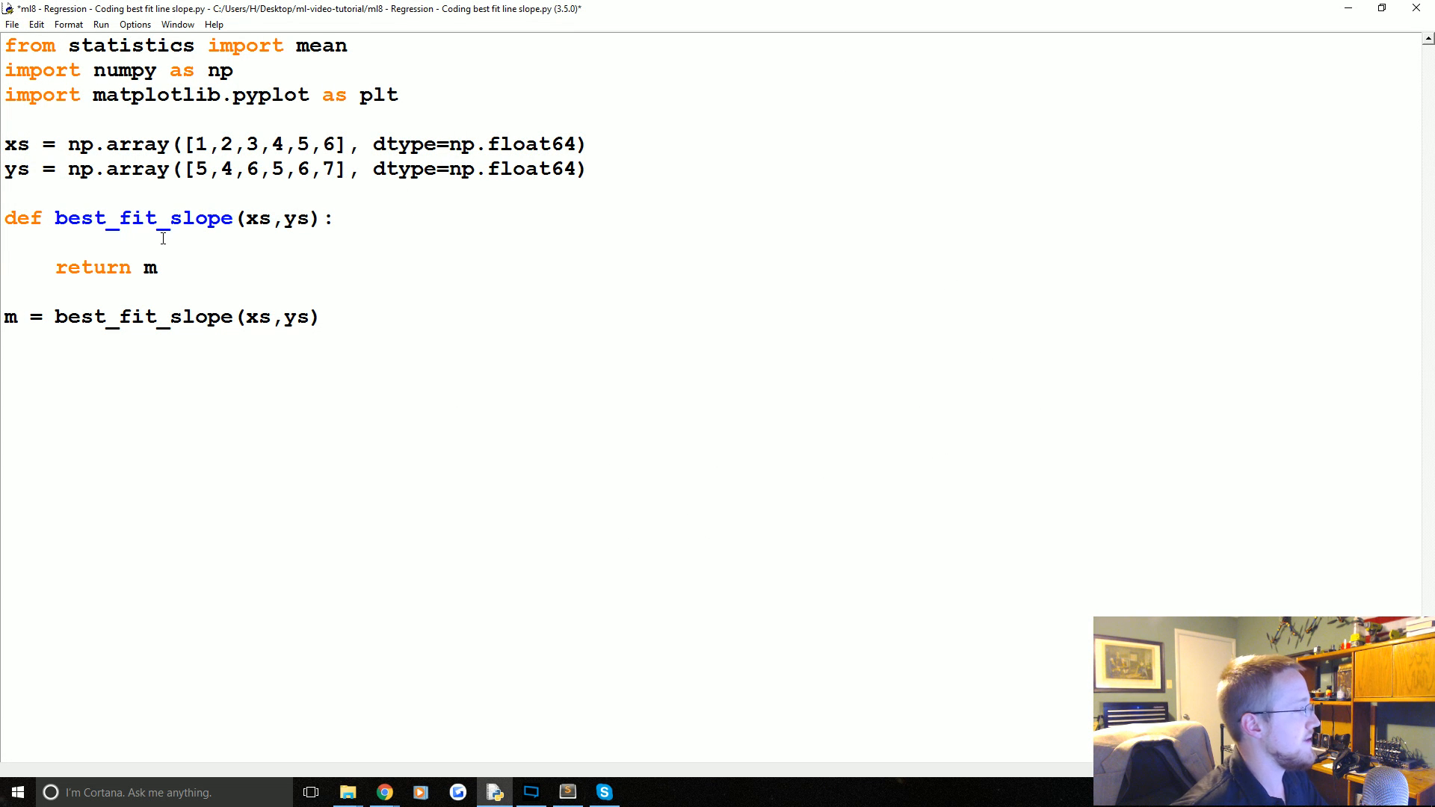
Start the function body with m = (mean(xs) * mean(ys))
text(m =)
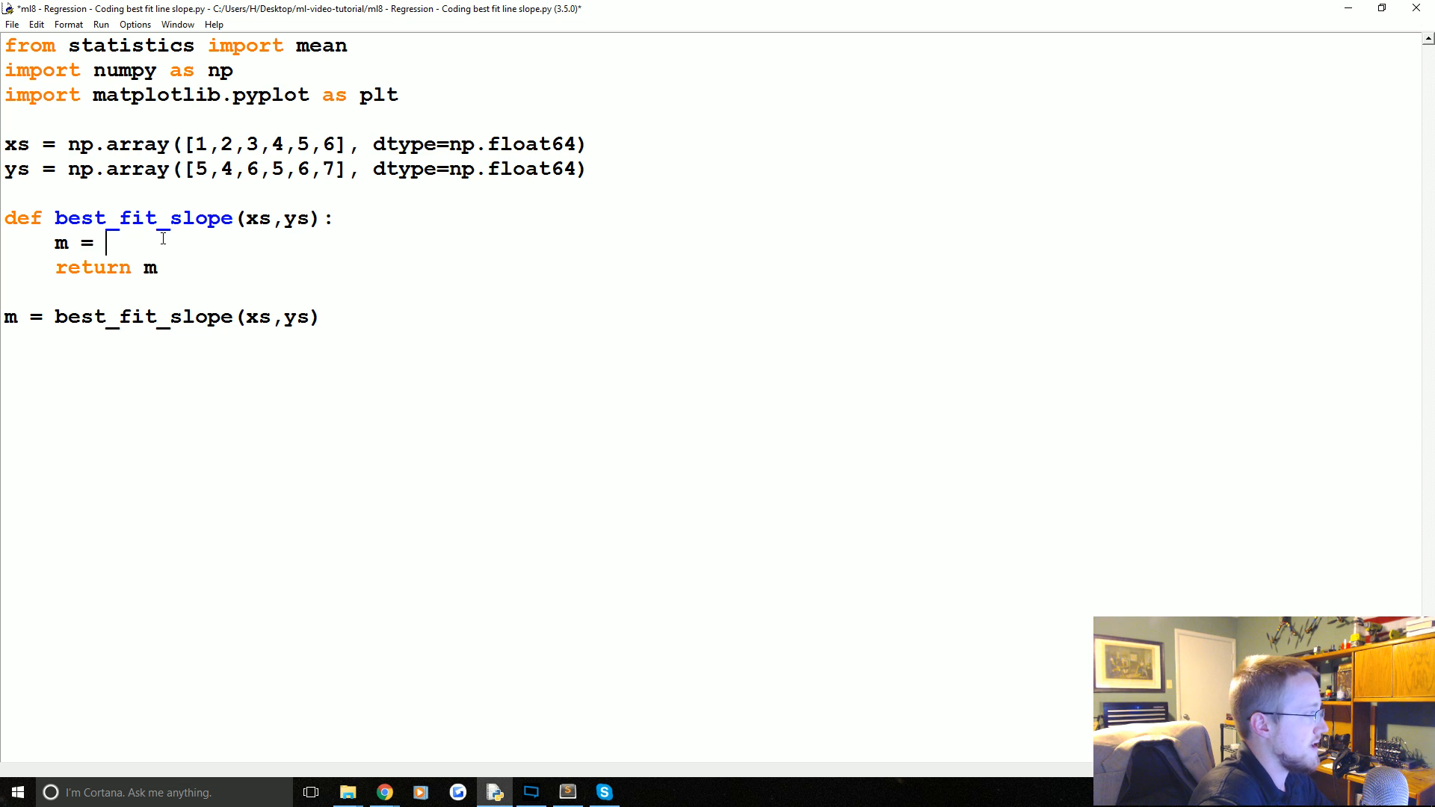
text(())
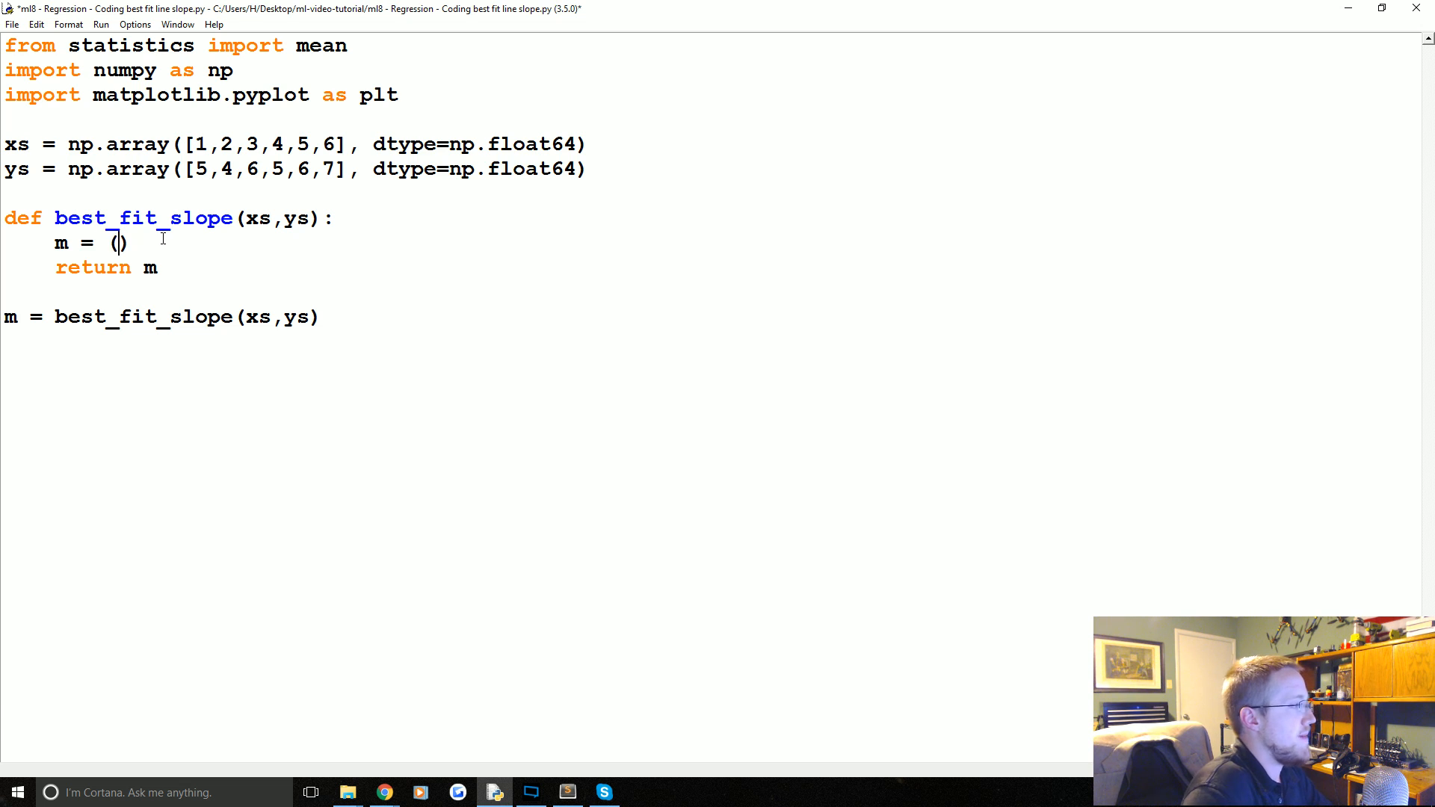
text(mean(x))
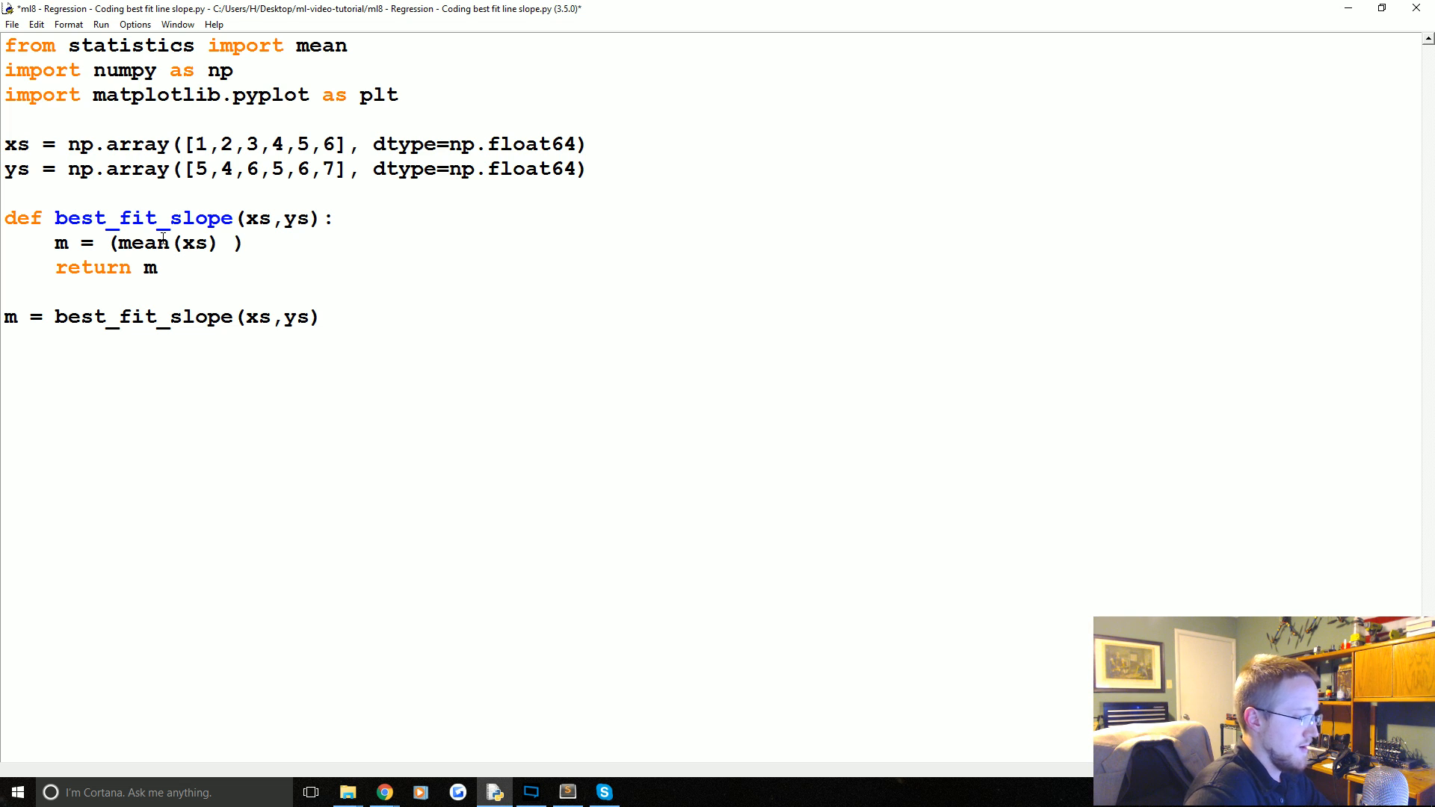
text(* mean())
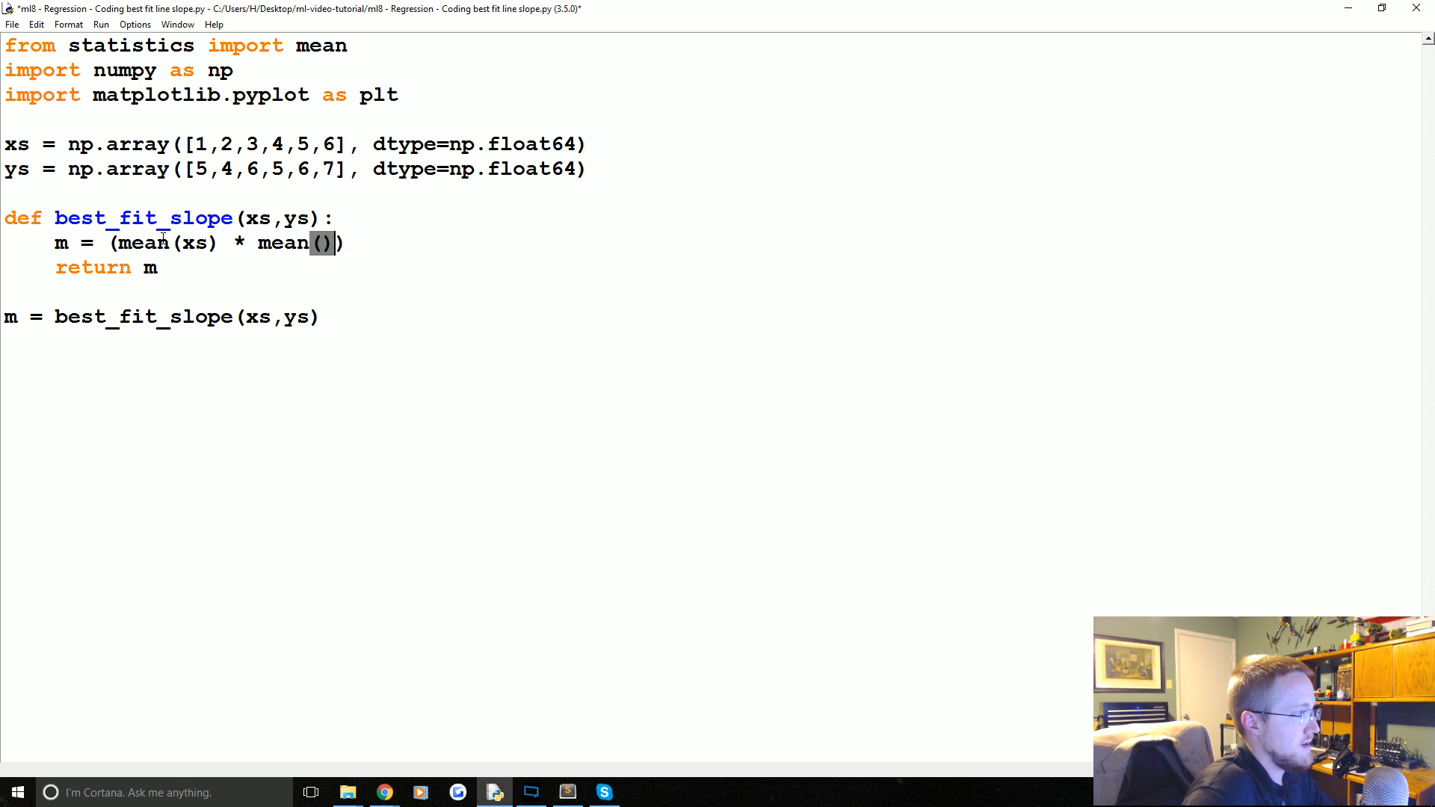
text(ys)
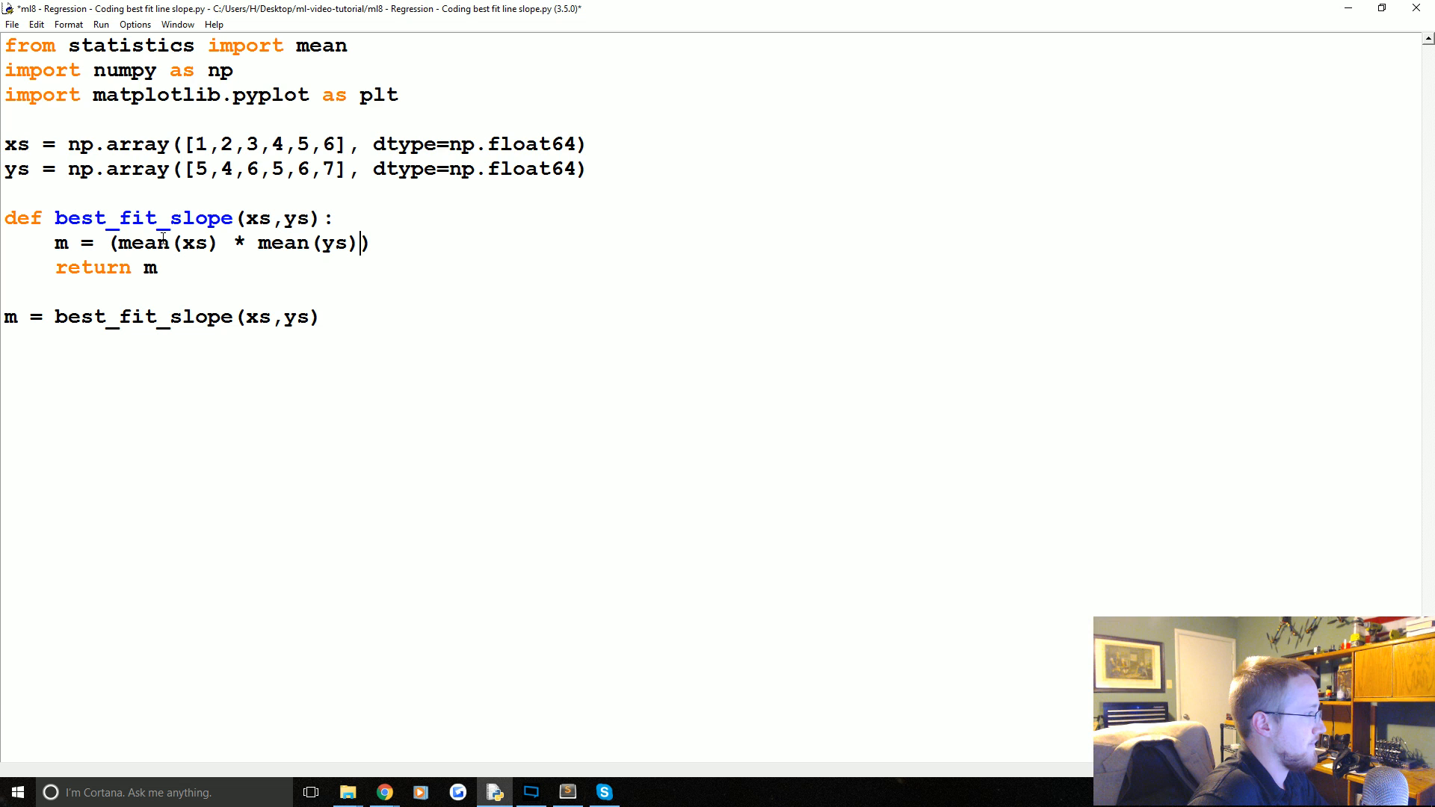
text())
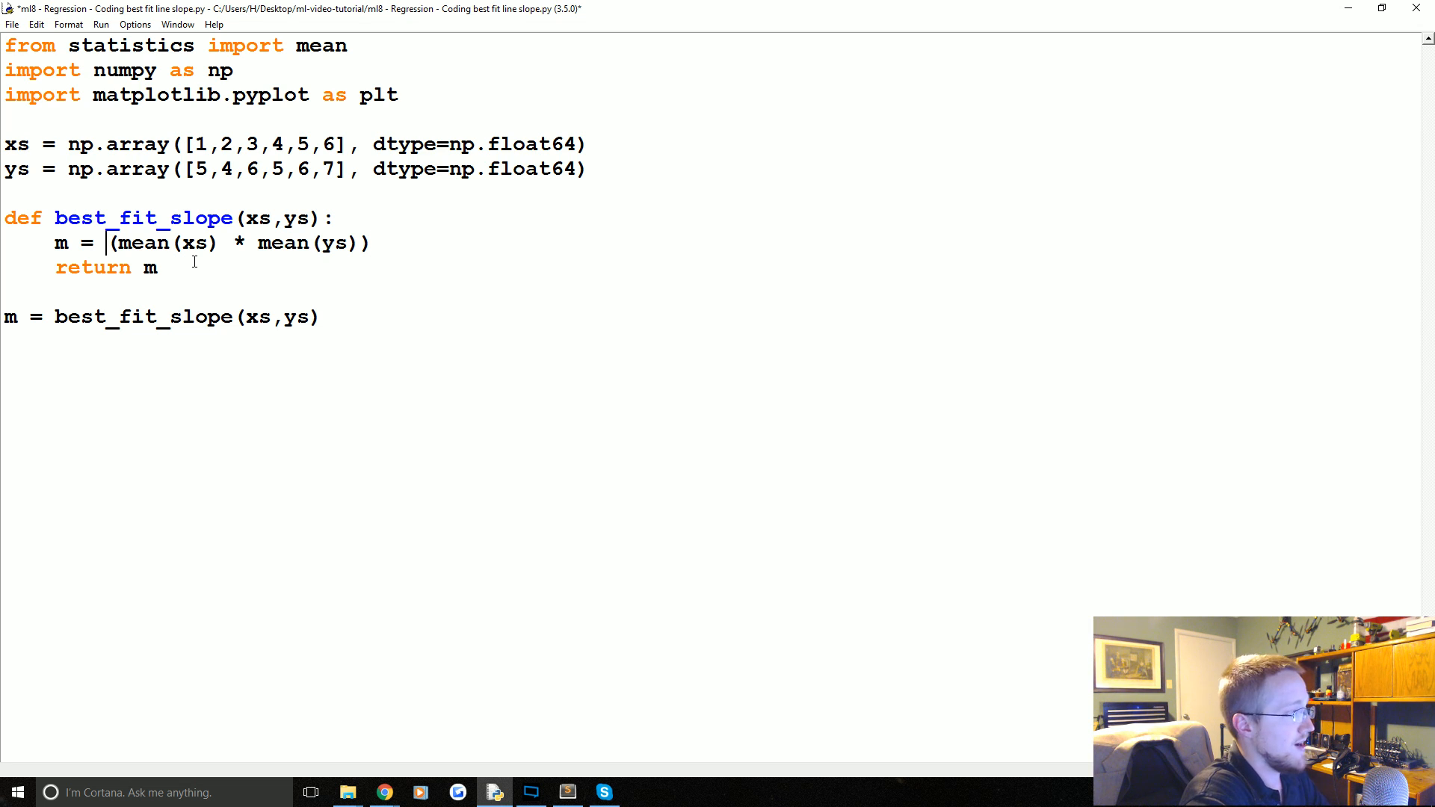
Add an opening parenthesis, subtract mean(xs*ys), and append a division sign
text(()
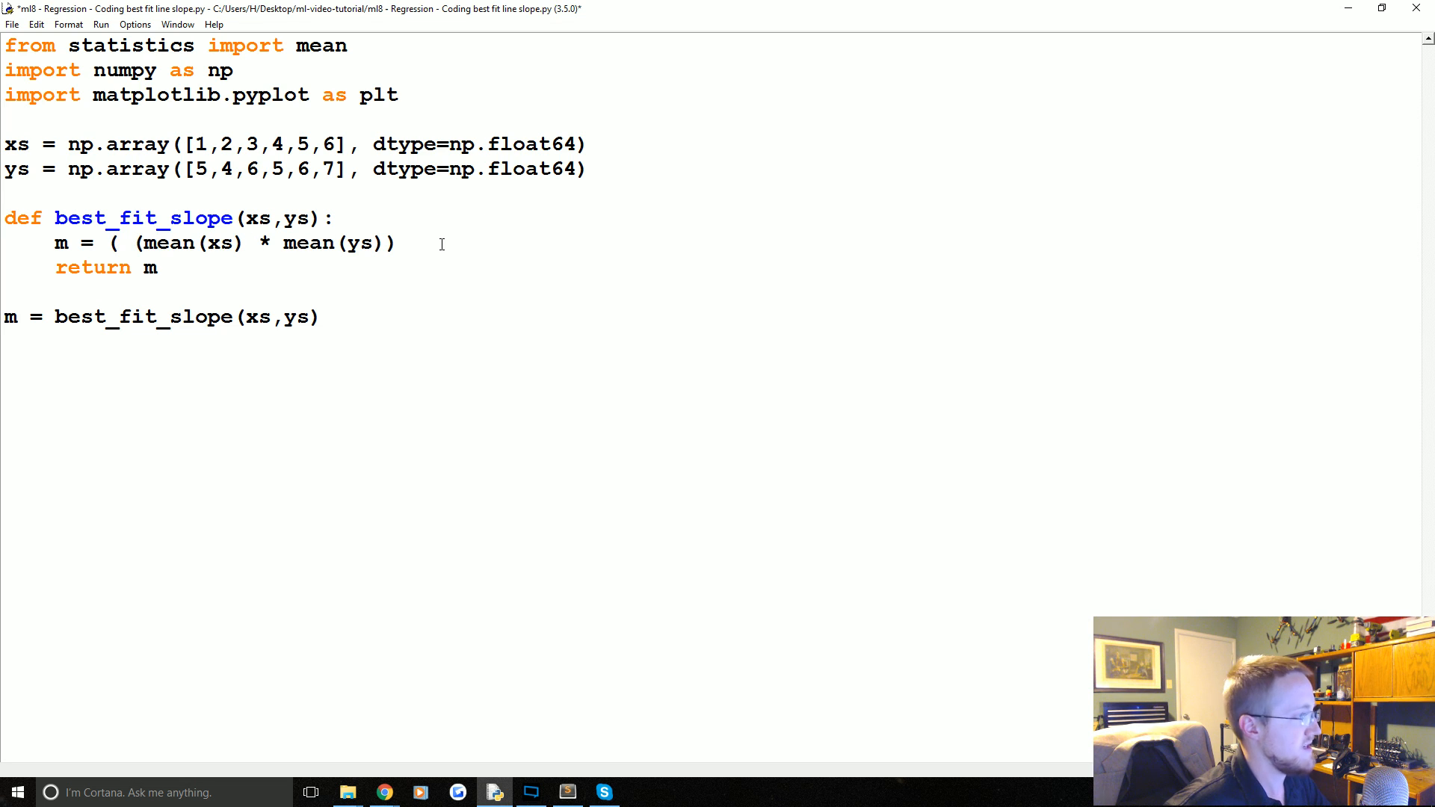
click(133, 243)
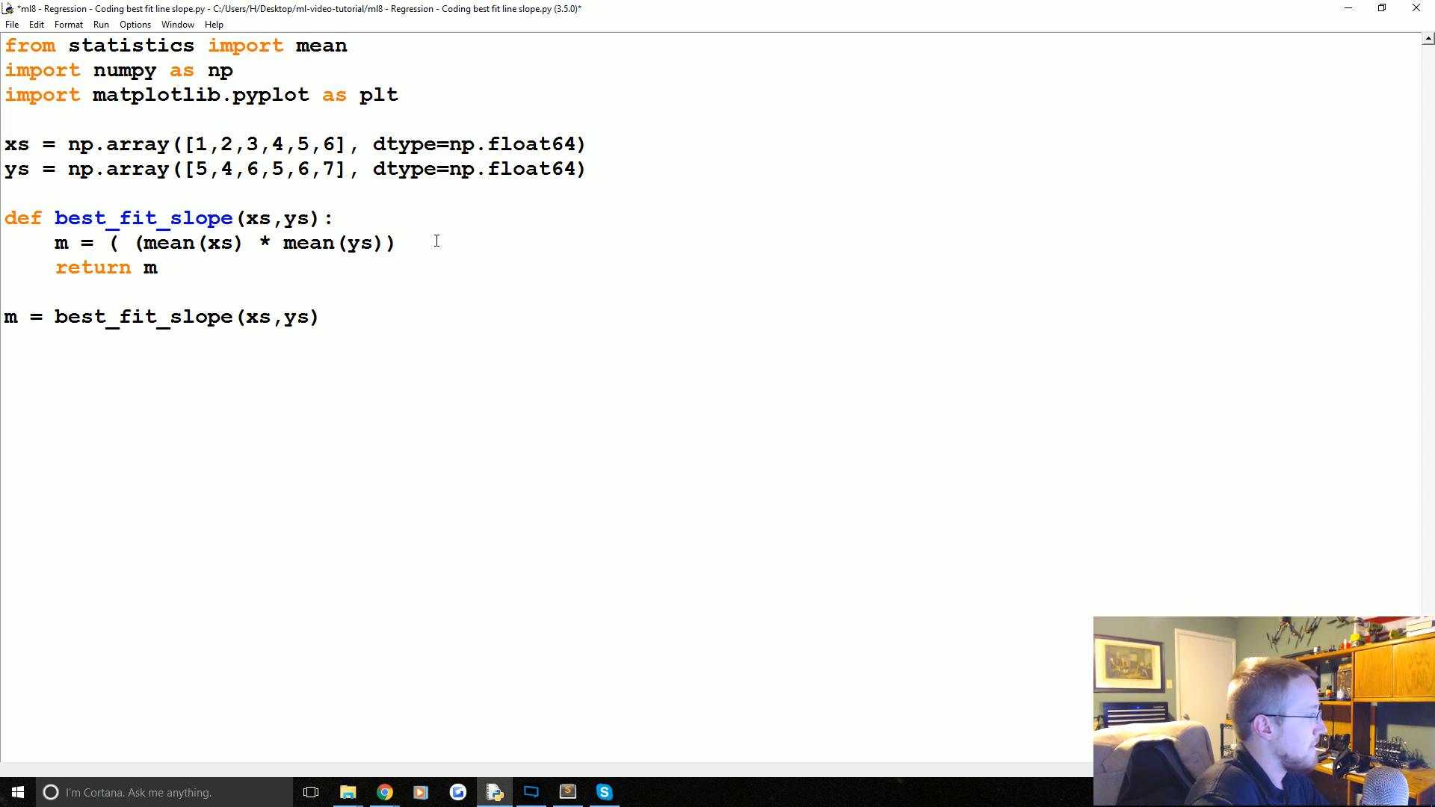
text(- mean())
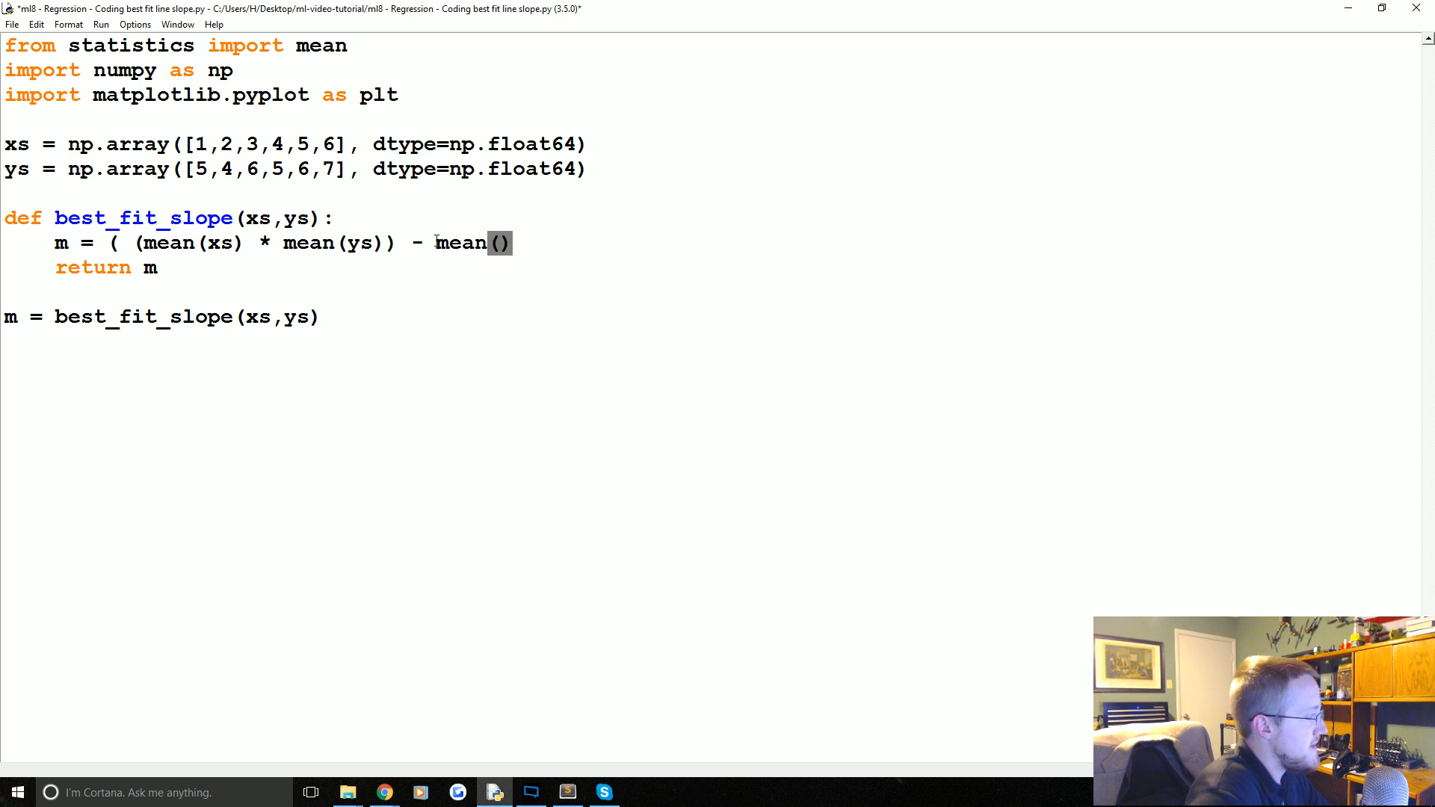
text(xs*)
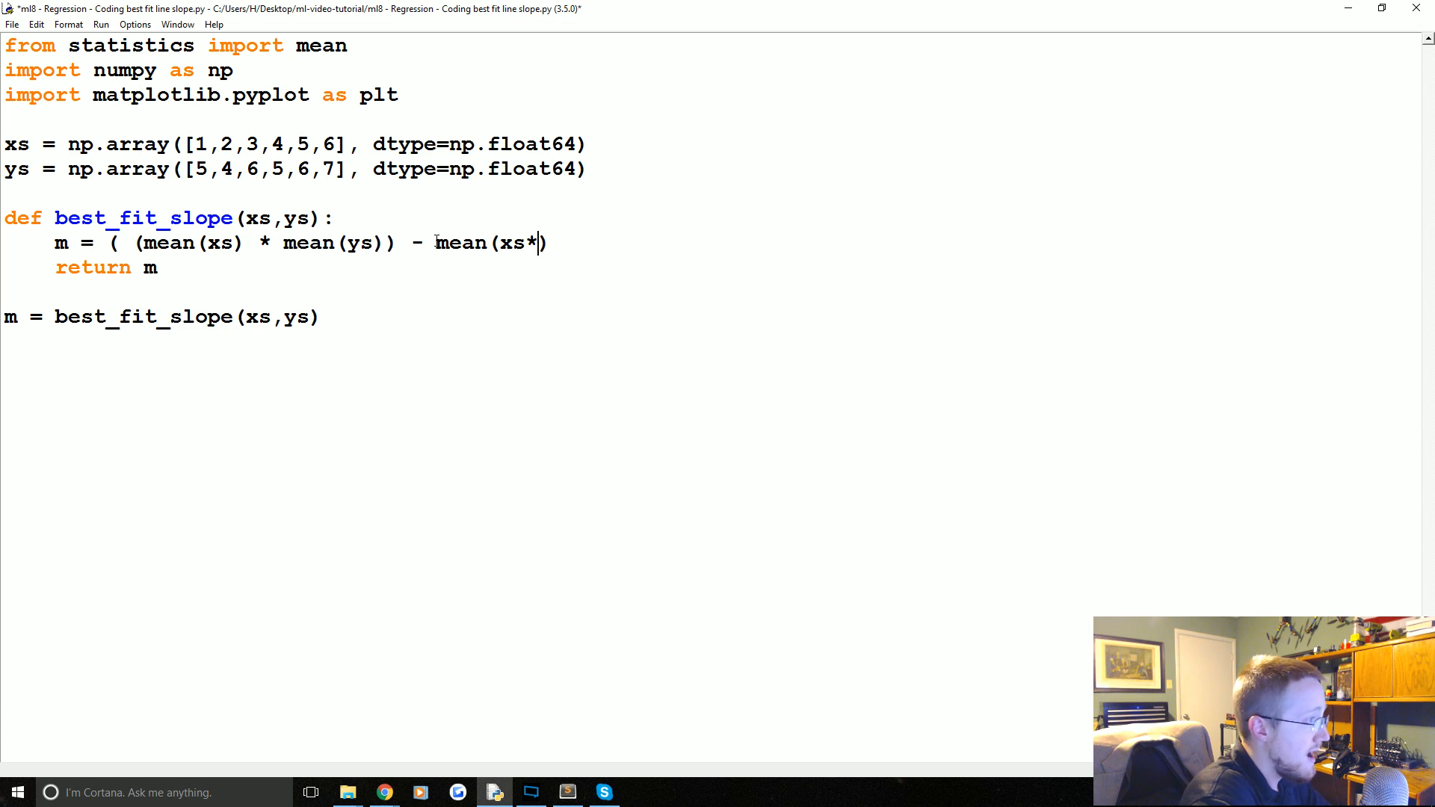
text(ys))
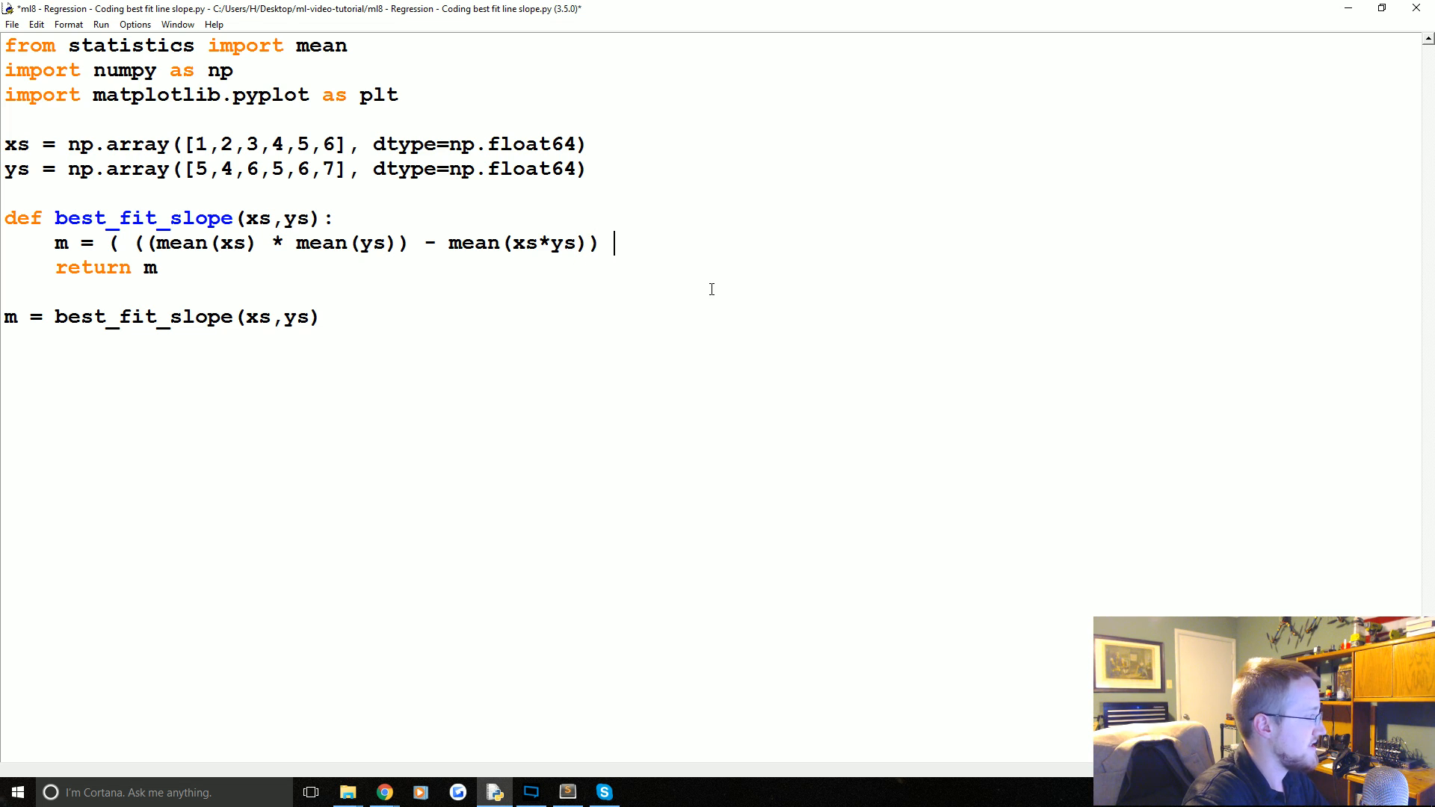
text(/)
text())
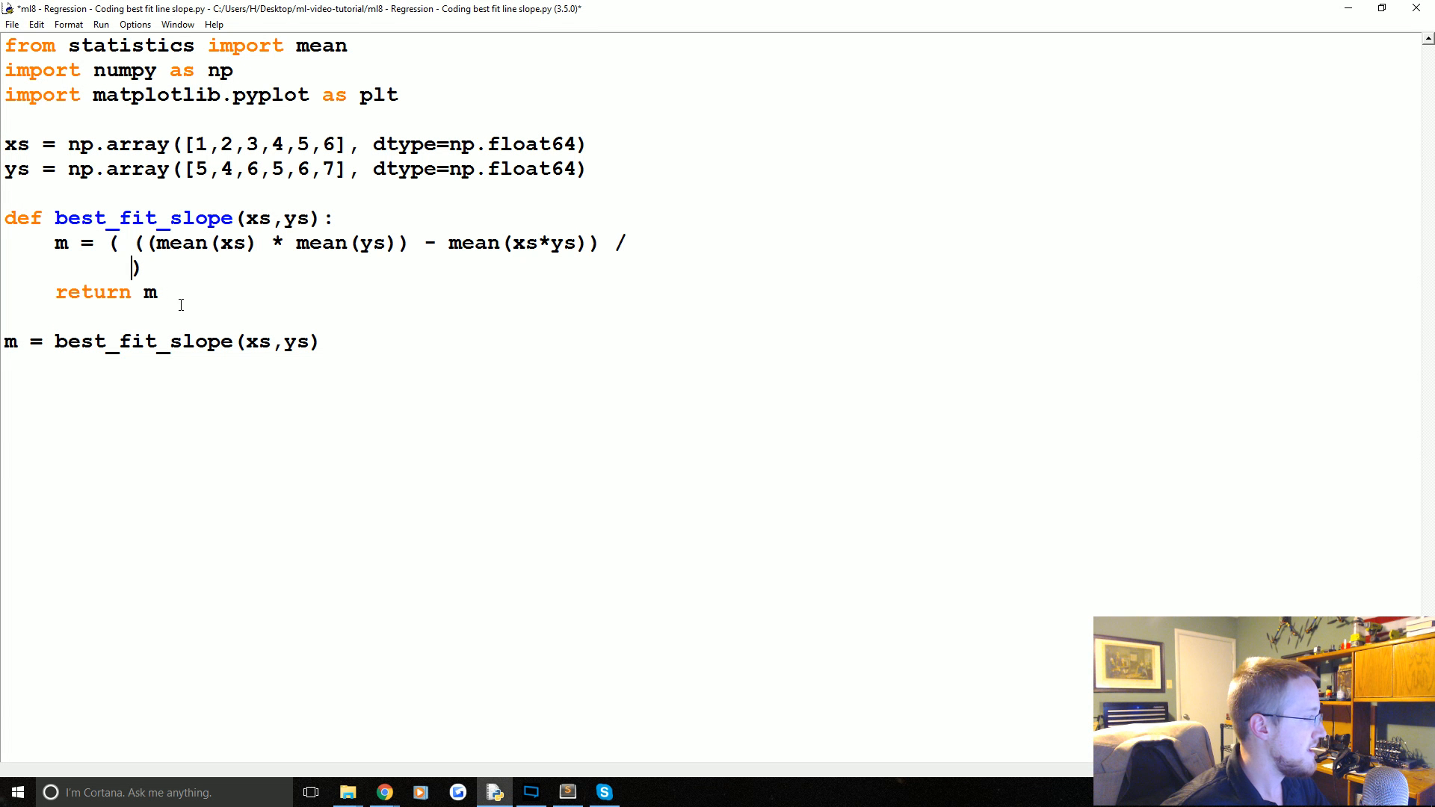
mouse_move(184, 298)
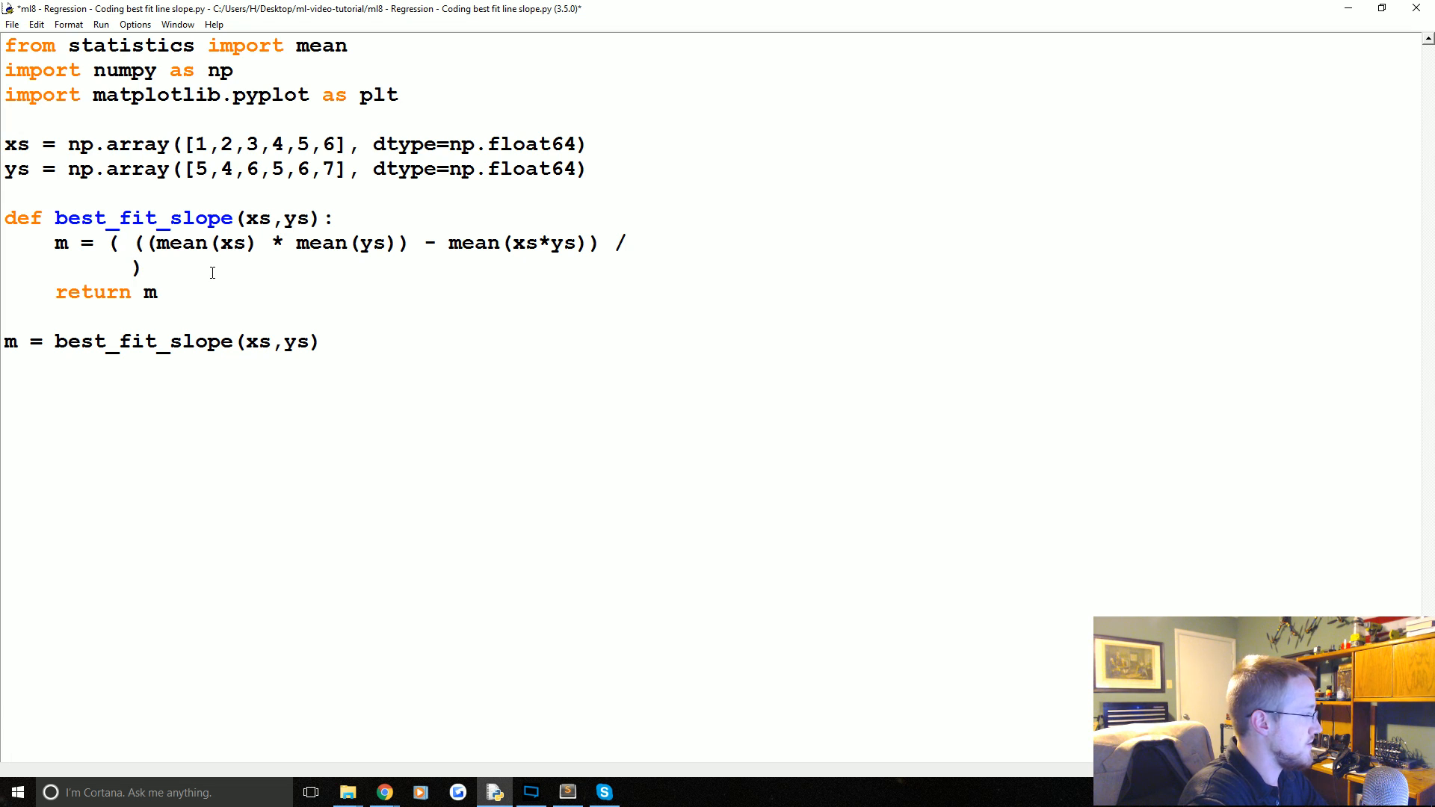
Type the denominator (mean(xs)*mean(xs)) minus the mean of squared xs, trying ^ and **
text(()
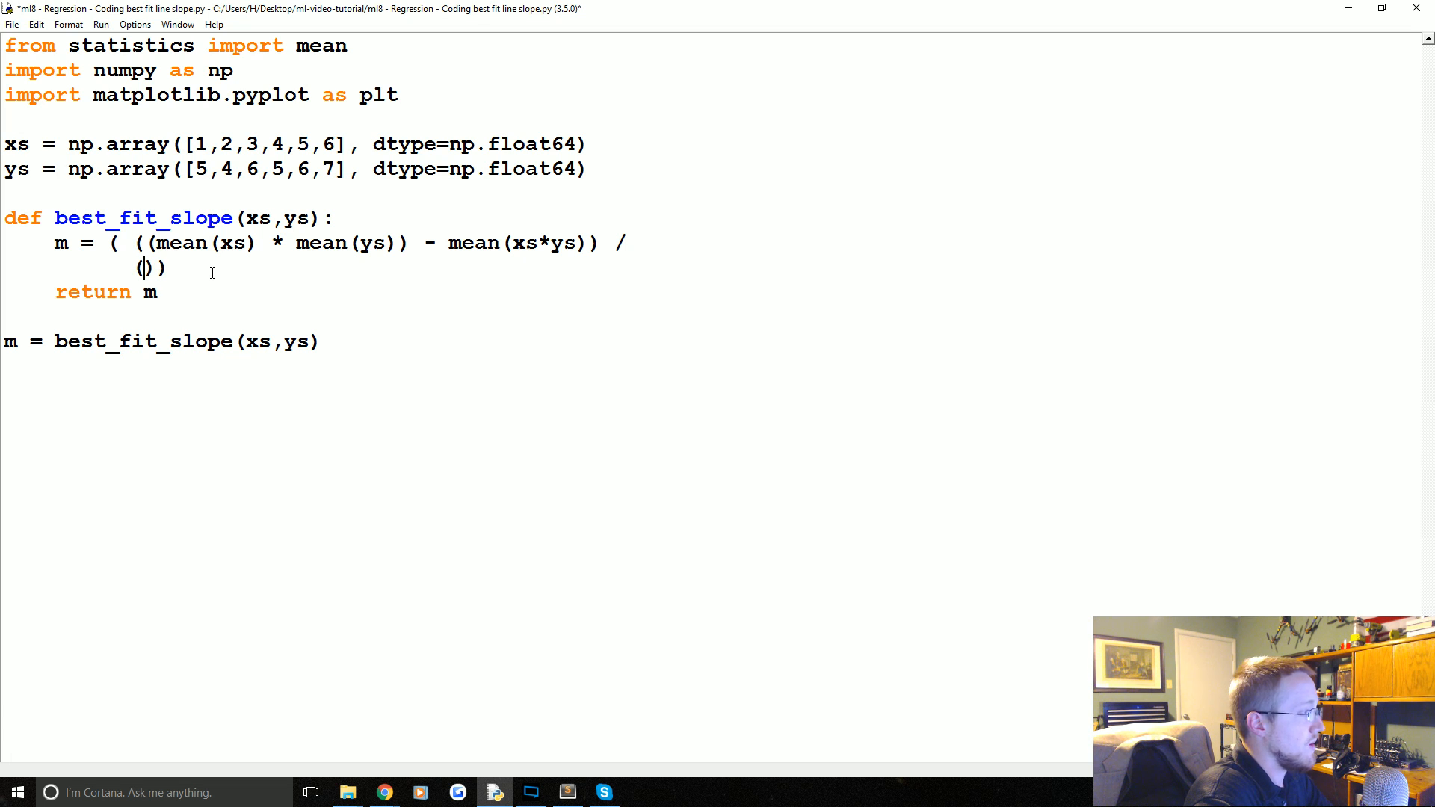
text(mean)
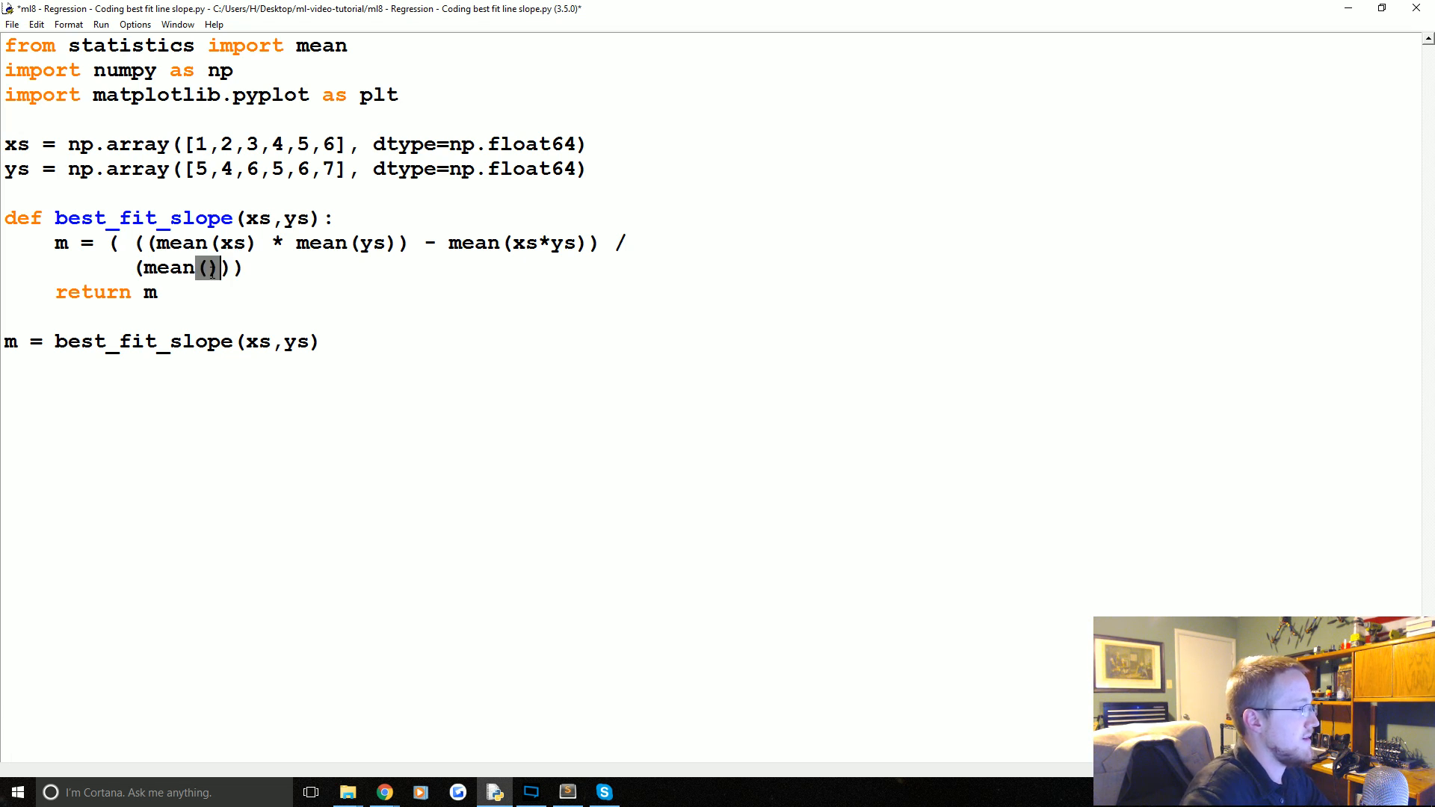
text(xs)^)
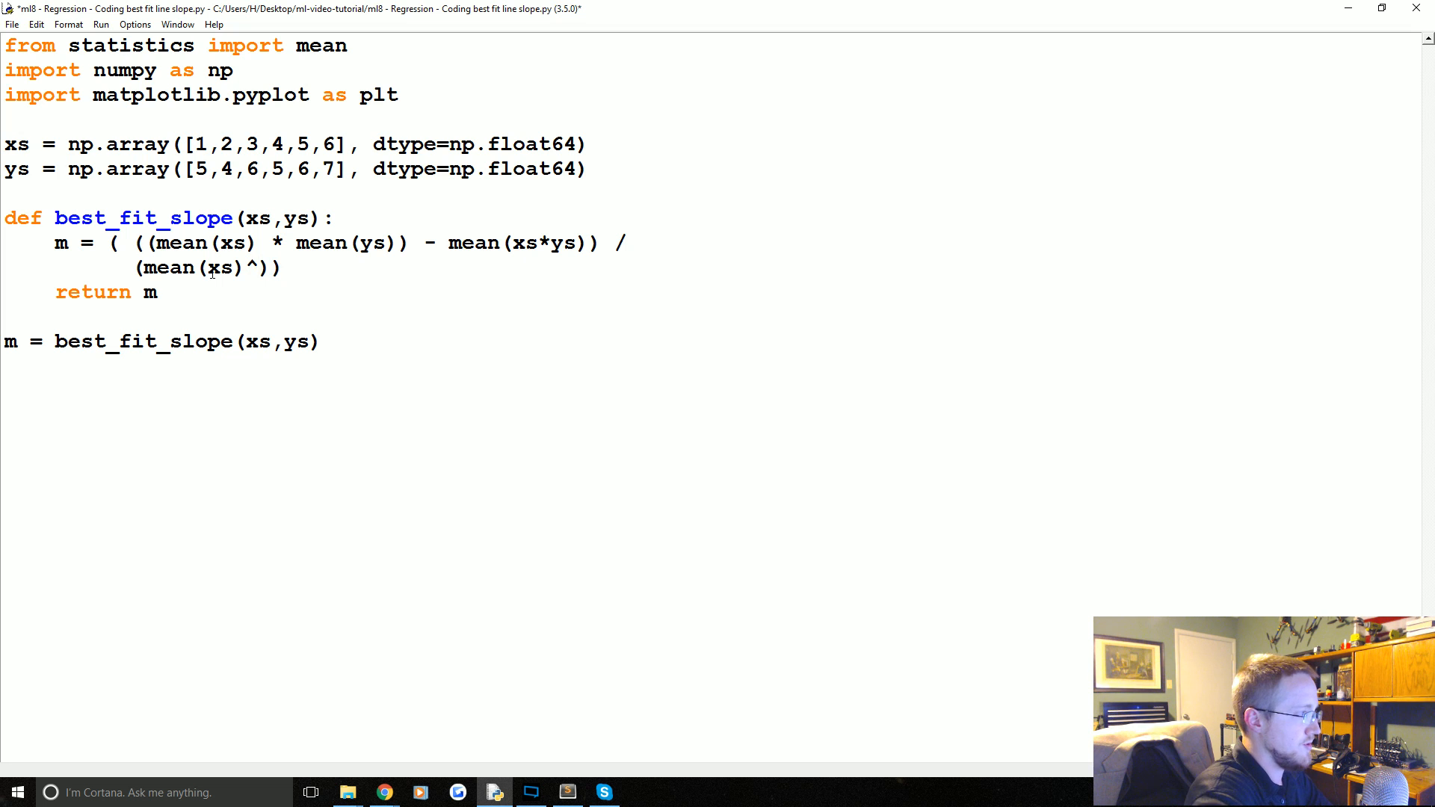
text(2)
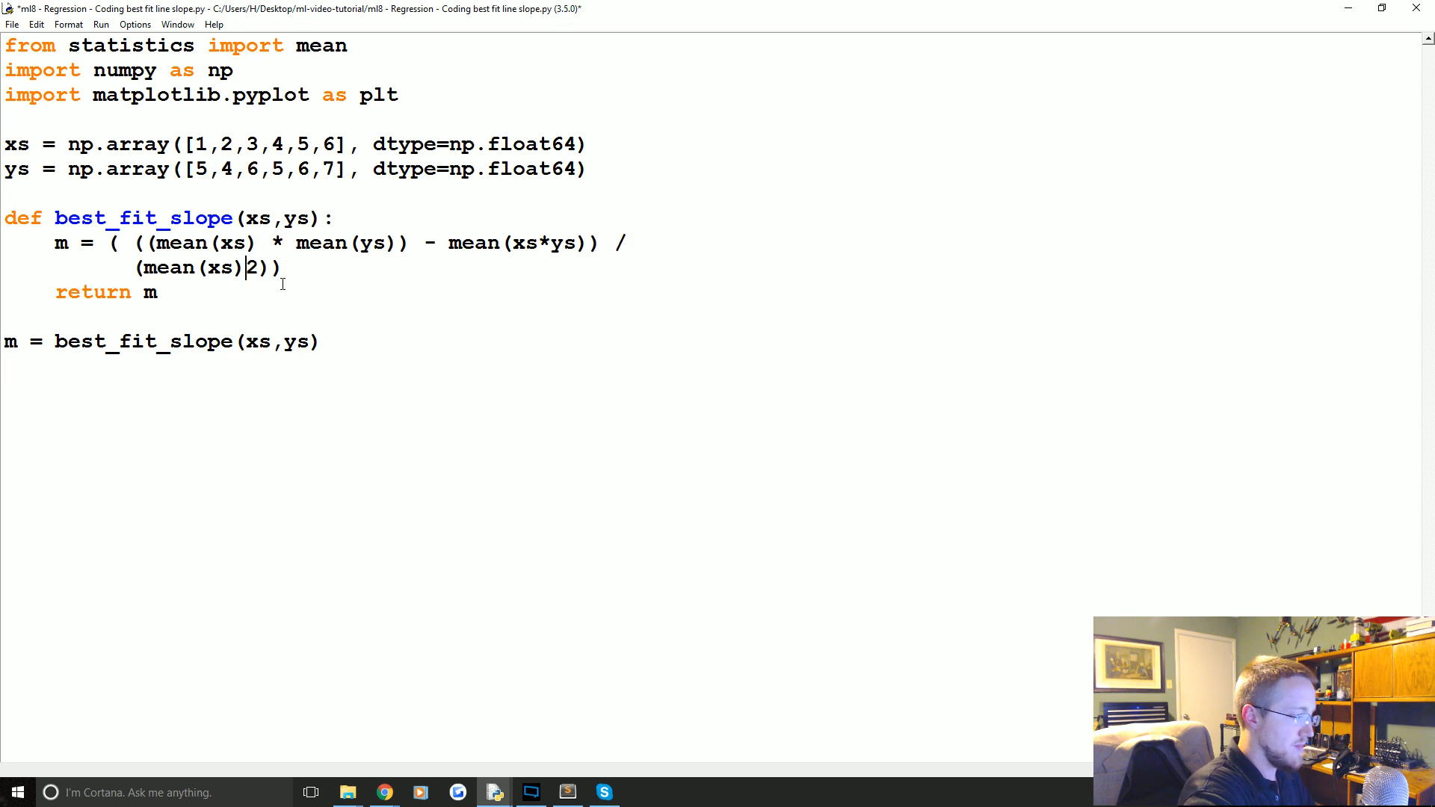
text(**)
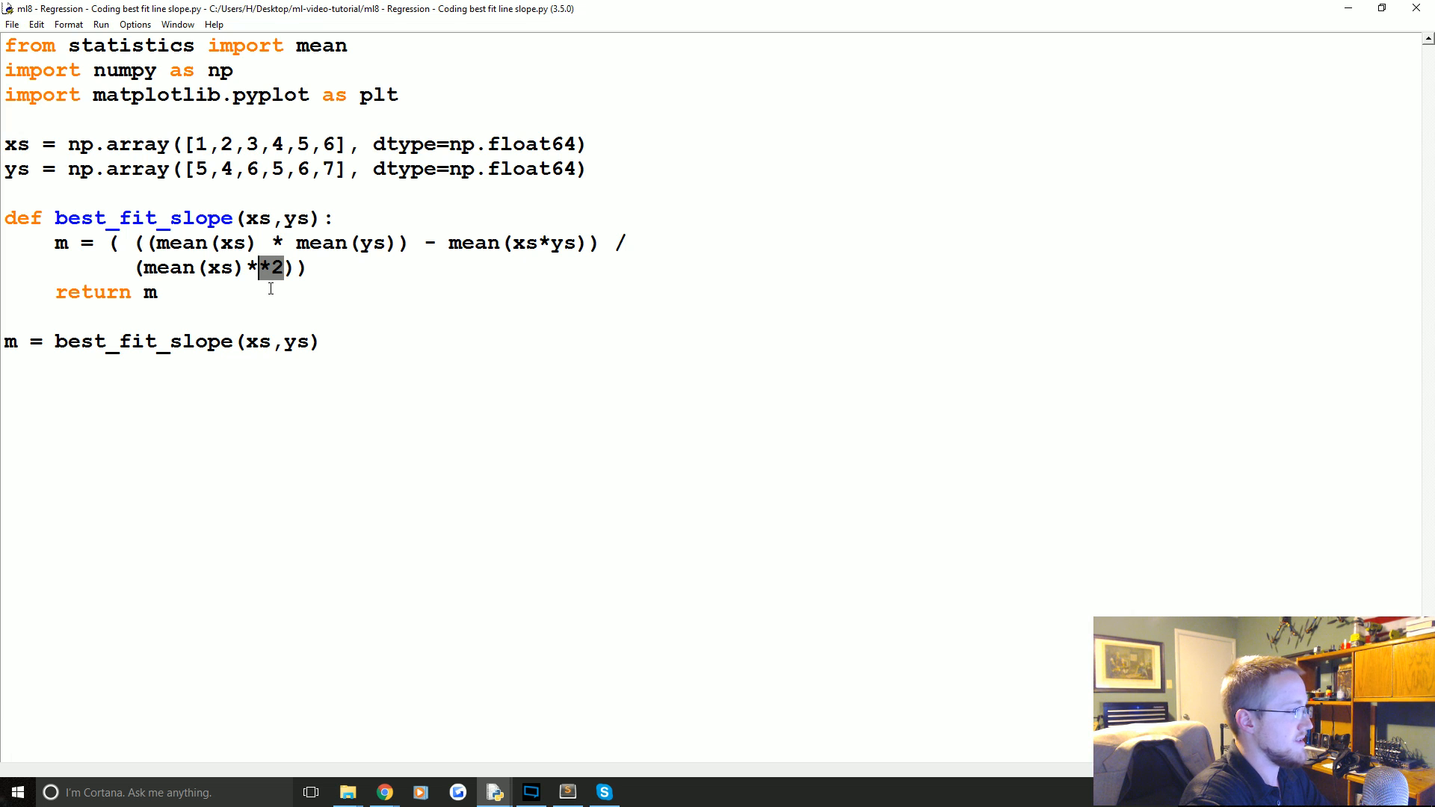
text(mean(x2)
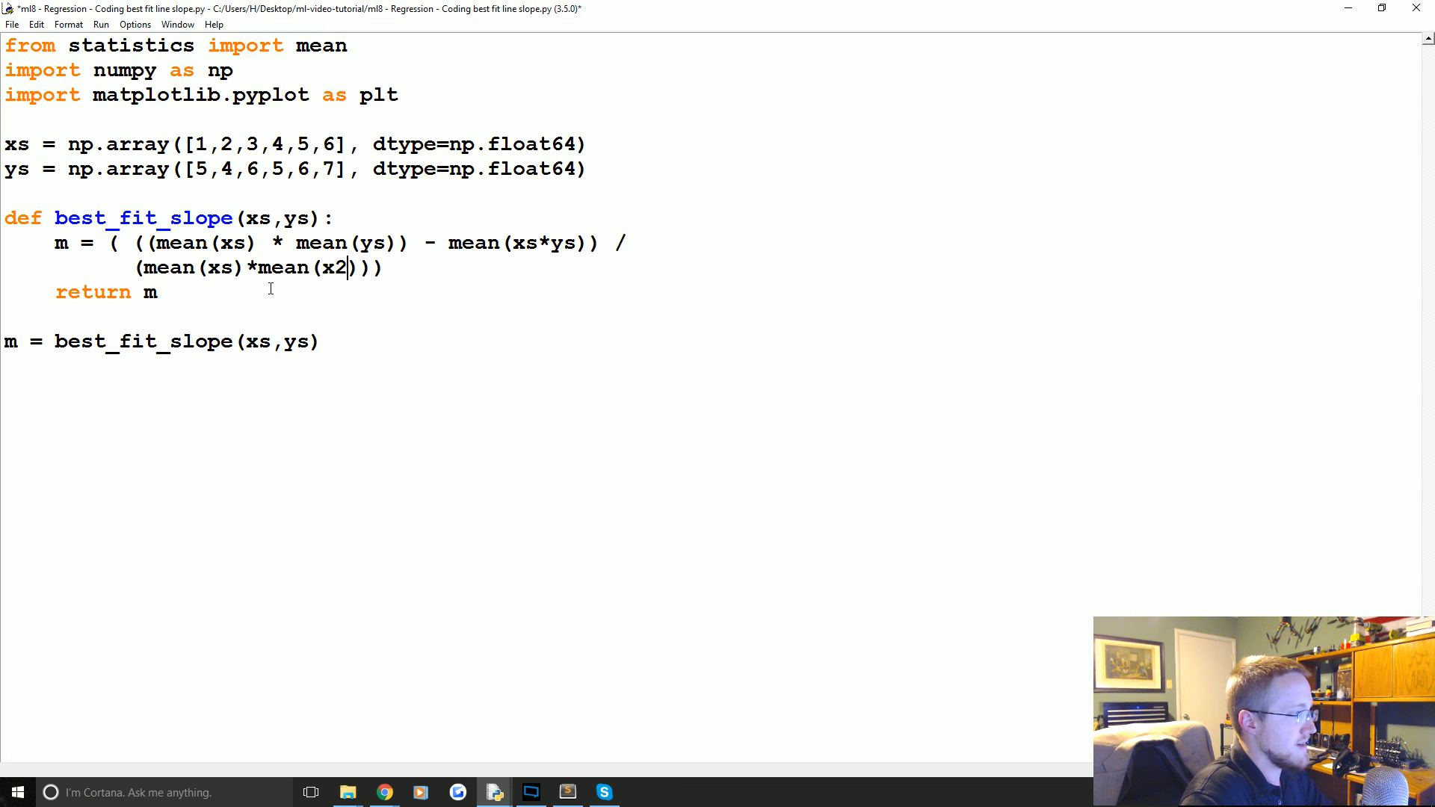
text(s)
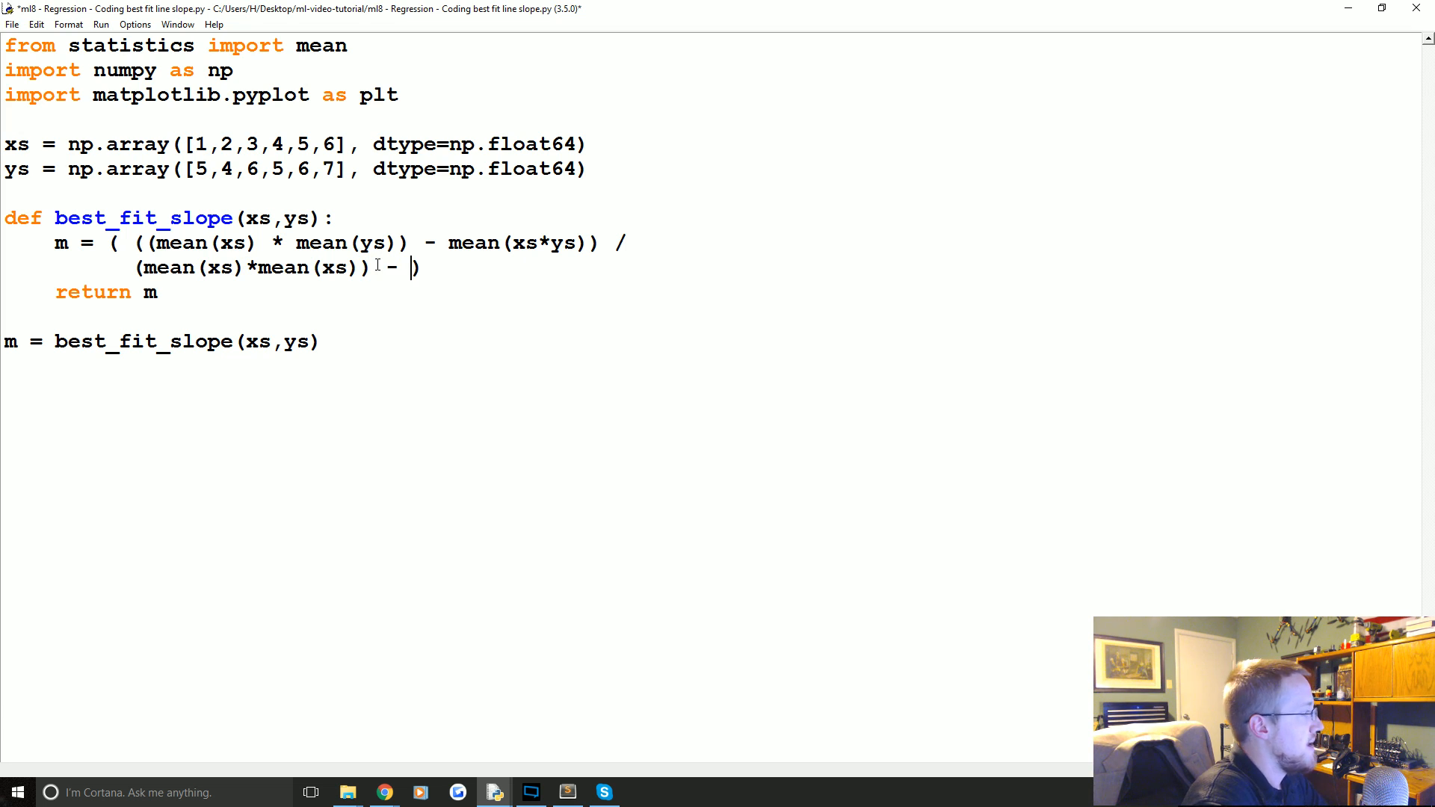
text(mean())
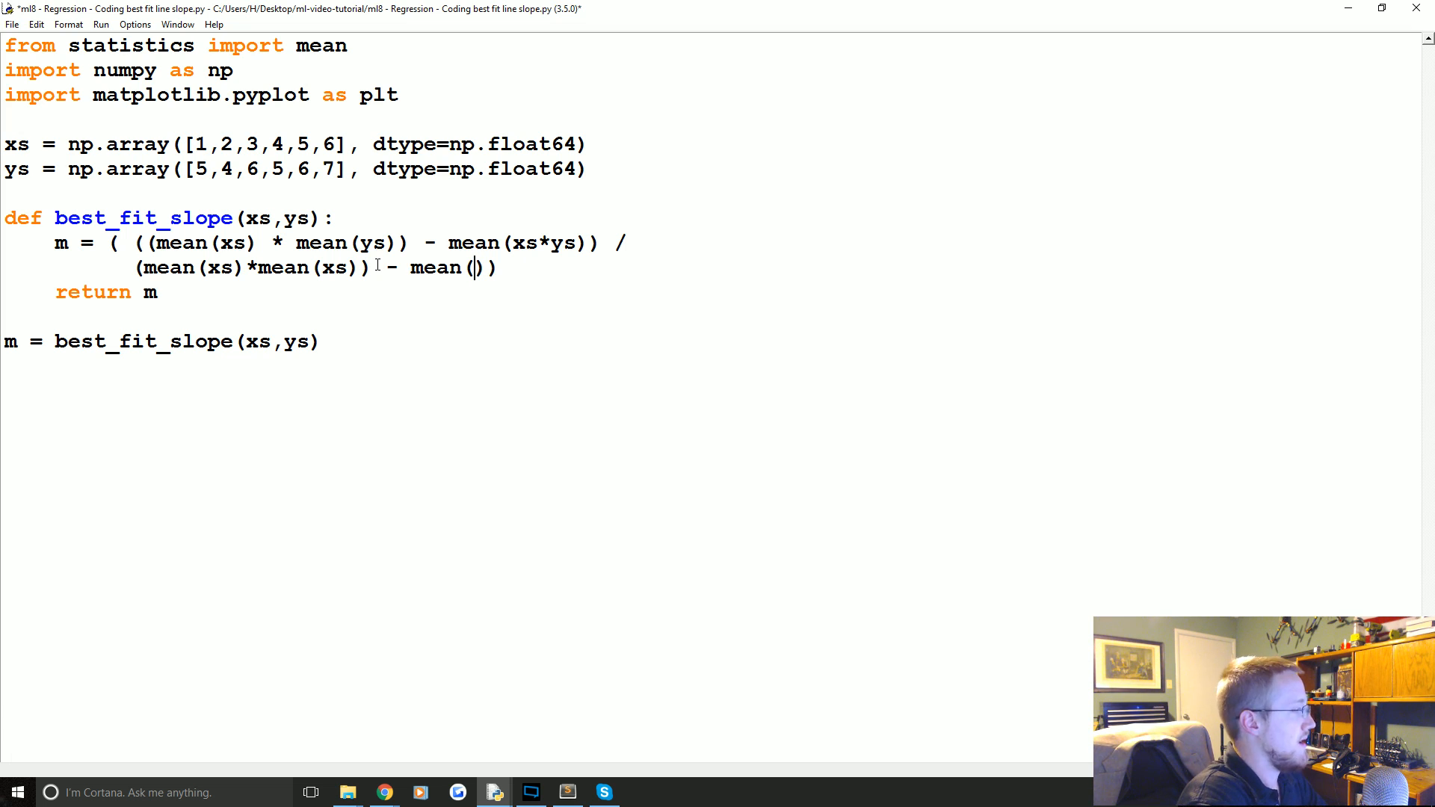
text(xs)
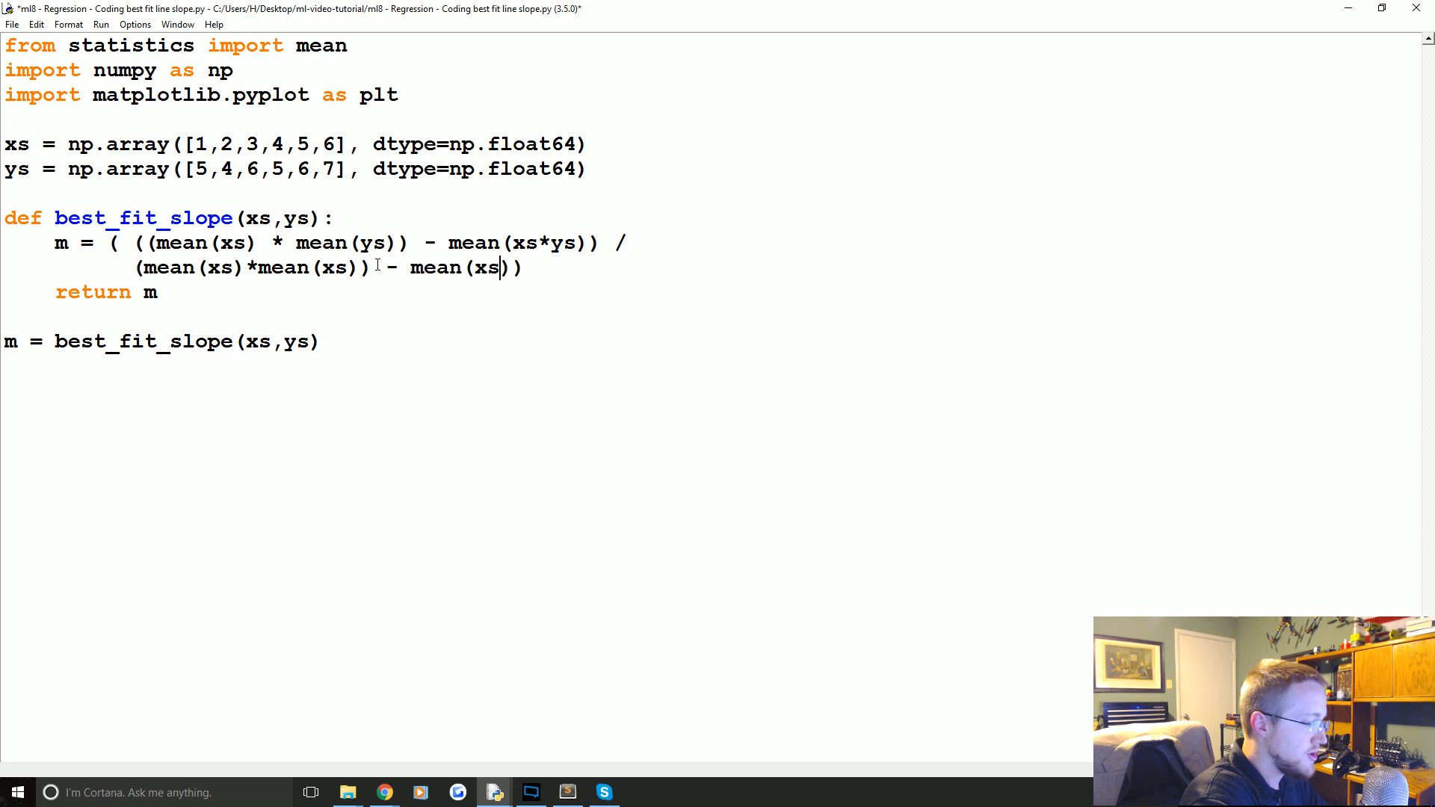
text(^)
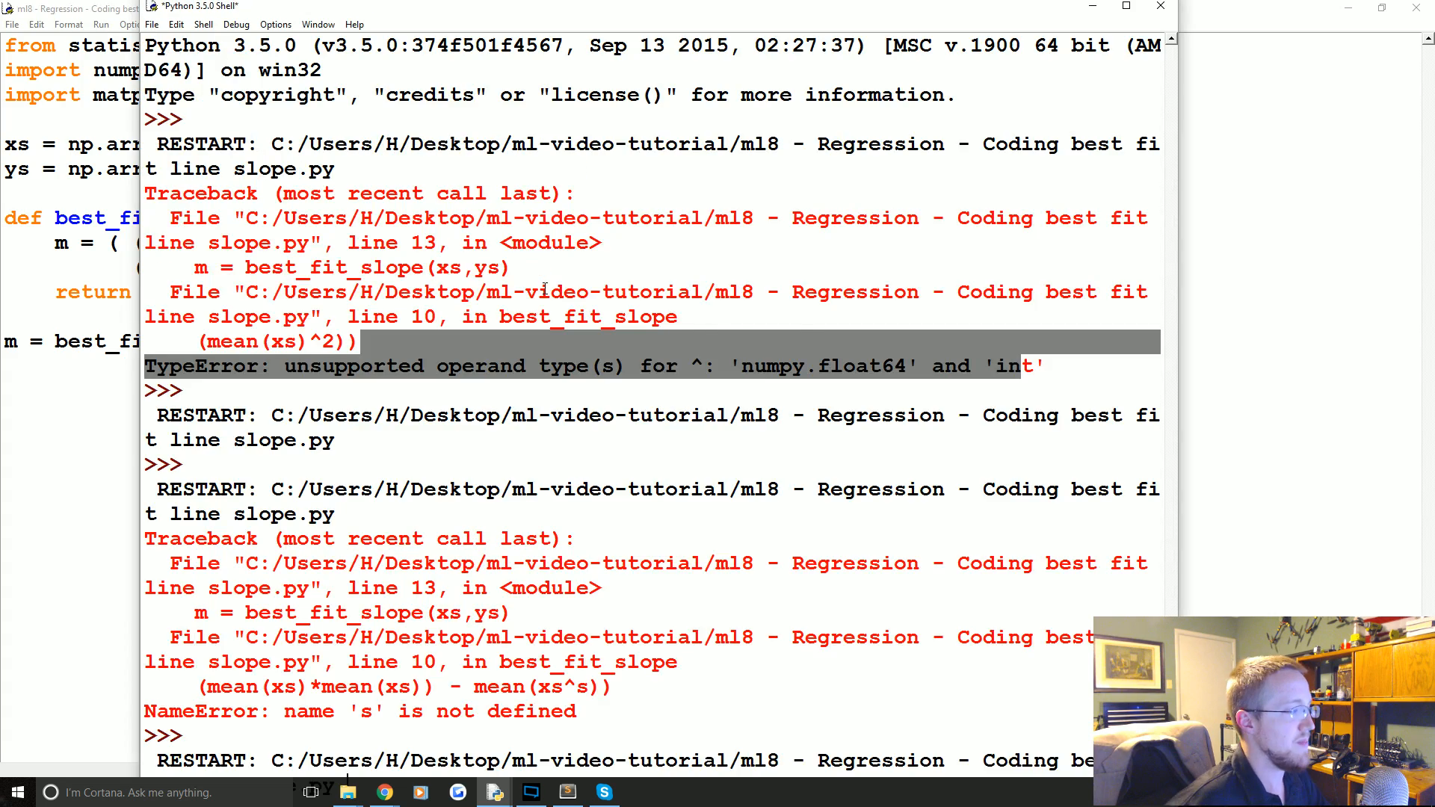
Scroll down through the Shell's error output
scroll(down, 3)
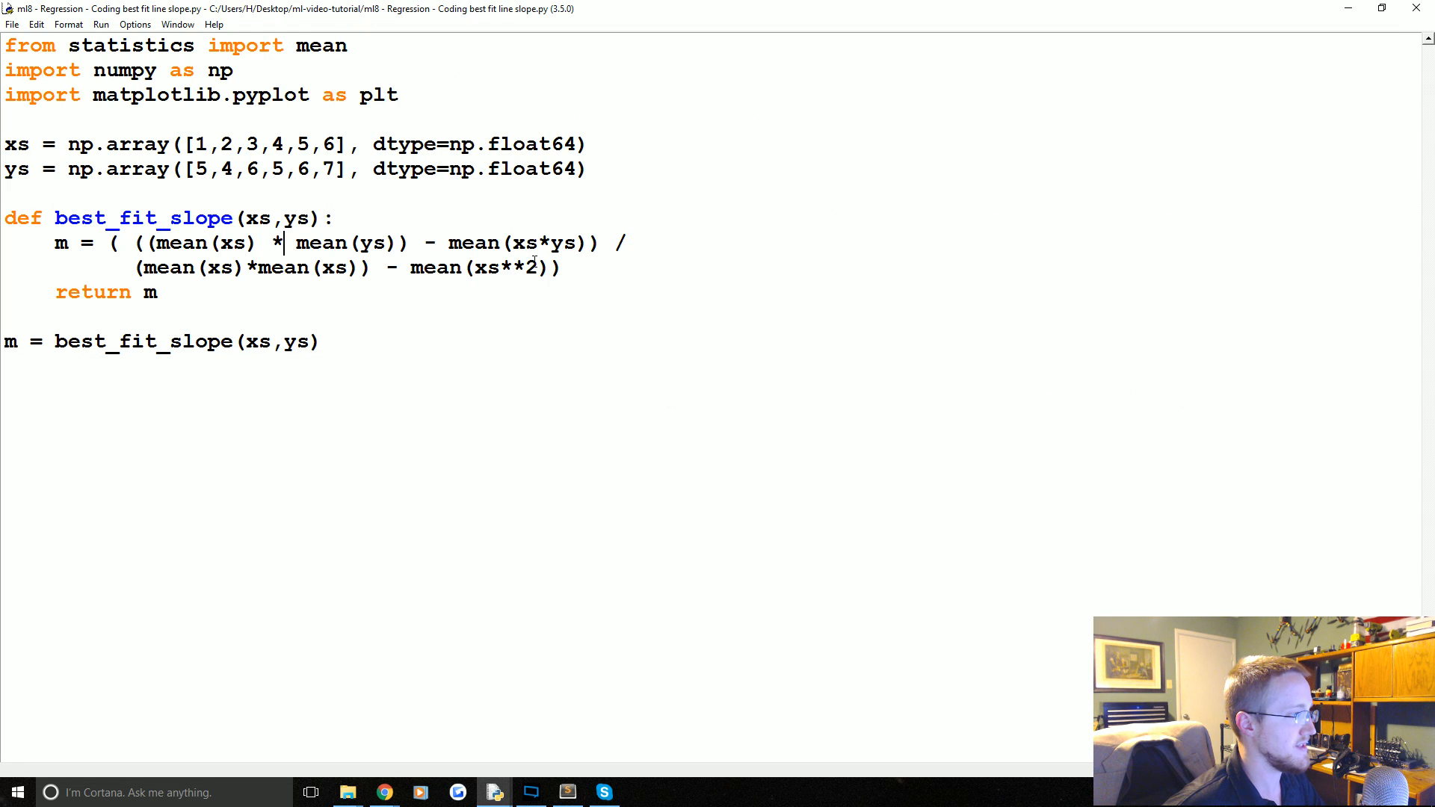
Select the xs**2 term for rewriting and add print(m) at the bottom
double_click(519, 268)
text(xs)
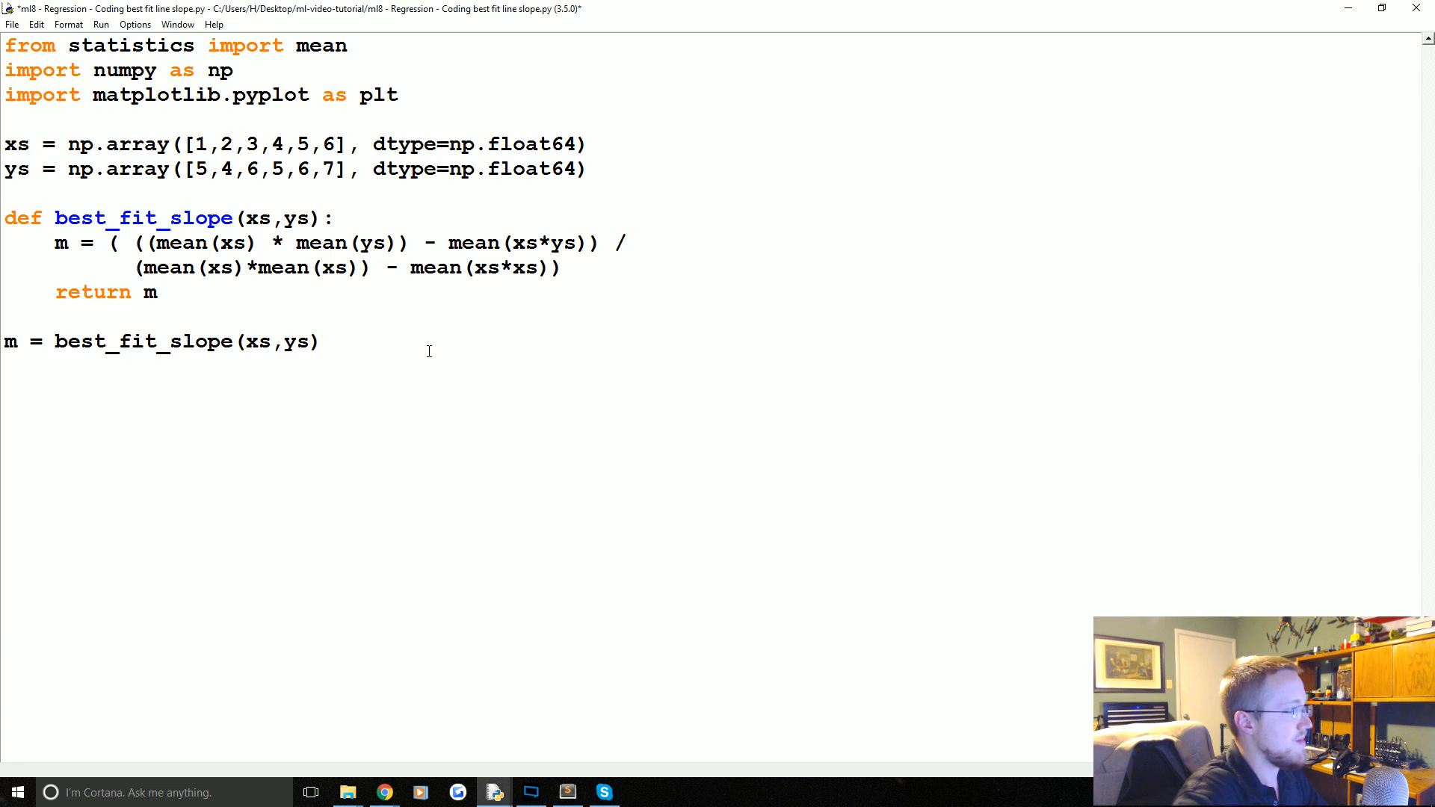
text(print())
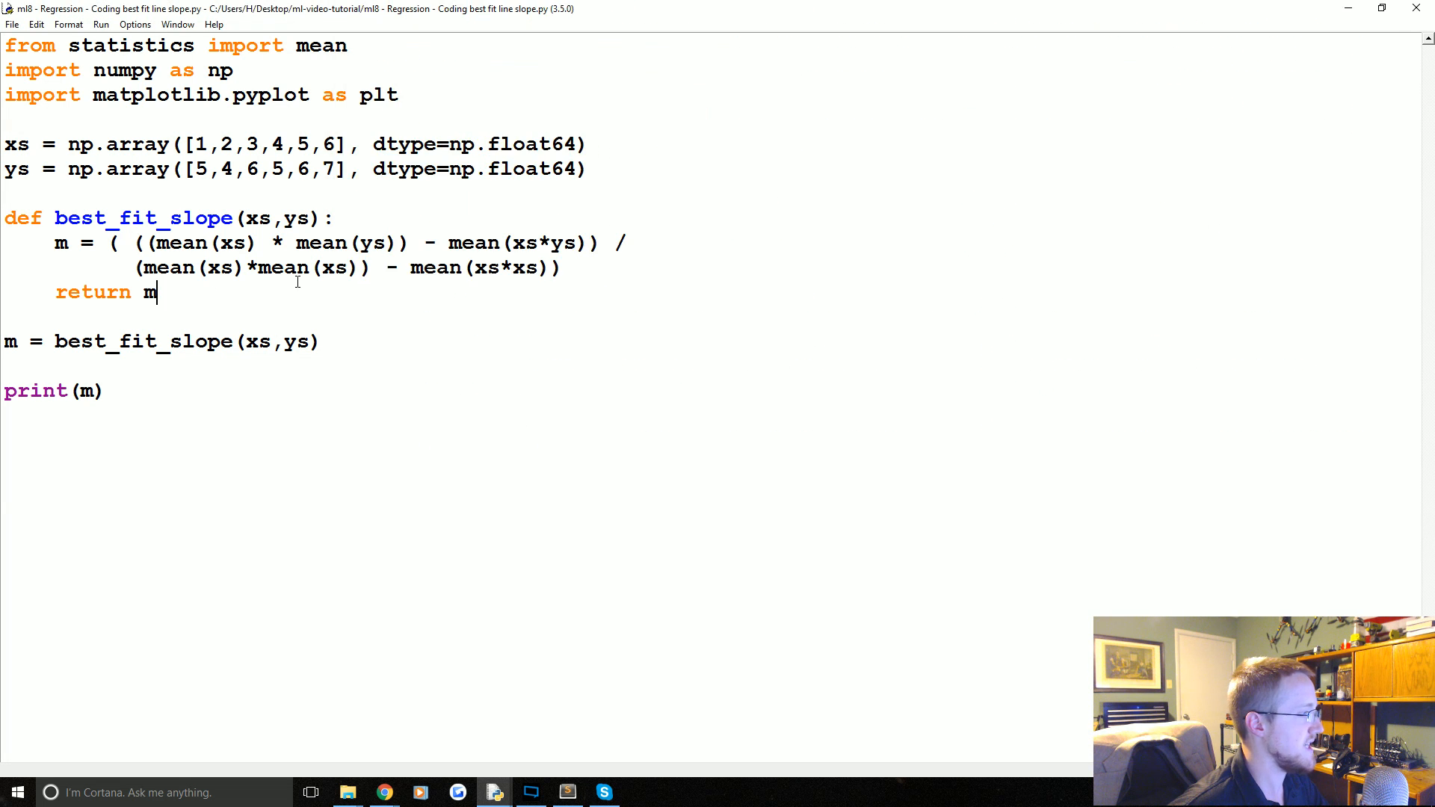
Check the denominator's parentheses on line 10 and insert an extra opening ( before it
click(562, 267)
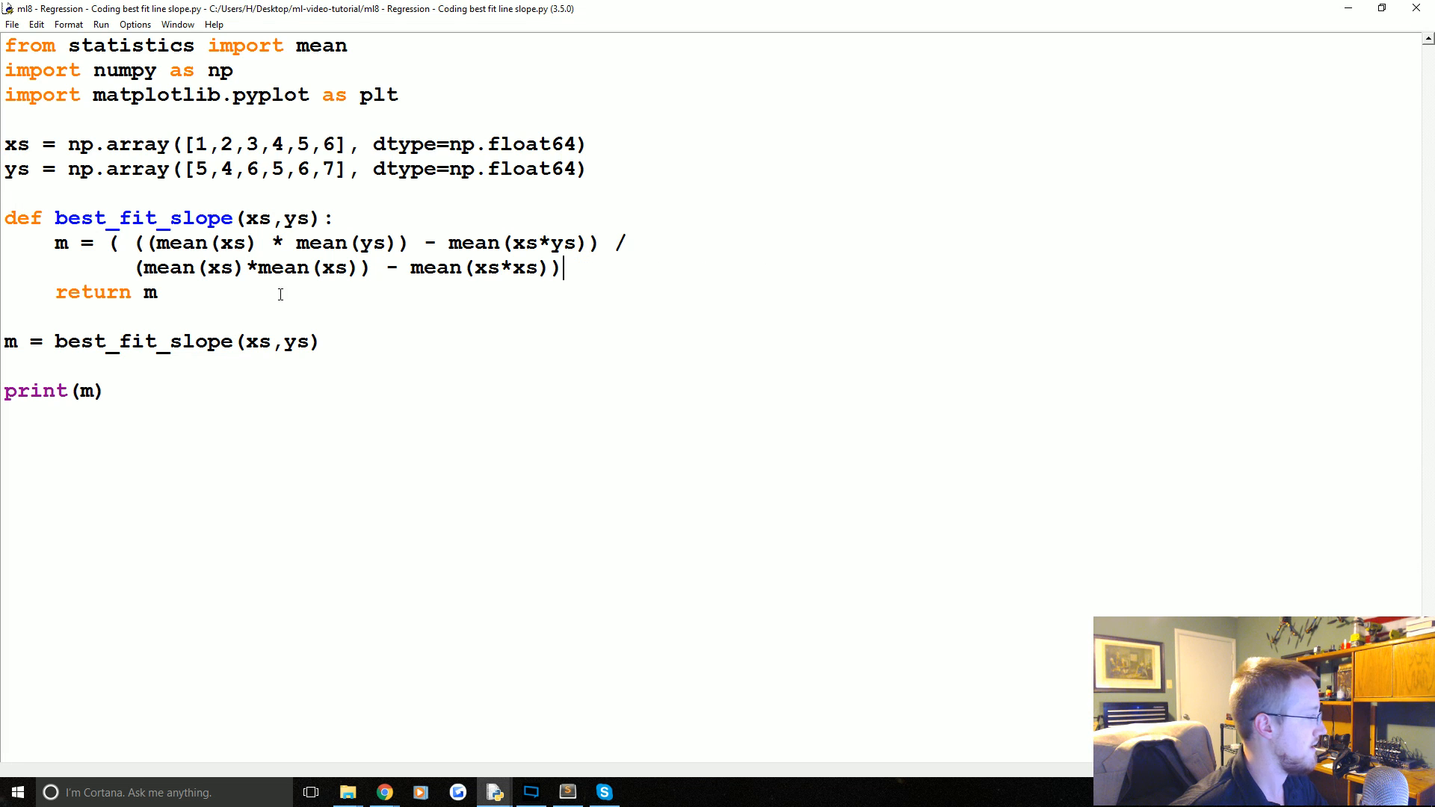
mouse_move(279, 261)
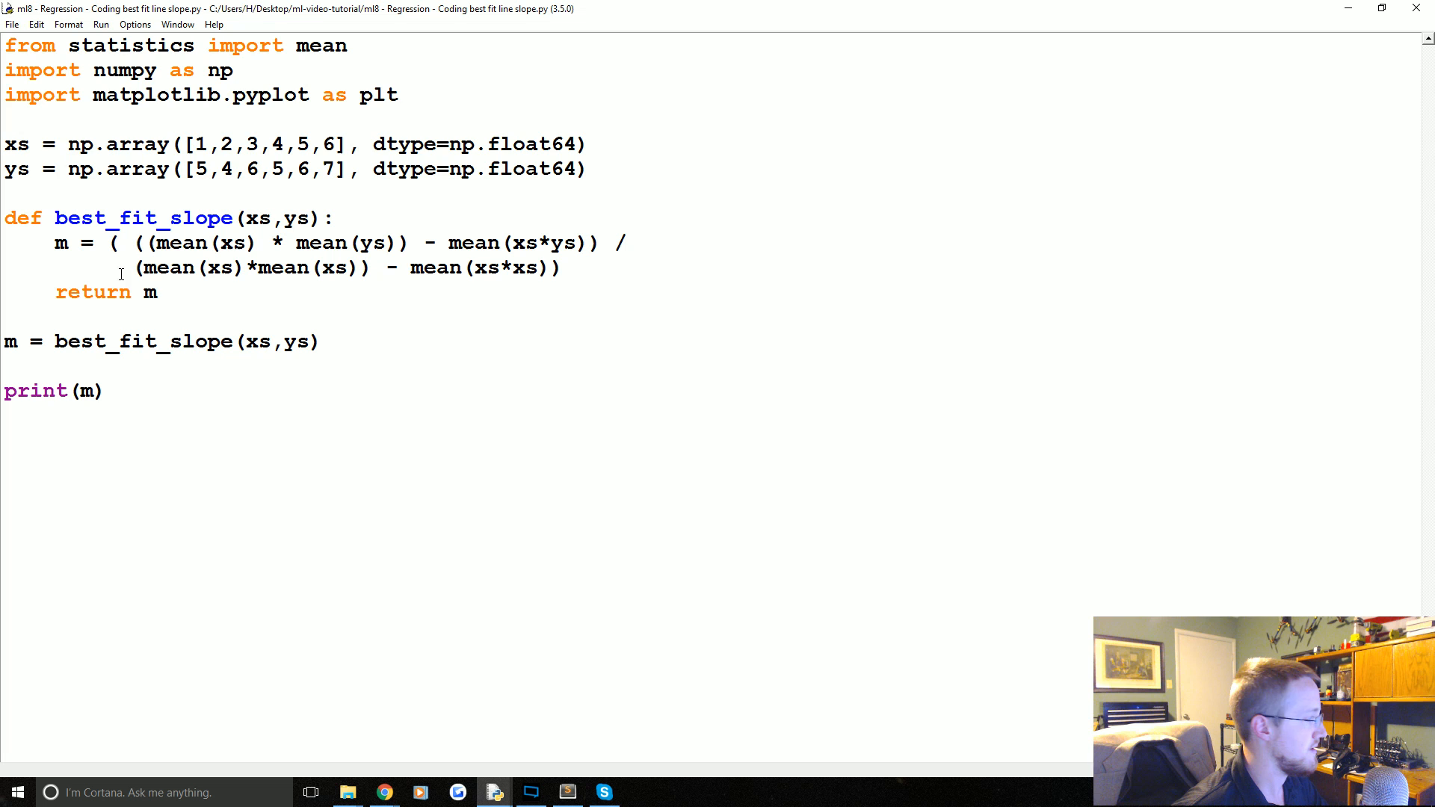
click(566, 268)
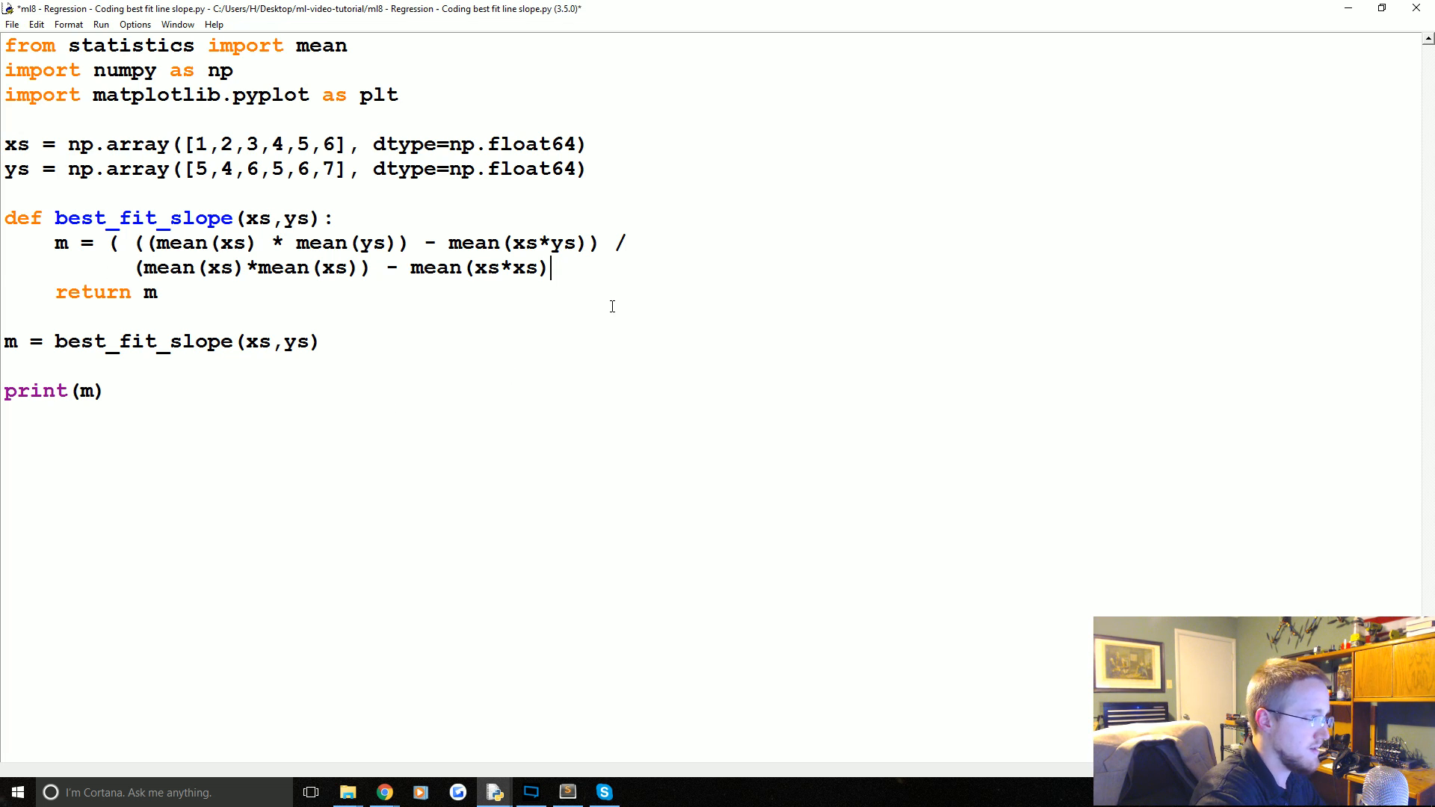
drag(110, 242, 563, 267)
text())
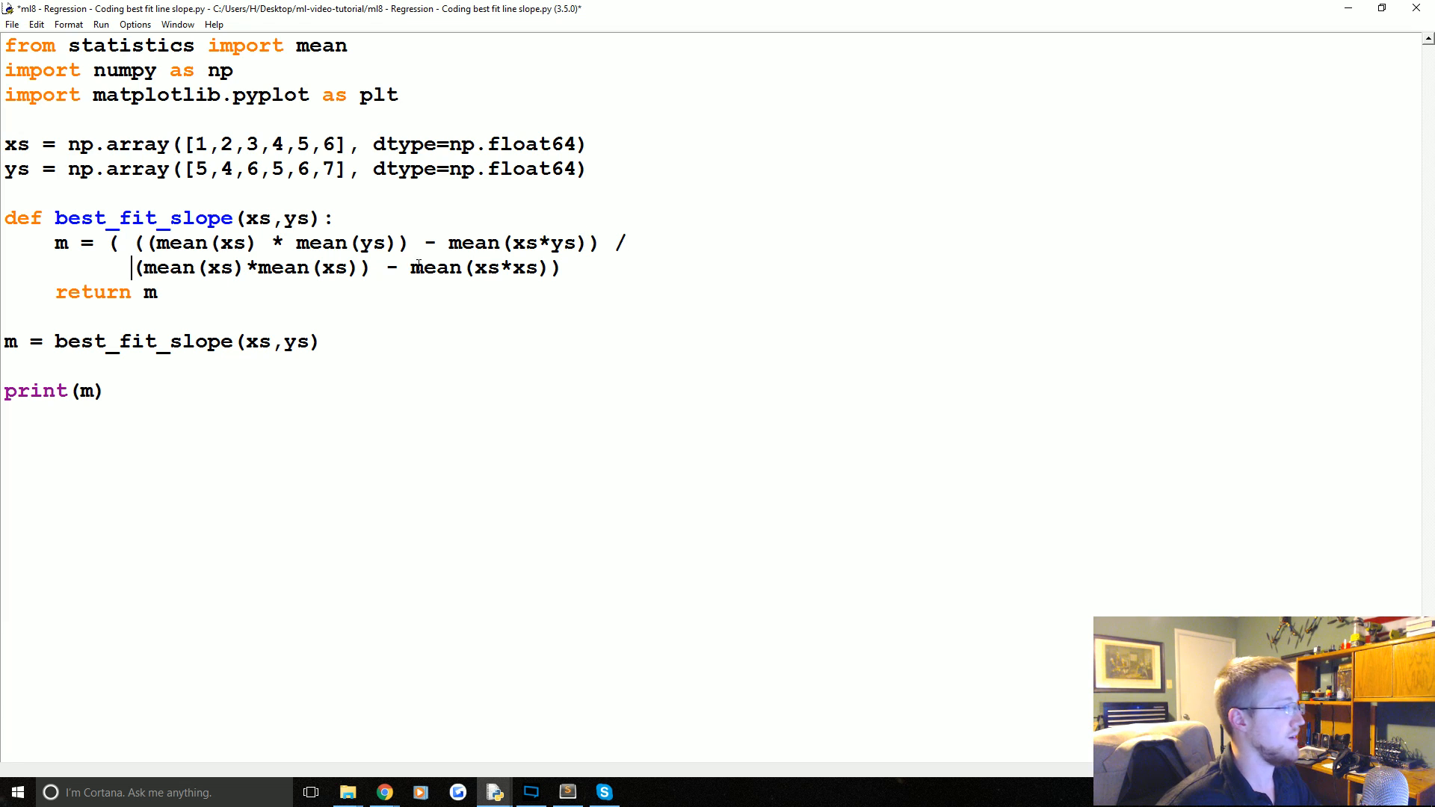
mouse_move(695, 232)
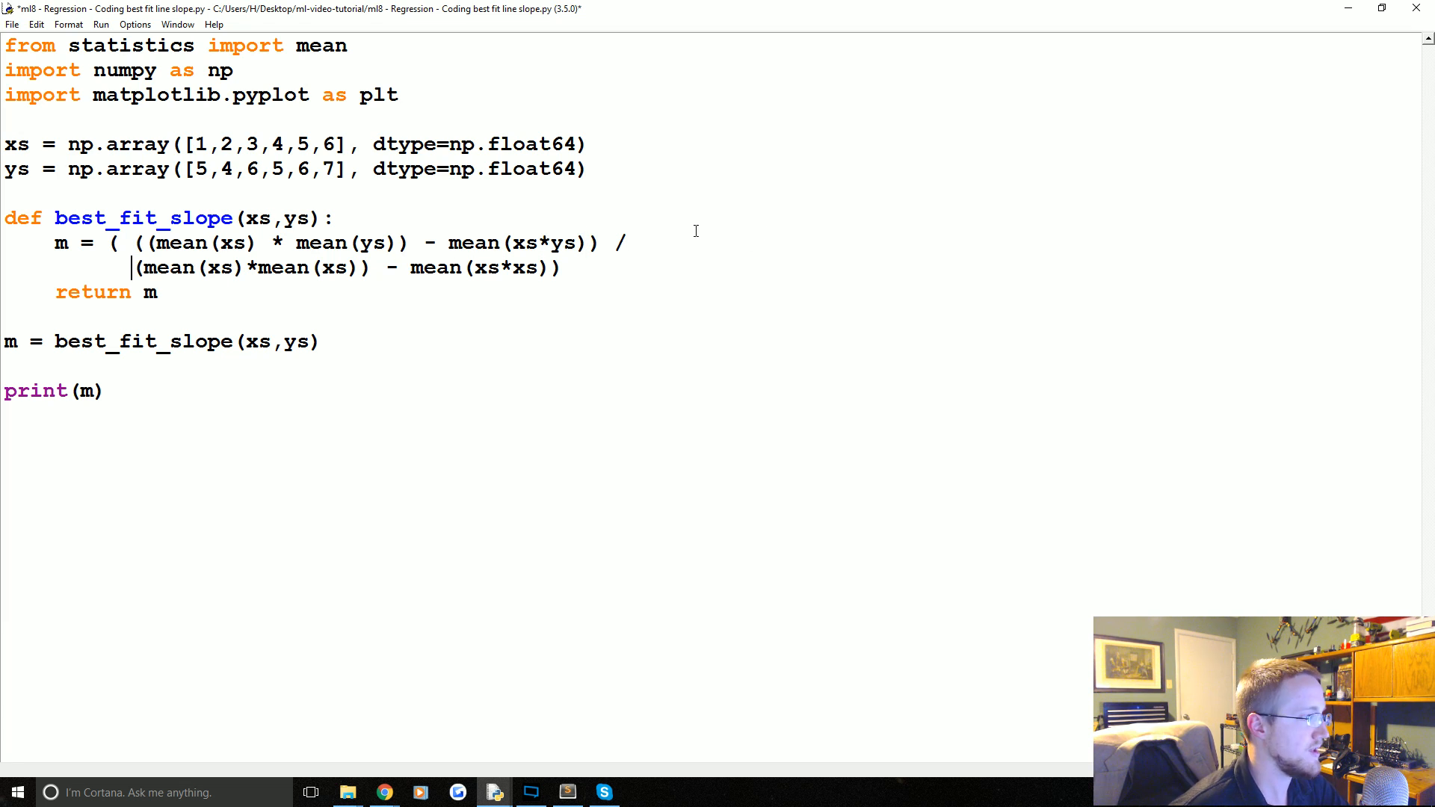
drag(135, 242, 600, 242)
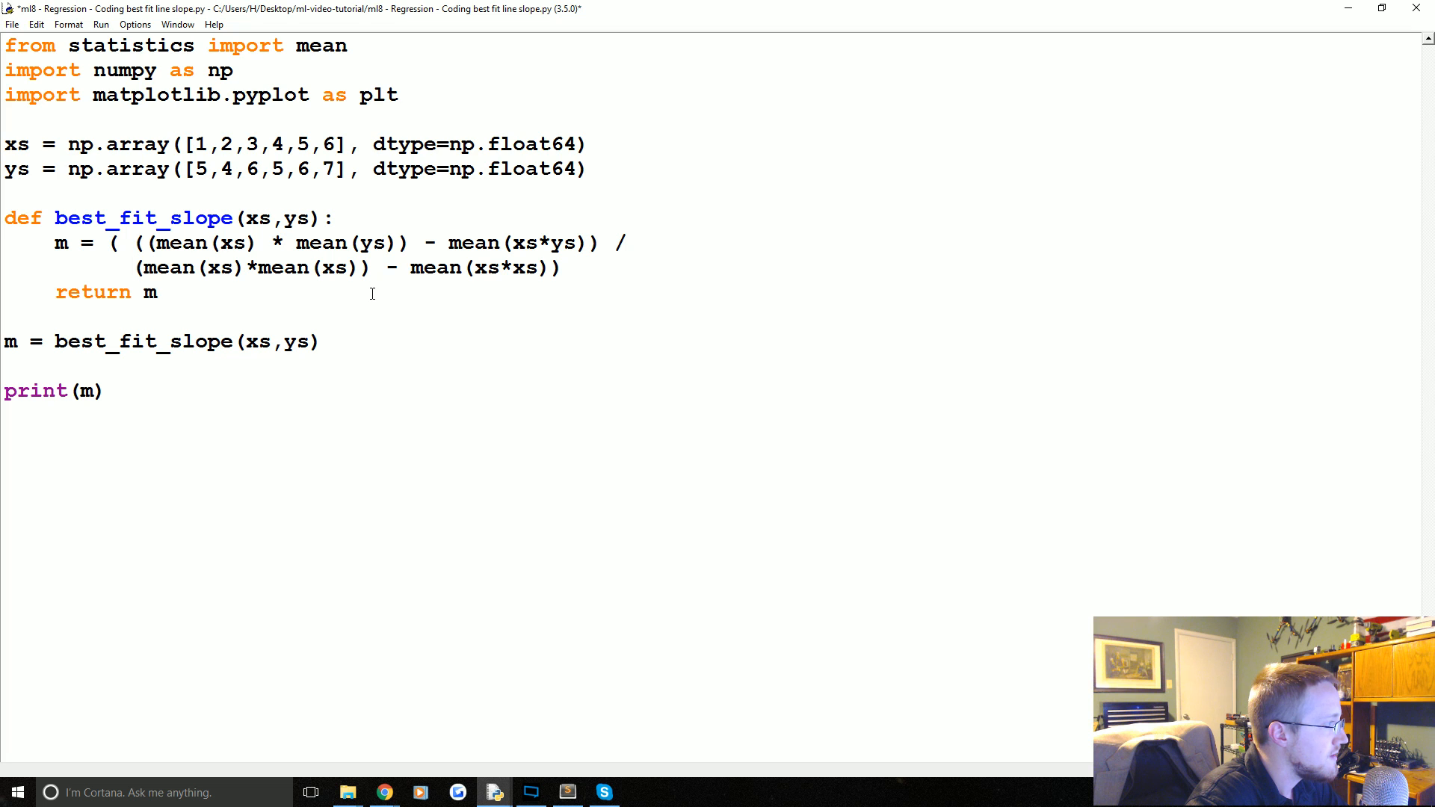
click(133, 268)
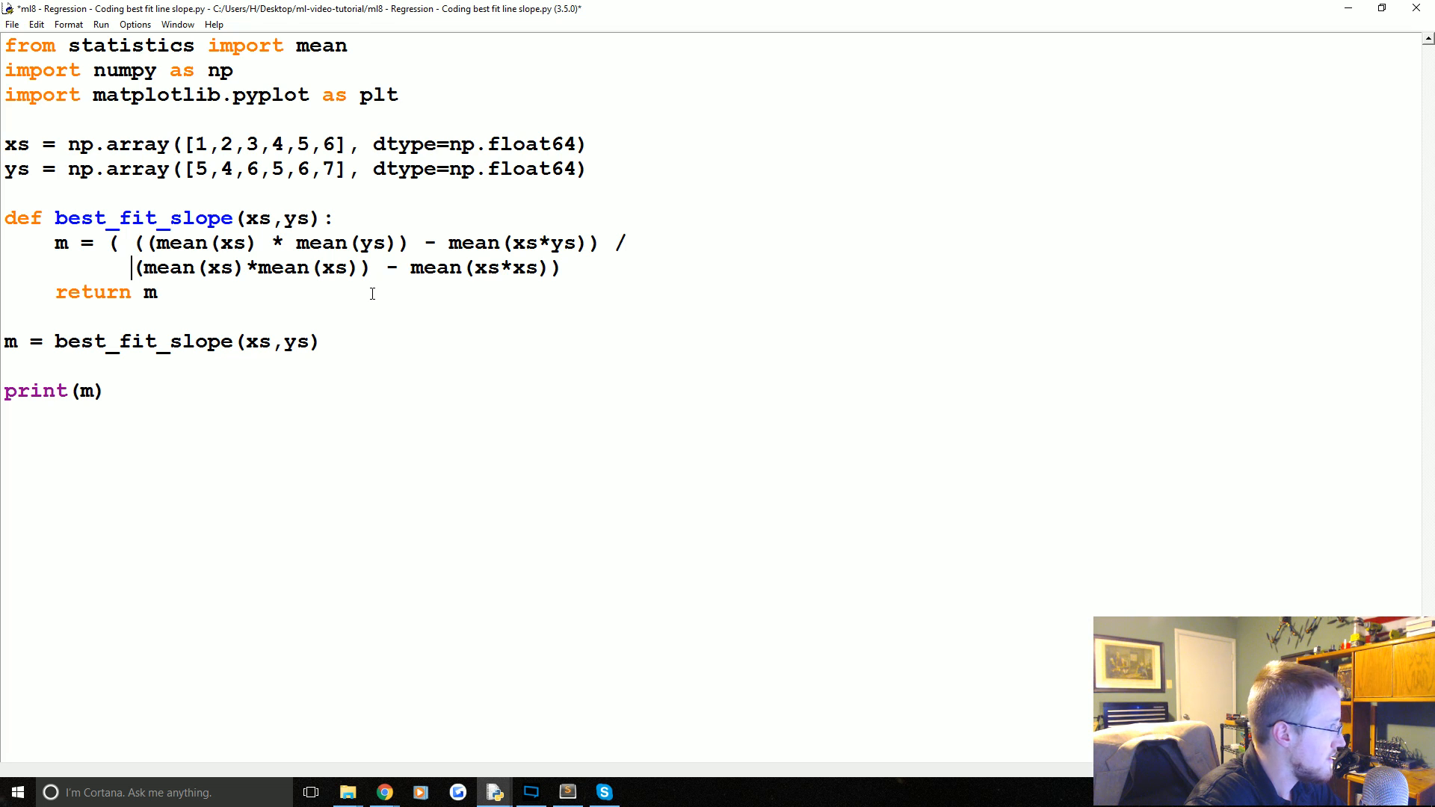
text(()
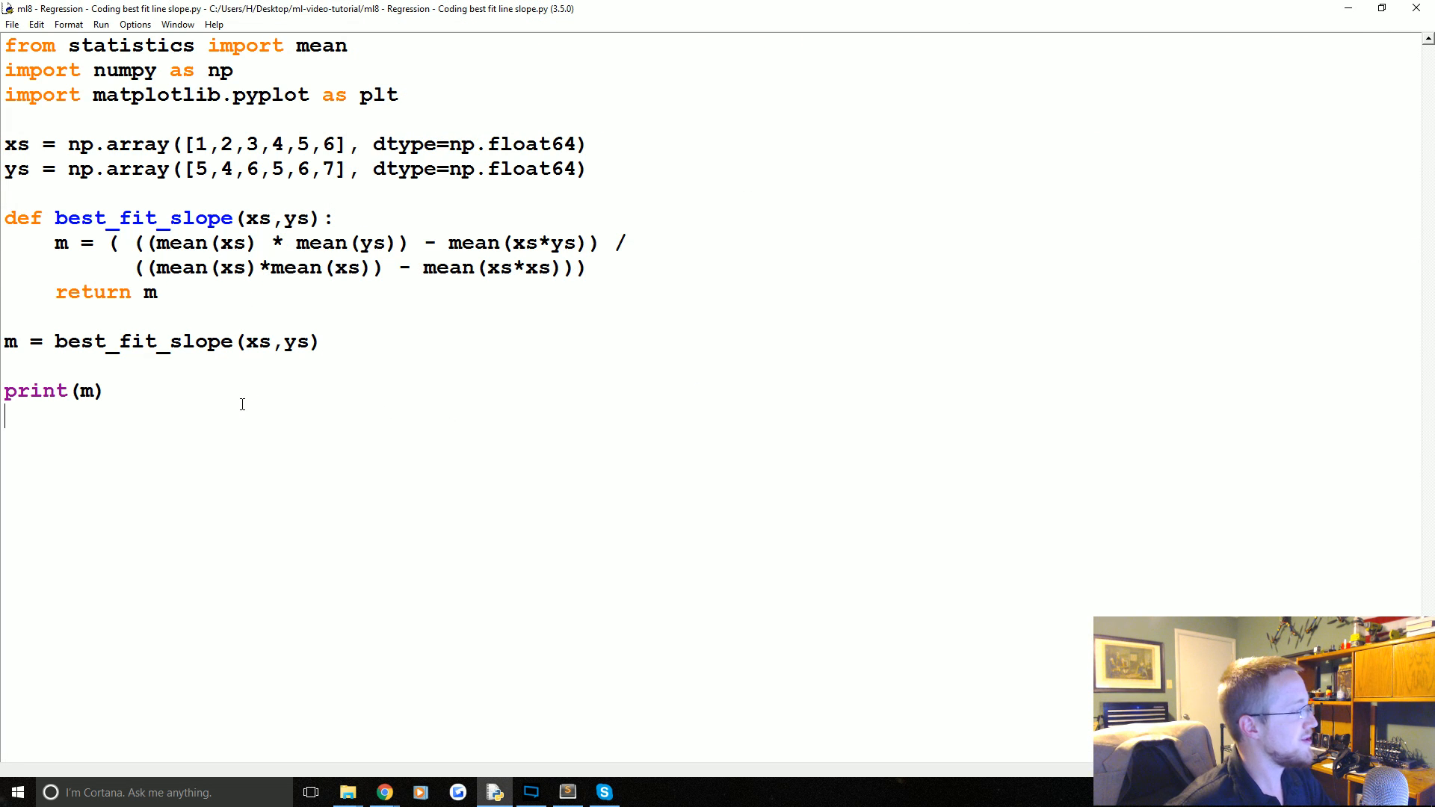
Add a PEMDAS note below print(m), then mark the denominator's subtraction while explaining it
text(PEM)
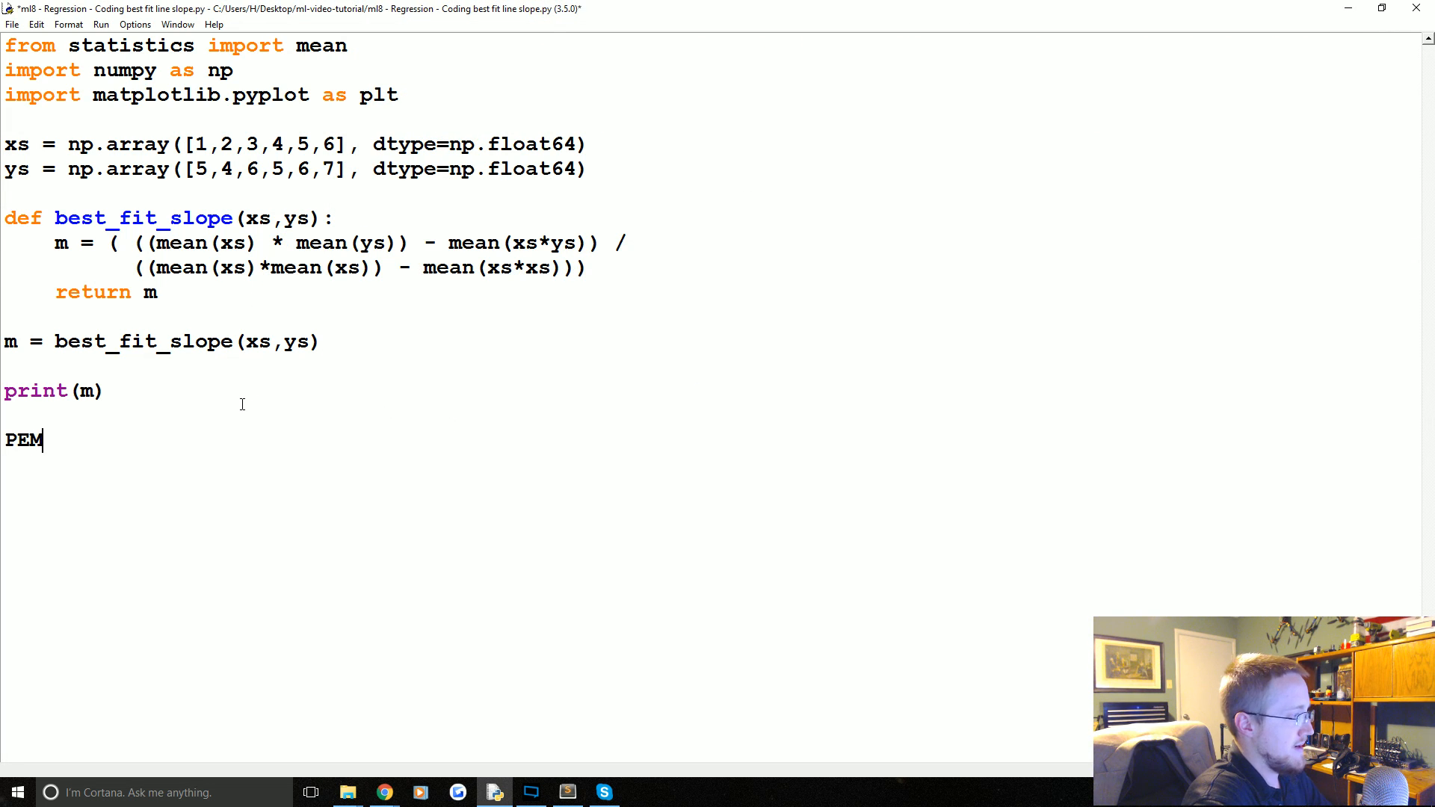
text(DAS)
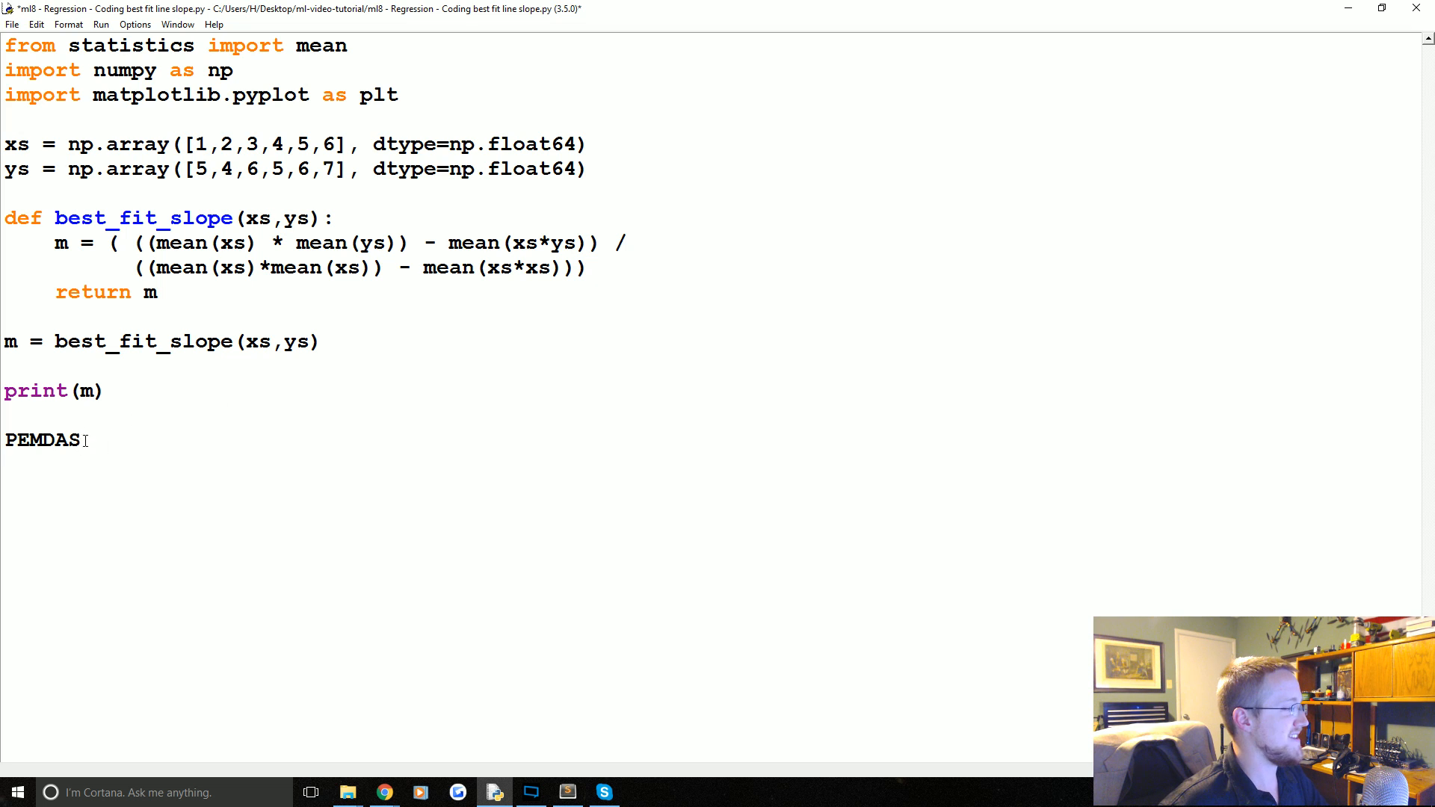
double_click(41, 440)
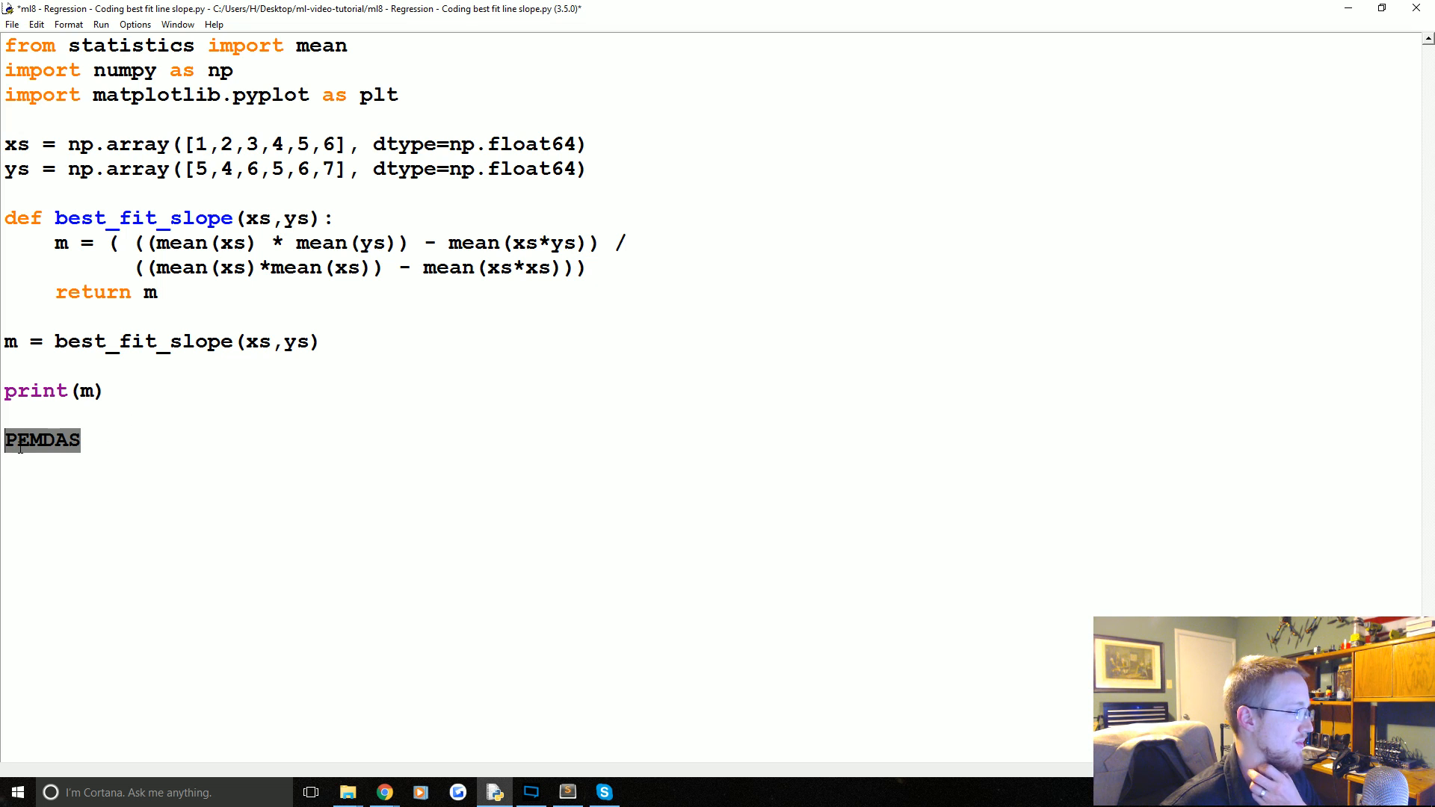
click(36, 440)
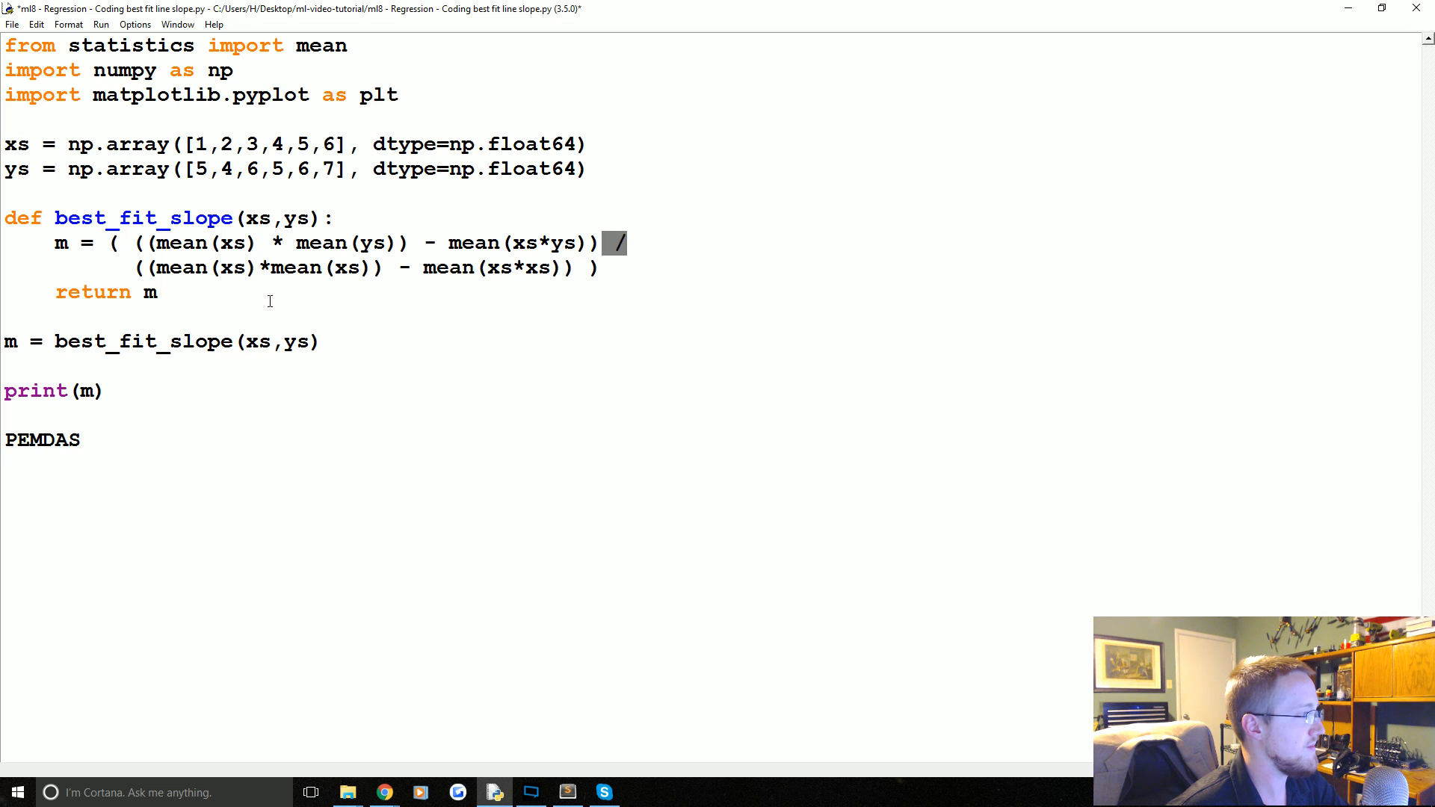
click(627, 244)
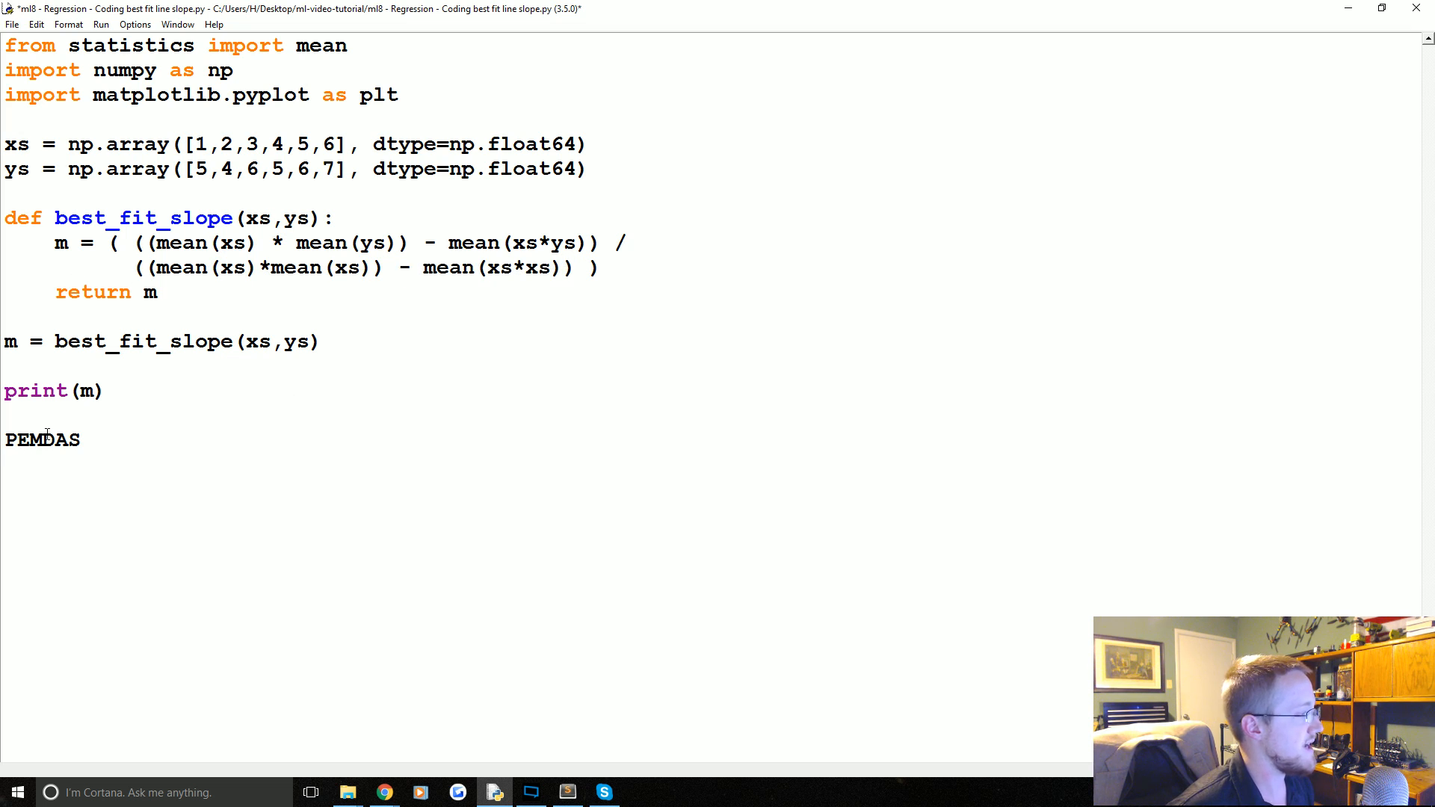
mouse_move(454, 294)
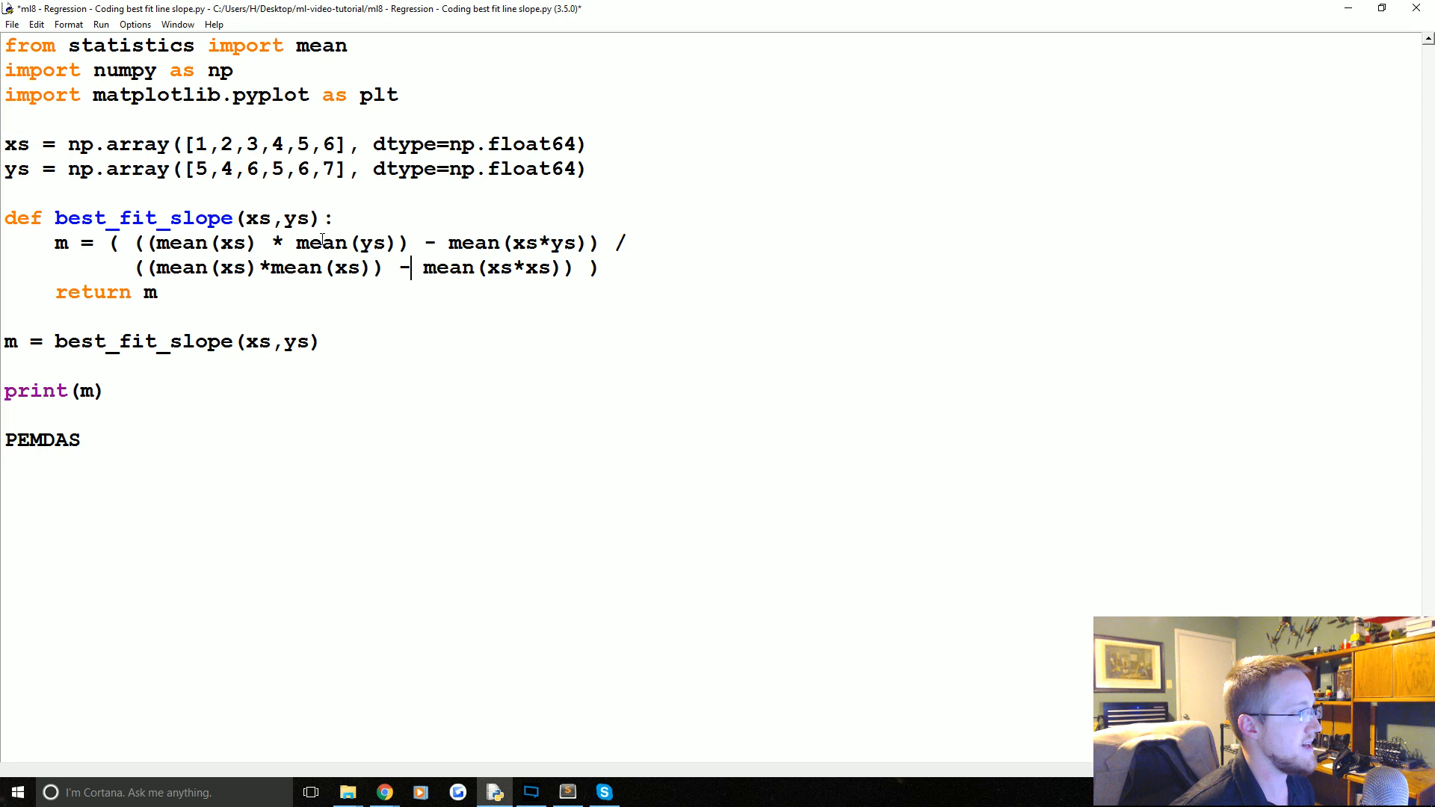
drag(167, 267, 387, 268)
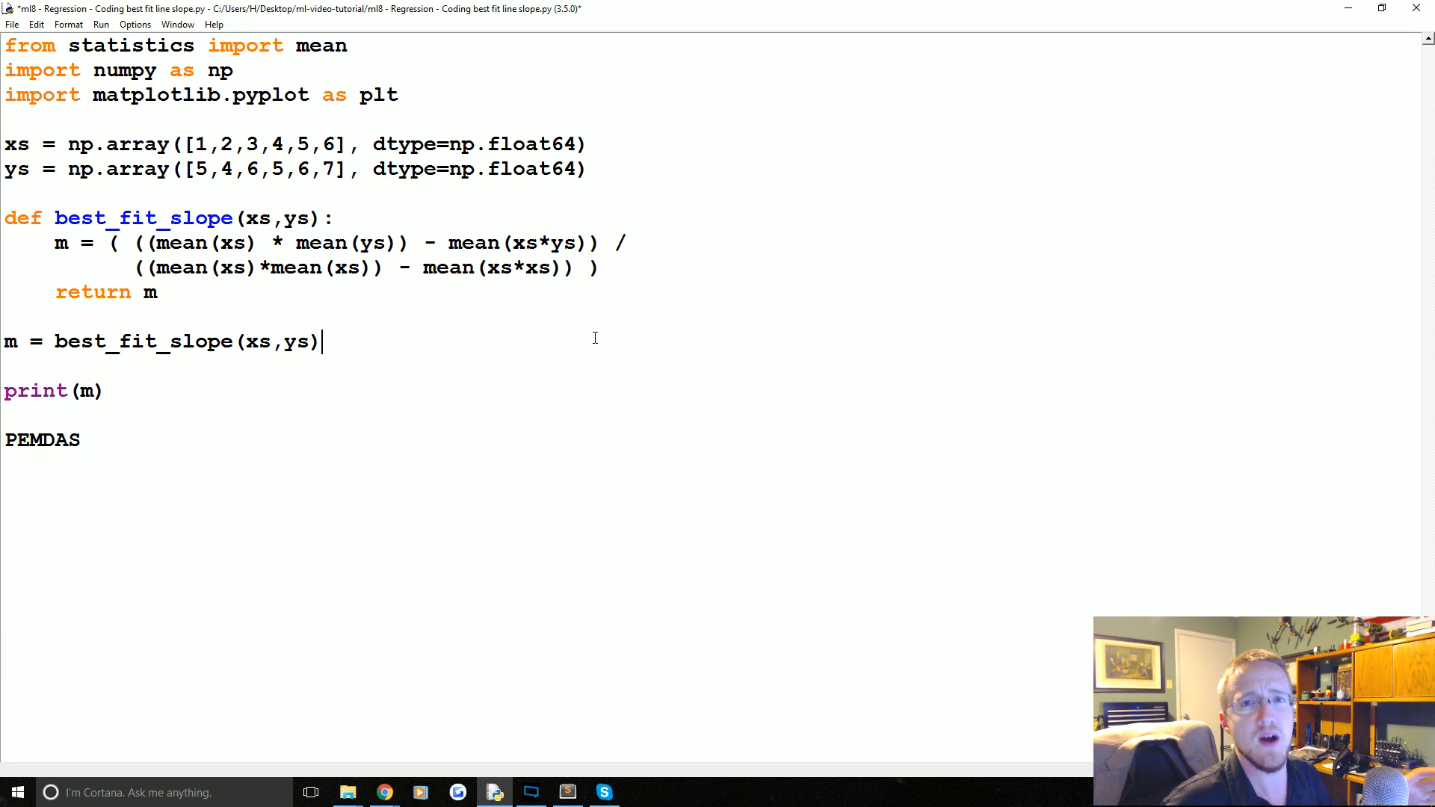
mouse_move(591, 355)
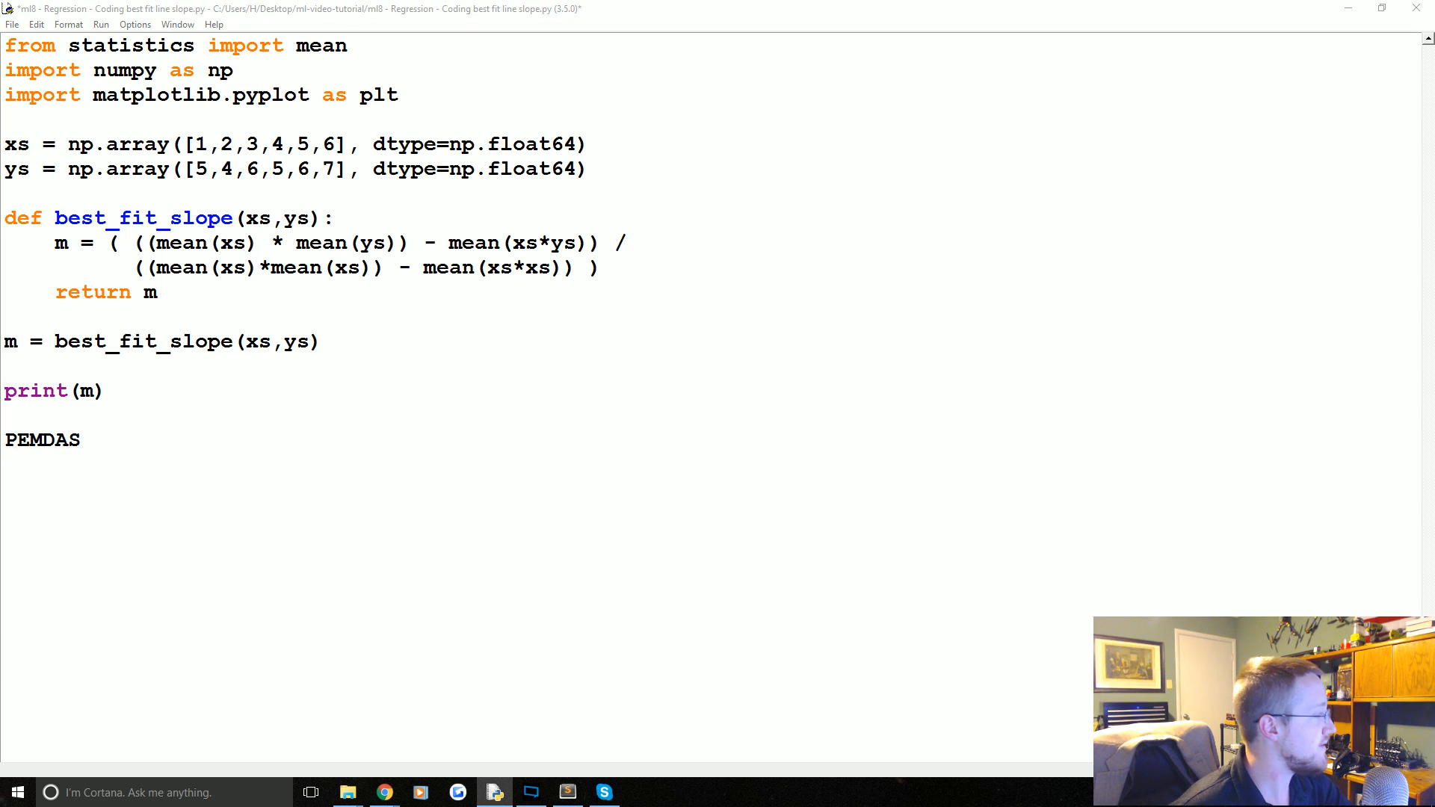
Save the script and remove the PEMDAS note so it ends with print(m) and an empty line
key(ctrl+s)
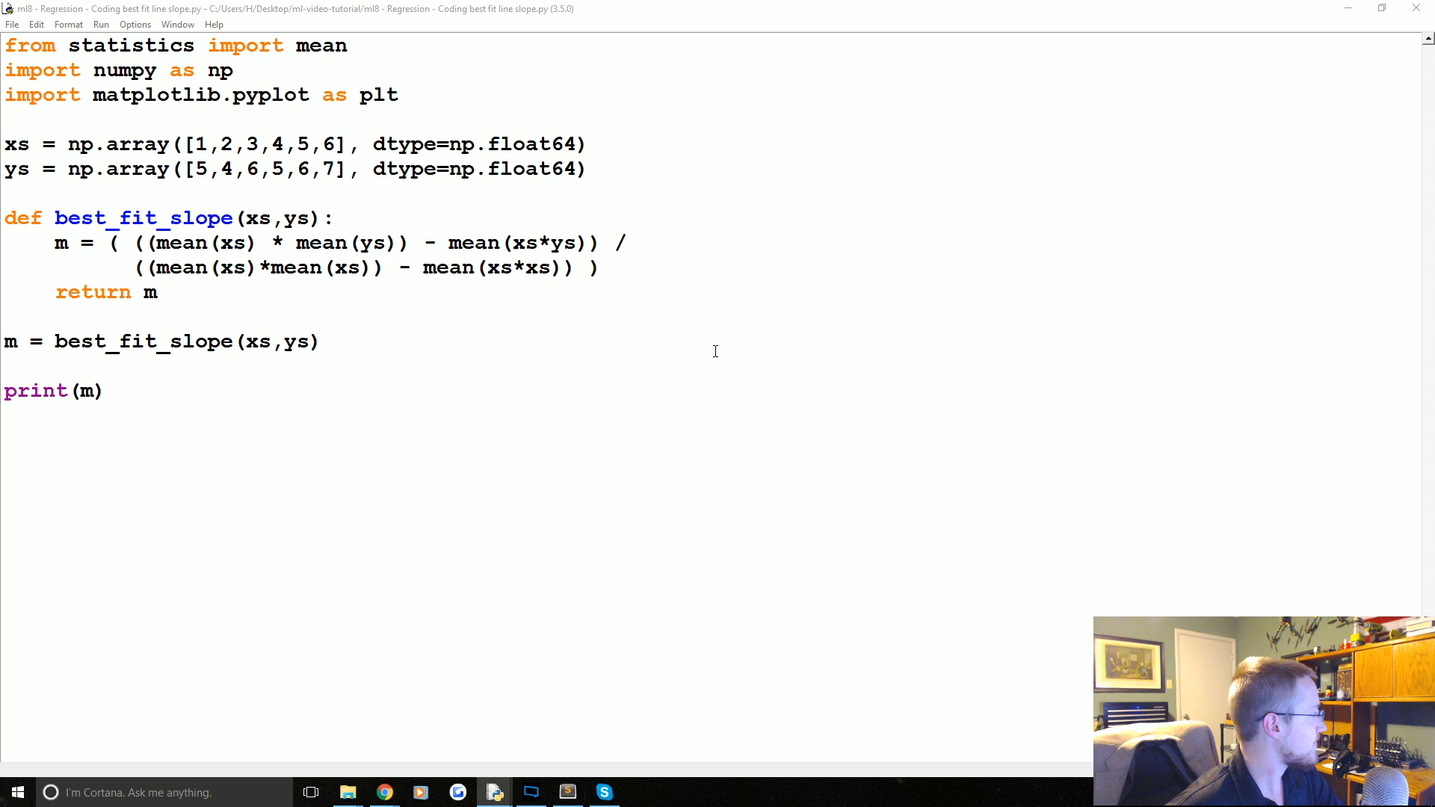
drag(195, 170, 322, 169)
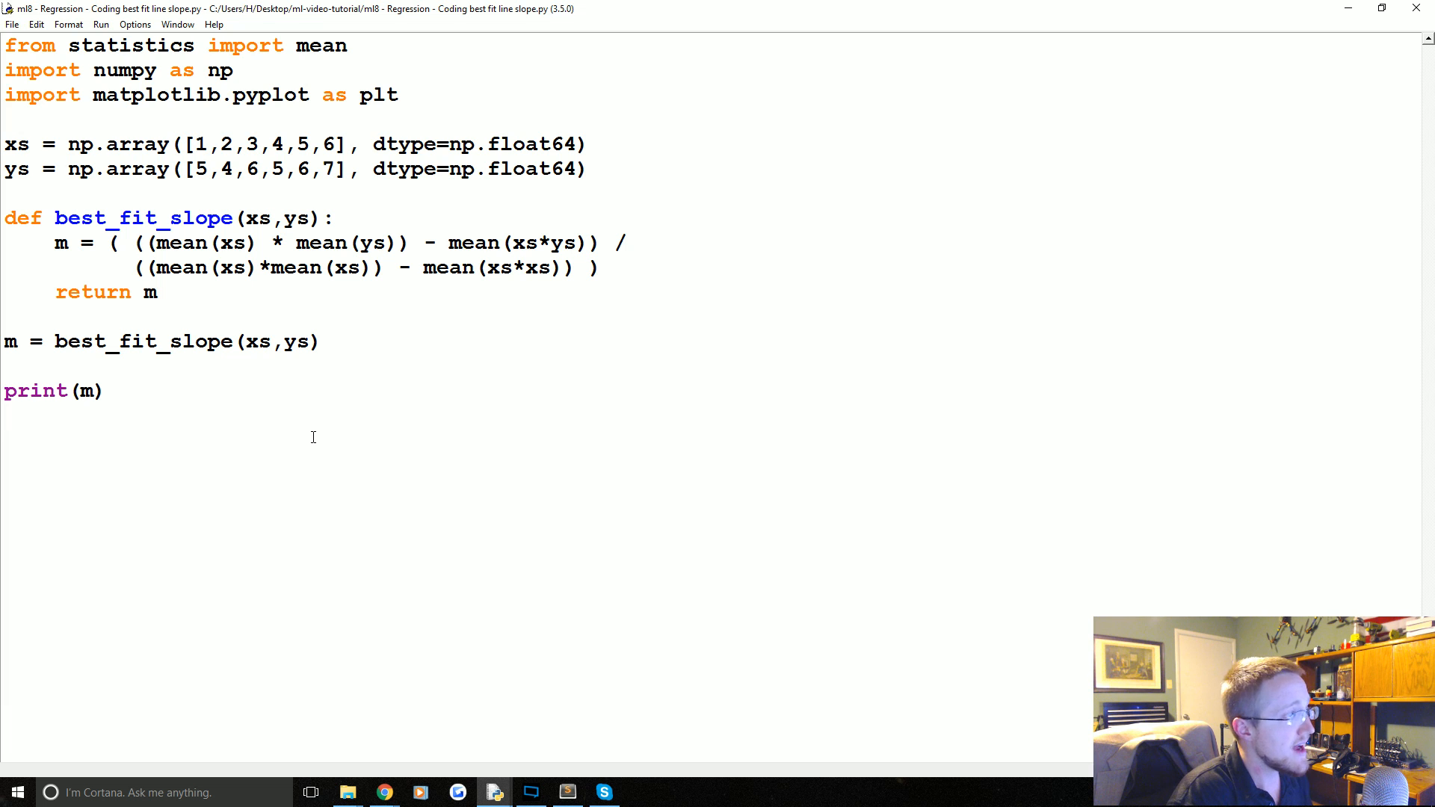
click(4, 415)
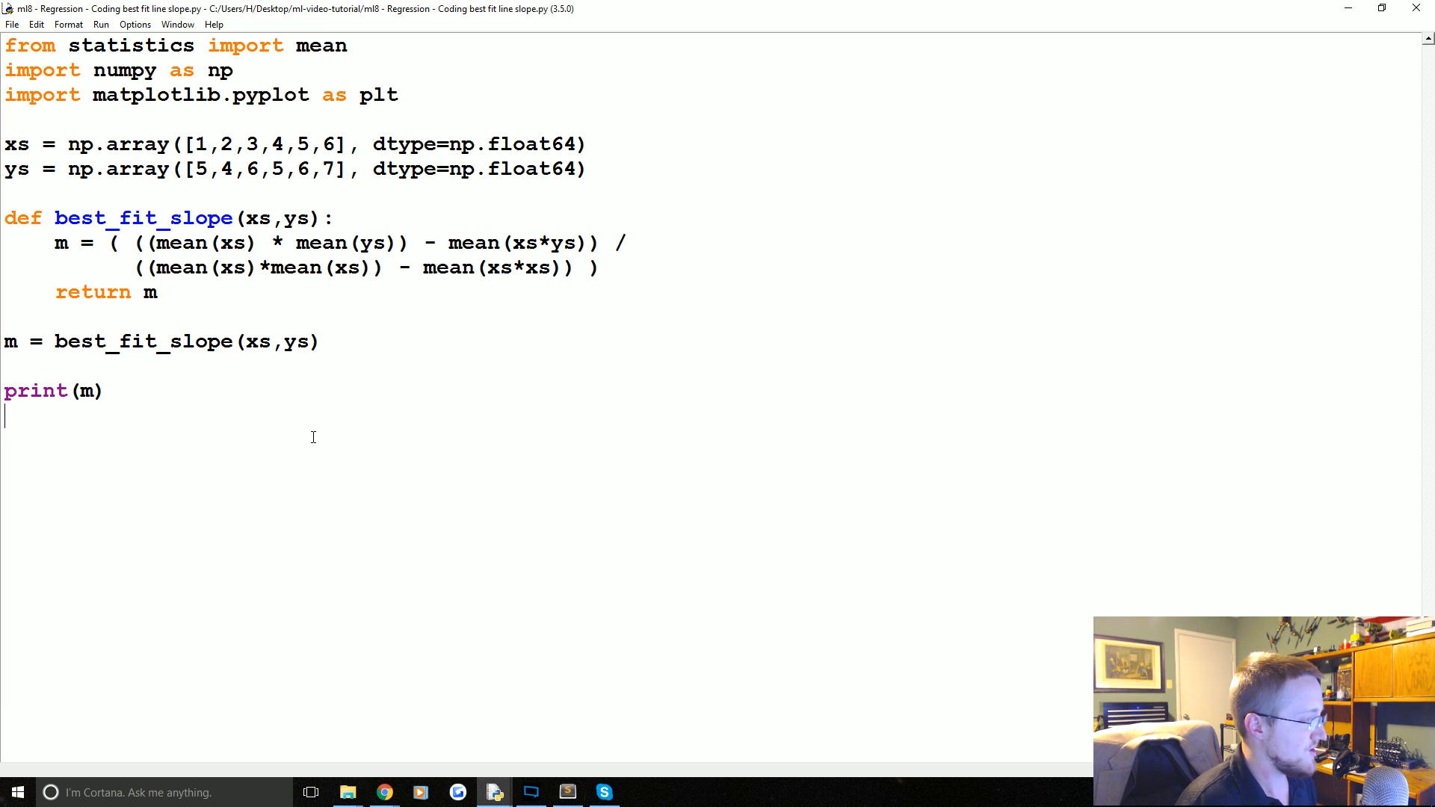